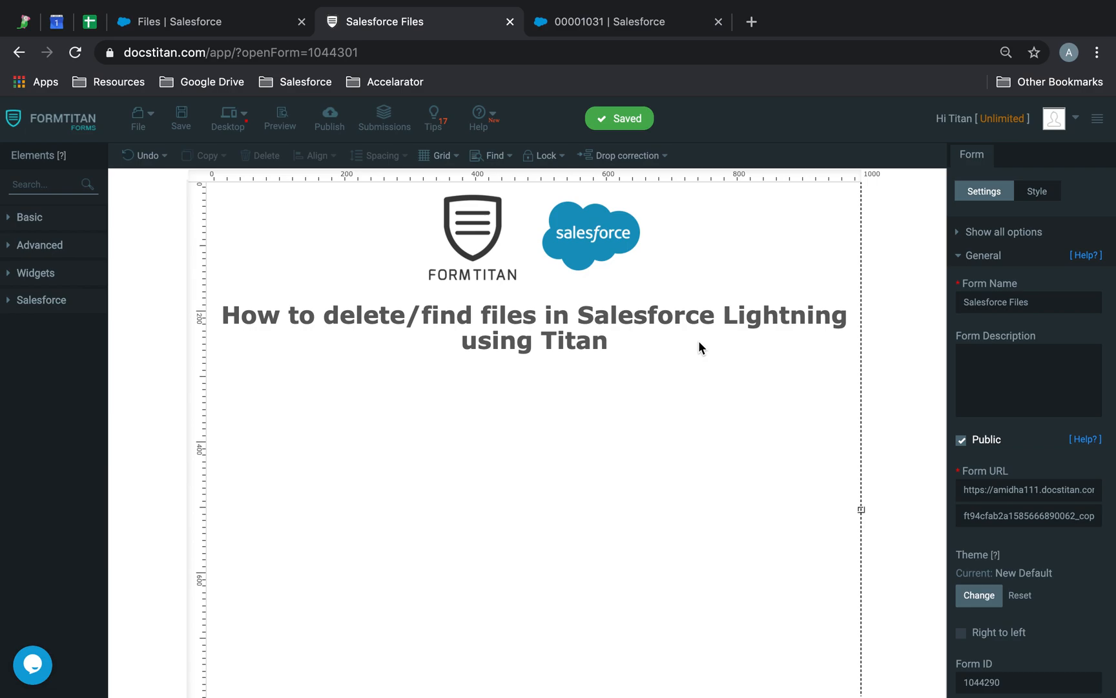
pyautogui.moveTo(99, 204)
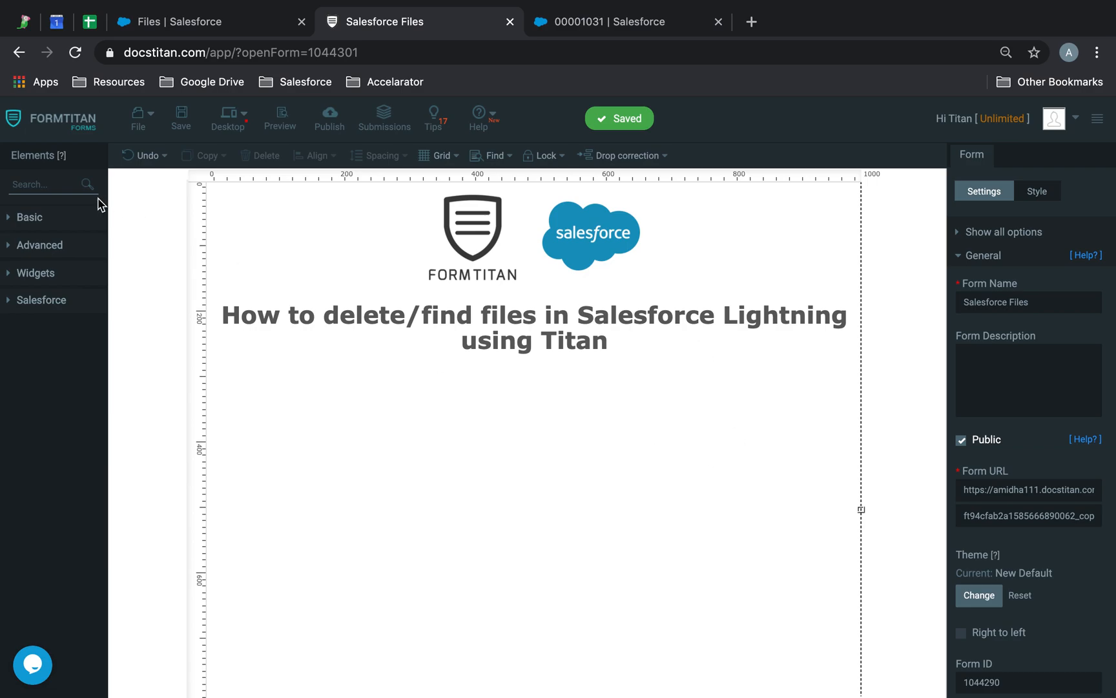
# Add a Lookup on Salesforce Case showing Case Number and Contact ID, storing Case ID.
pyautogui.write('cas')
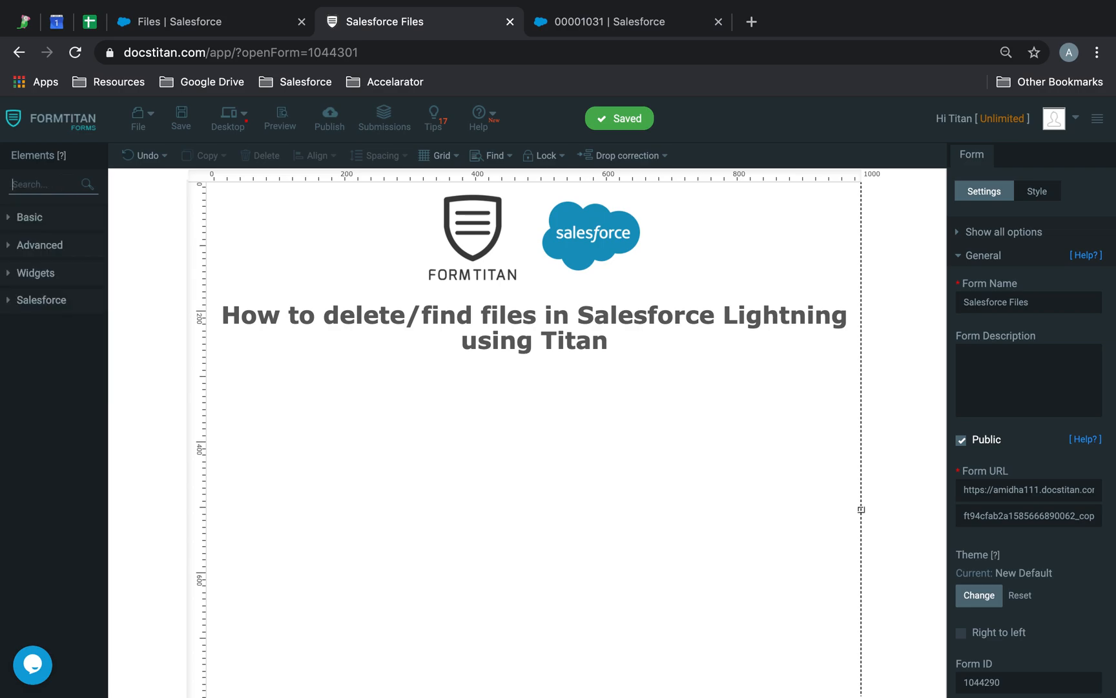
pyautogui.write('look')
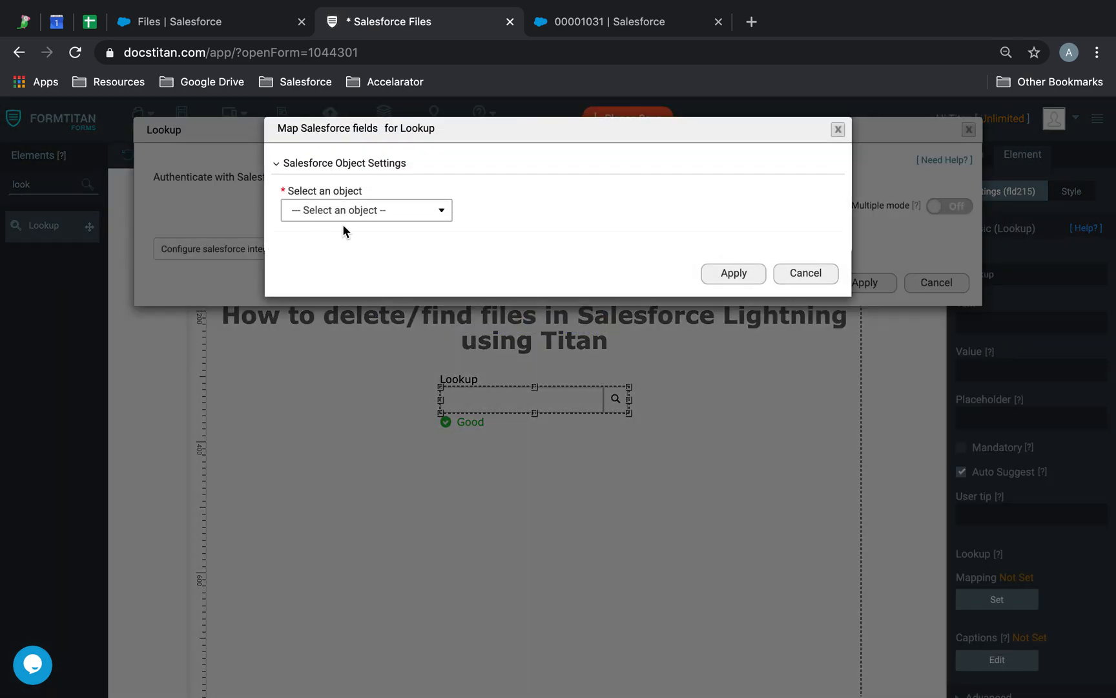
pyautogui.click(366, 210)
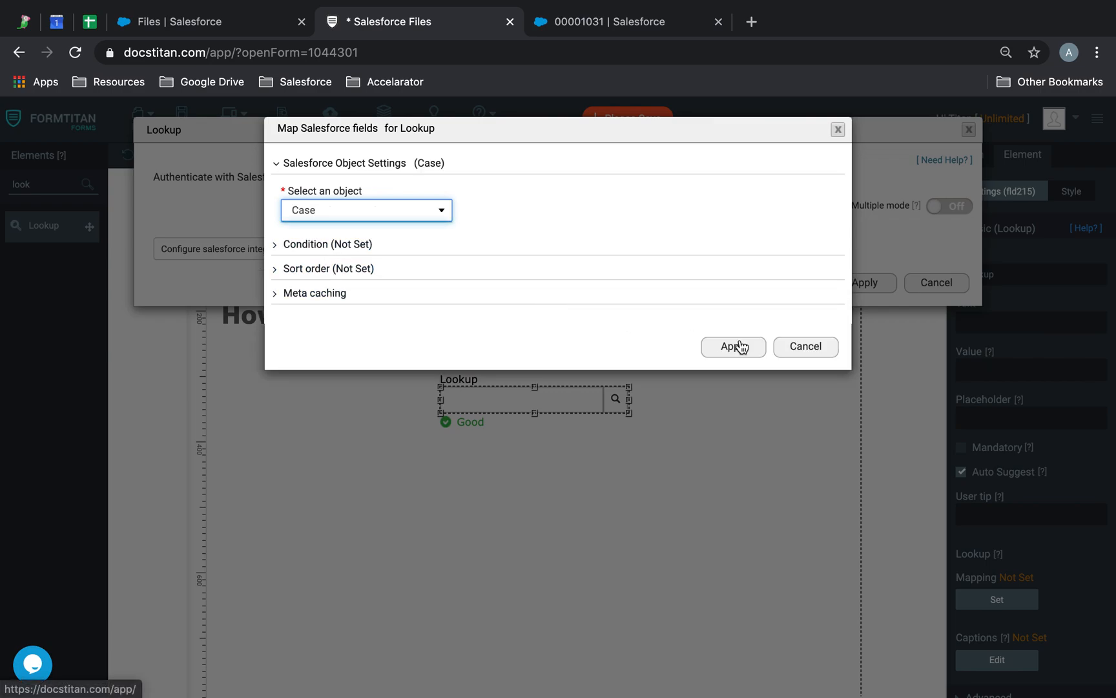
pyautogui.click(734, 347)
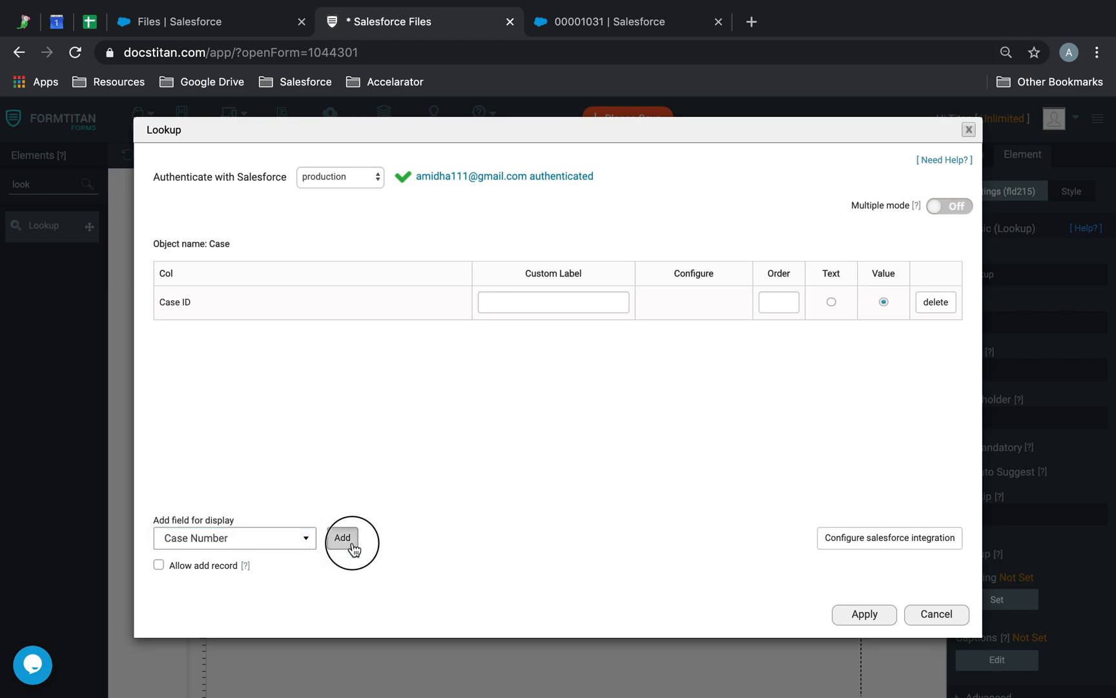
pyautogui.click(342, 538)
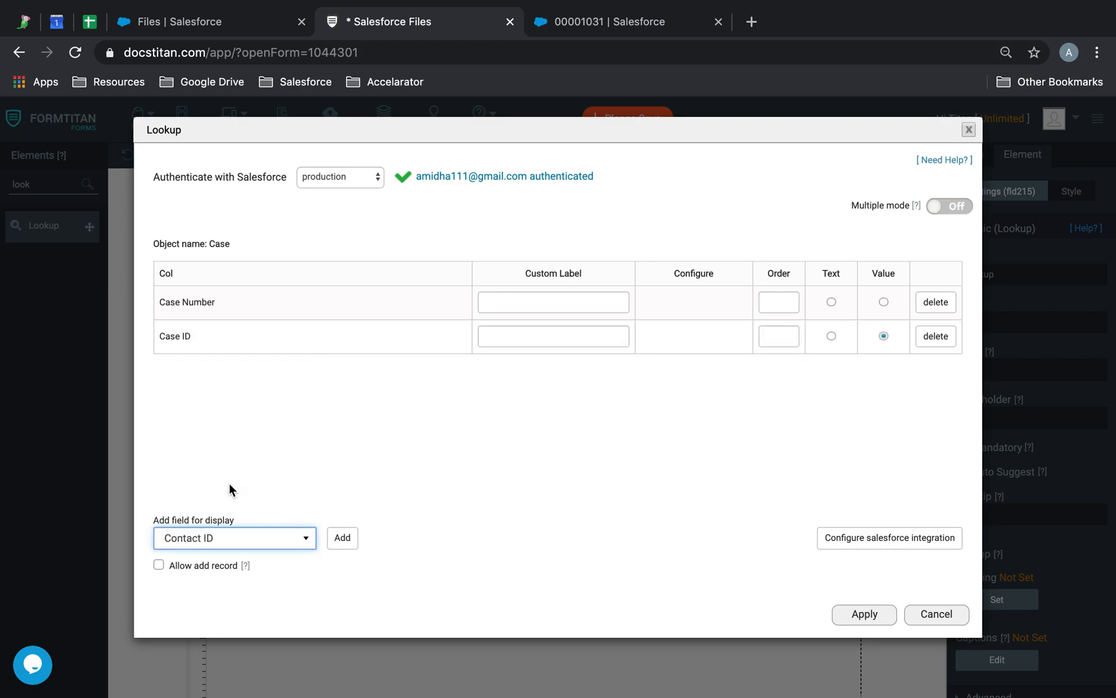
pyautogui.click(342, 538)
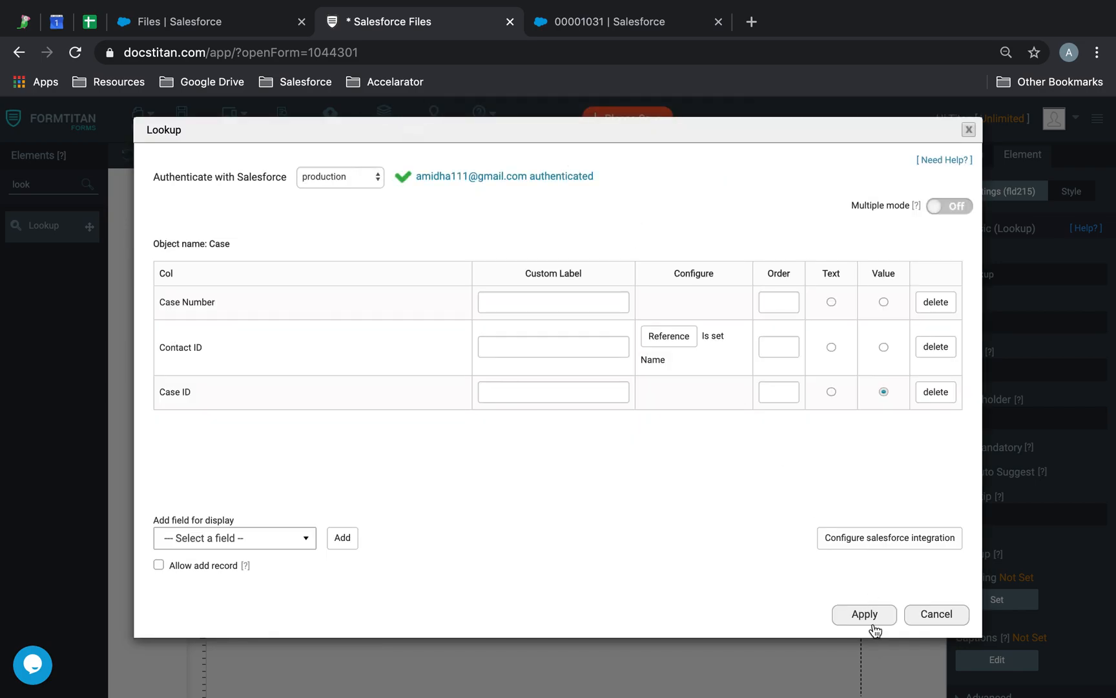
pyautogui.click(864, 615)
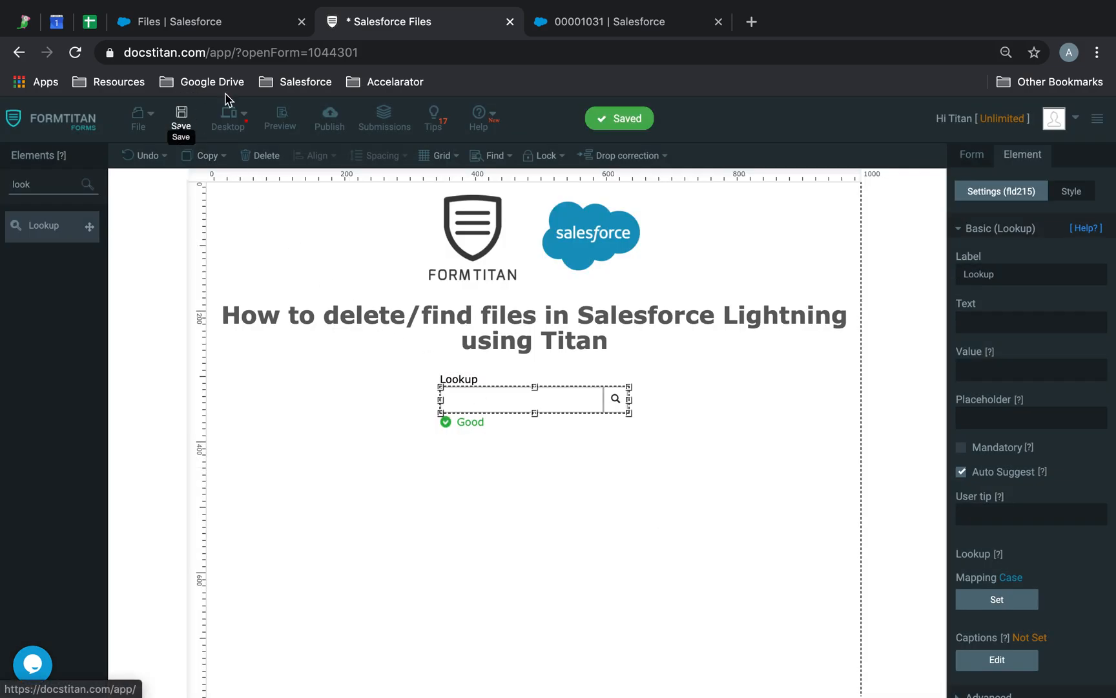
# Delete the 'download' file from Case 00001031's related Files list.
pyautogui.click(619, 21)
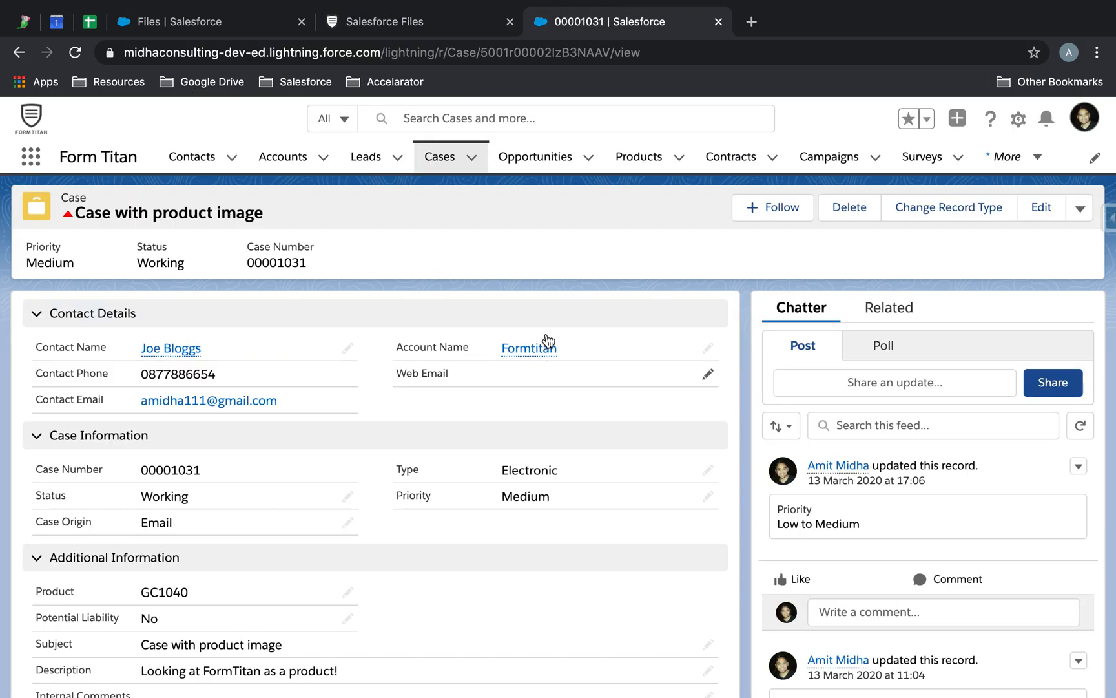
pyautogui.click(888, 307)
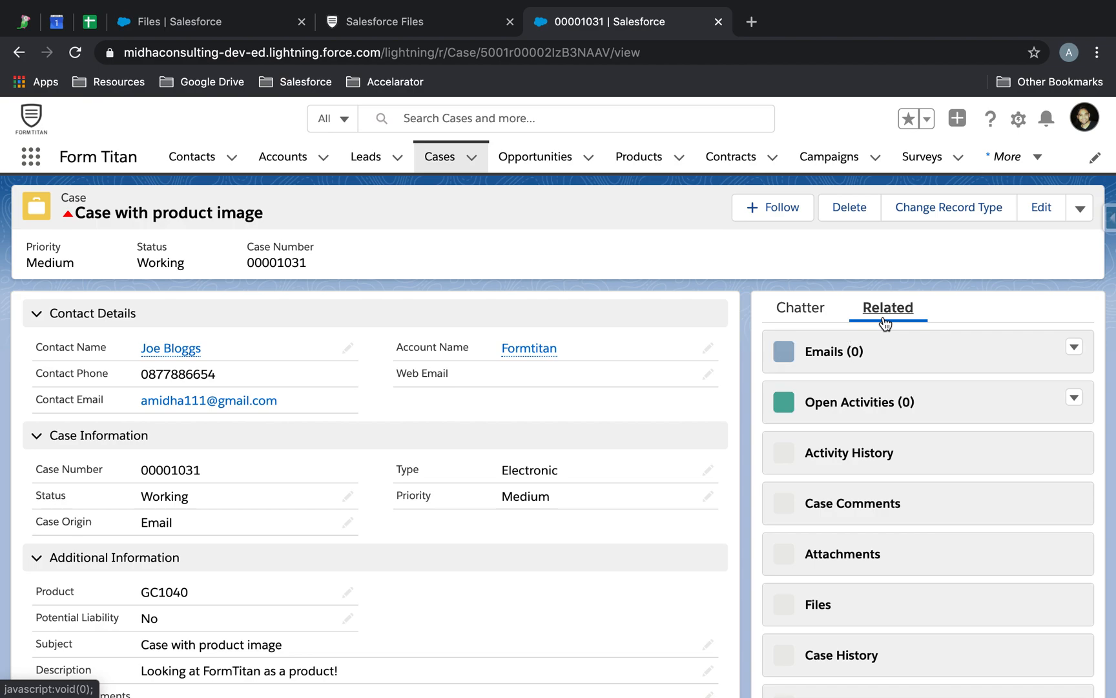
pyautogui.scroll(-3)
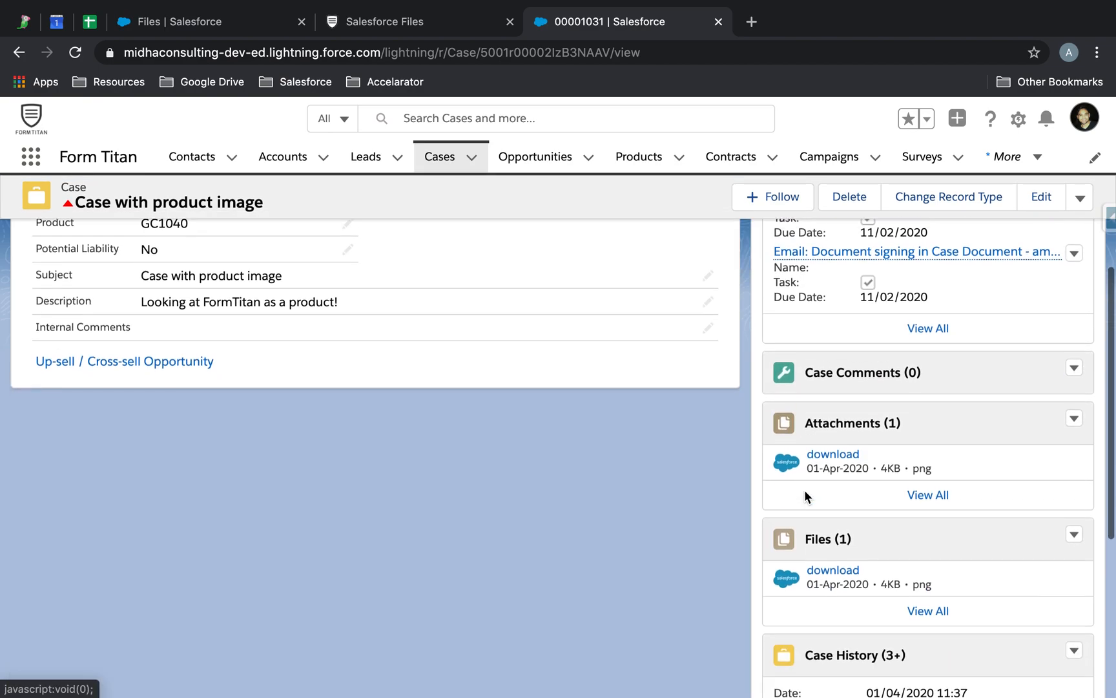
pyautogui.scroll(-3)
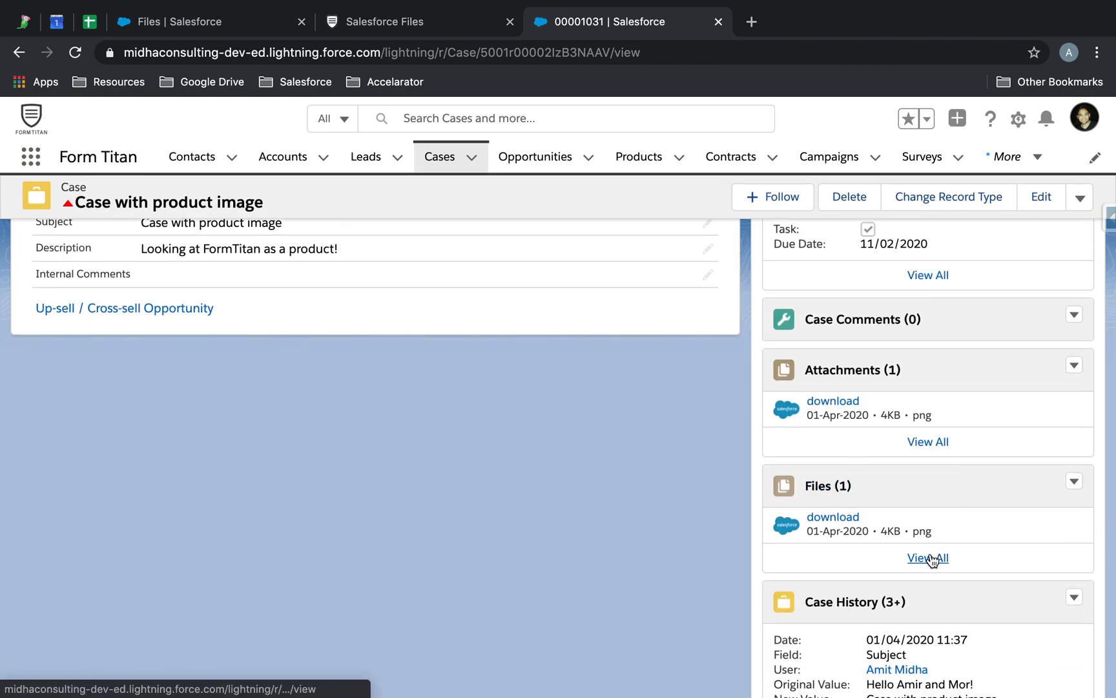
pyautogui.click(928, 558)
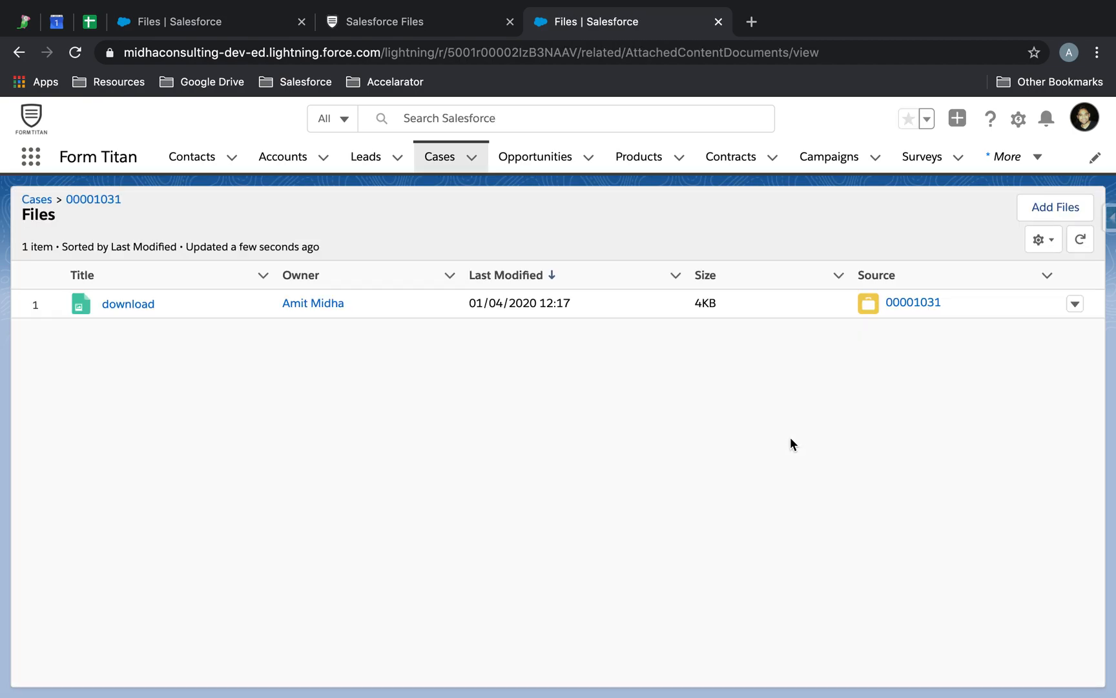
pyautogui.click(1075, 302)
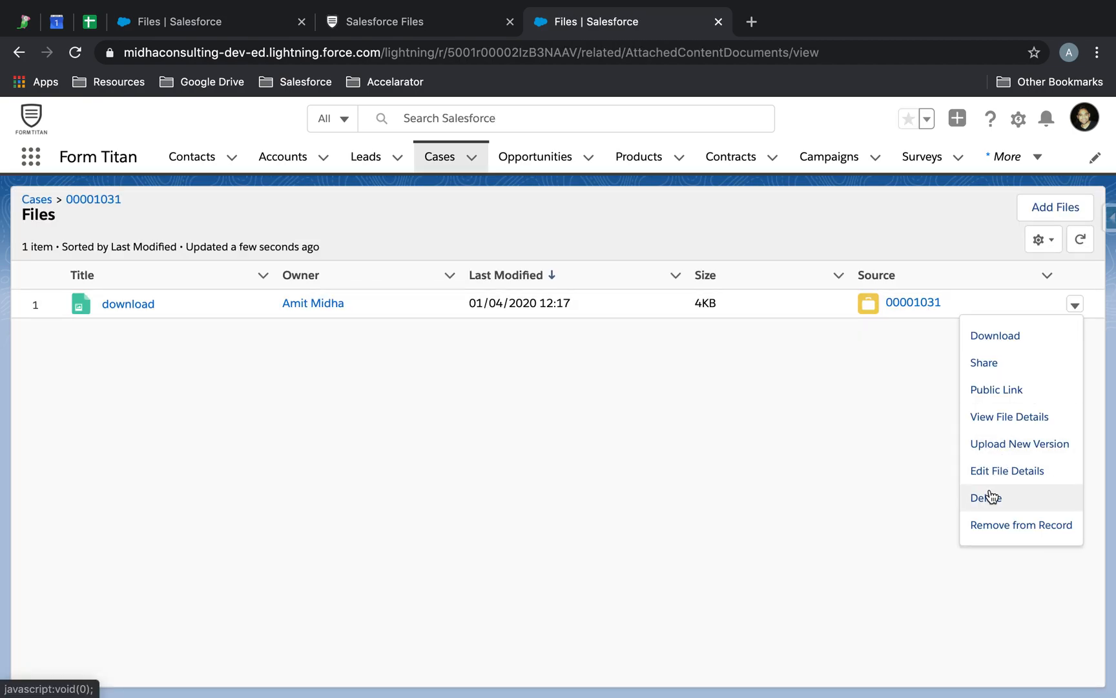
pyautogui.click(984, 498)
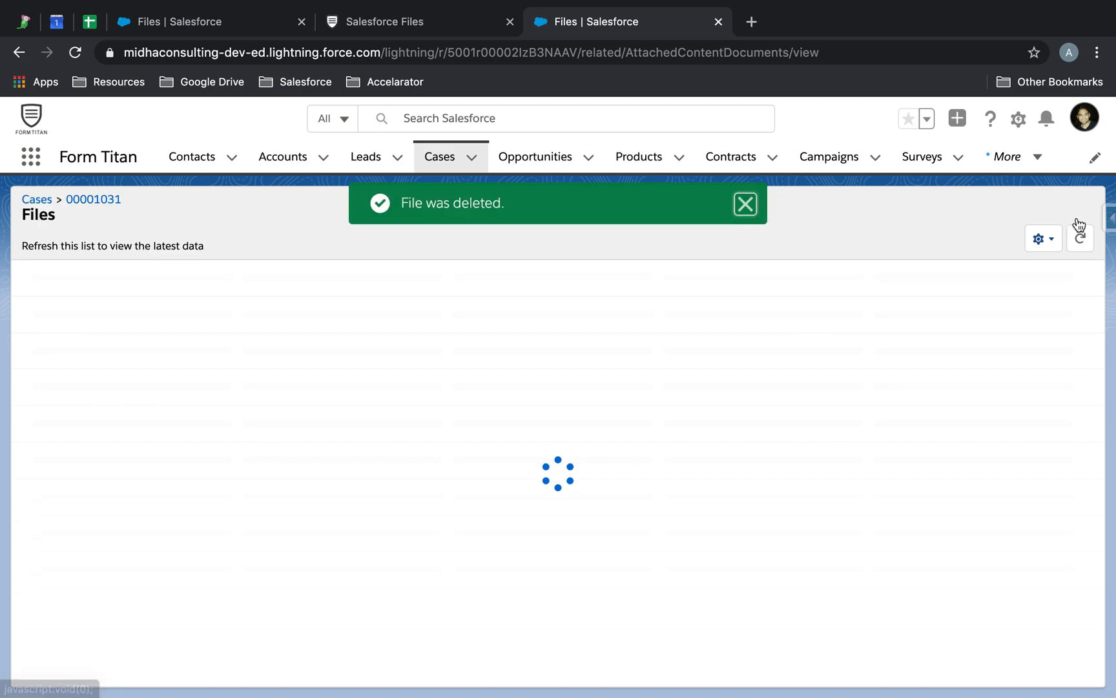
# Upload download.png and download.jpg as files on Case 00001031.
pyautogui.click(1055, 207)
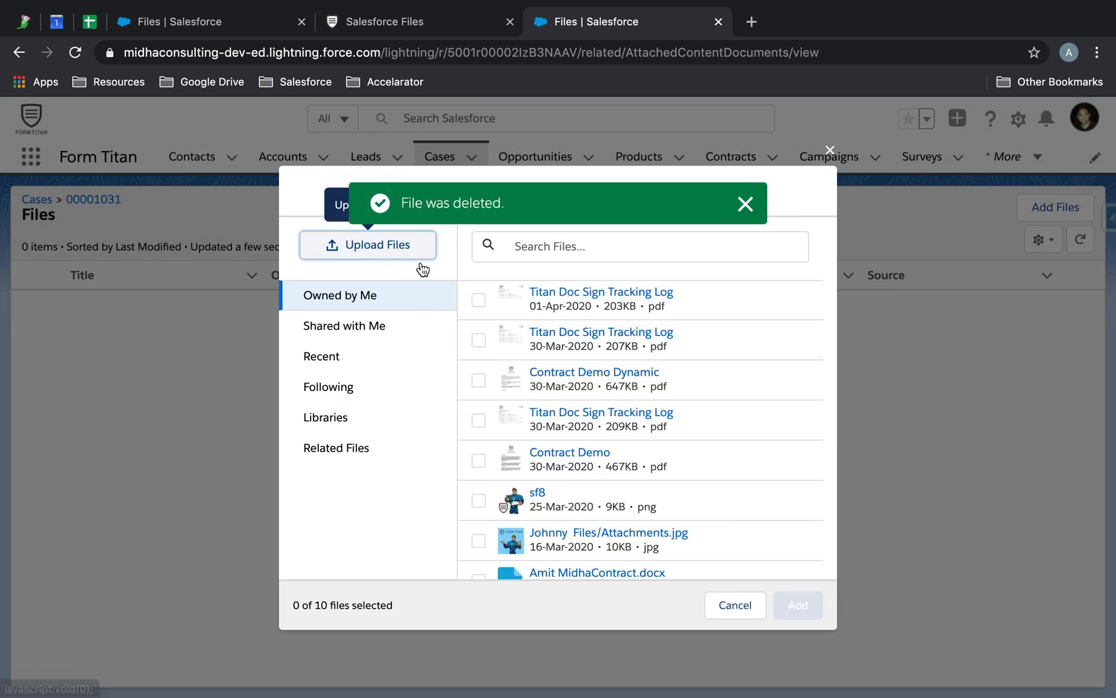
pyautogui.click(368, 245)
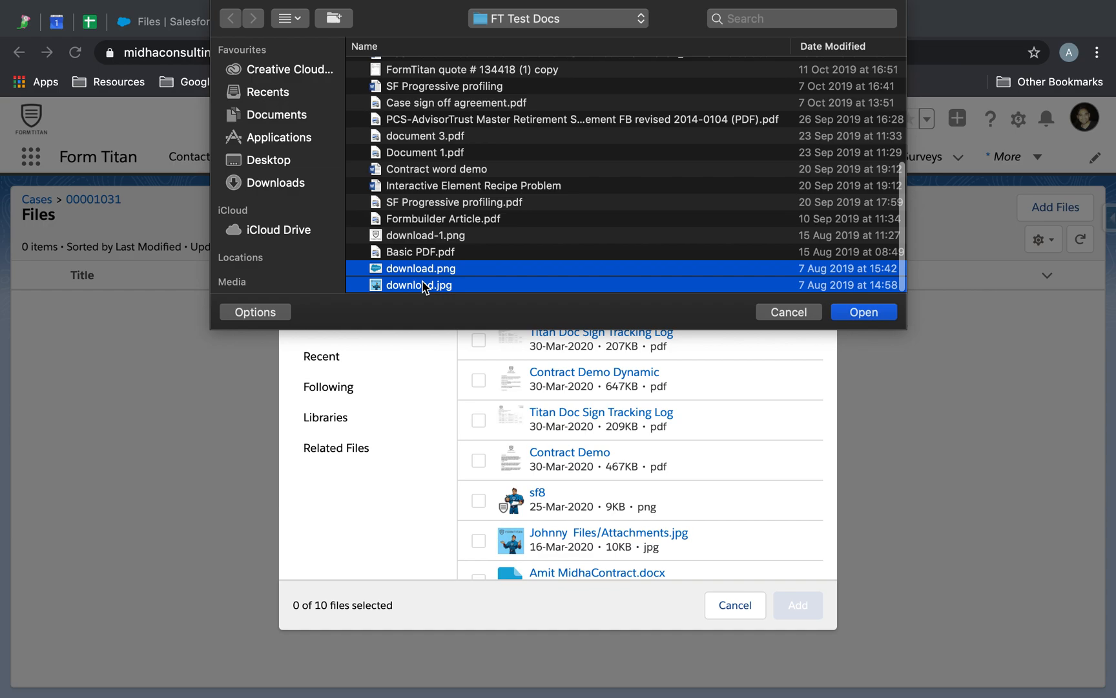
pyautogui.click(864, 312)
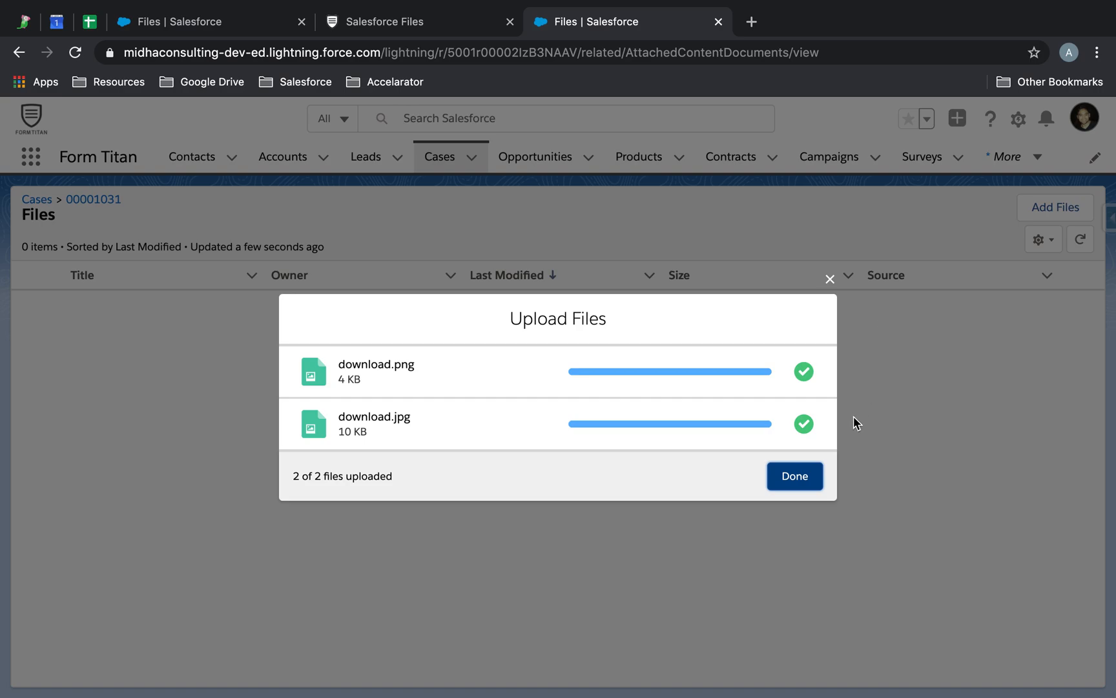
pyautogui.click(794, 476)
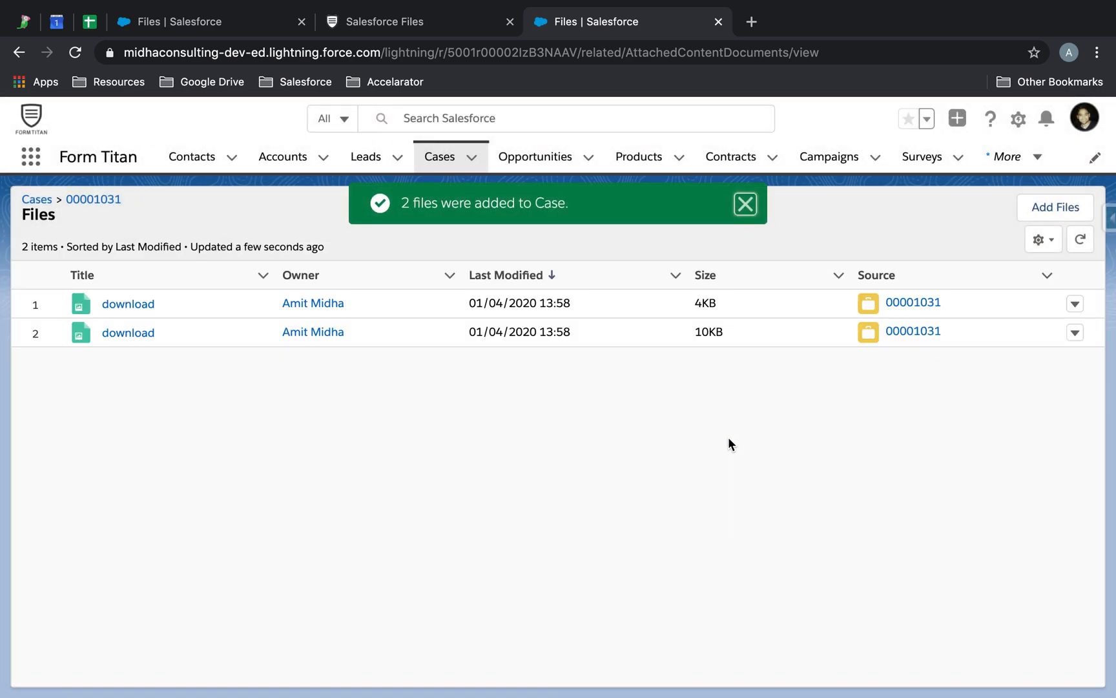
pyautogui.click(300, 275)
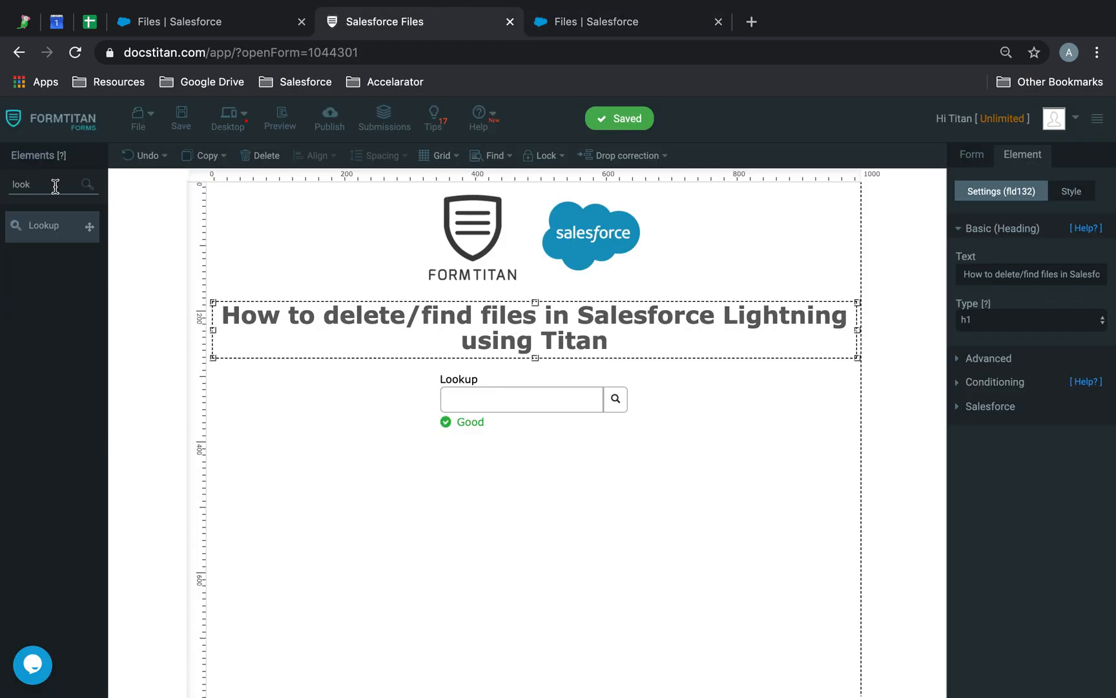
# Drop a Repeat section with empty add button text and a 'Delete Files' remove button.
pyautogui.write('repe')
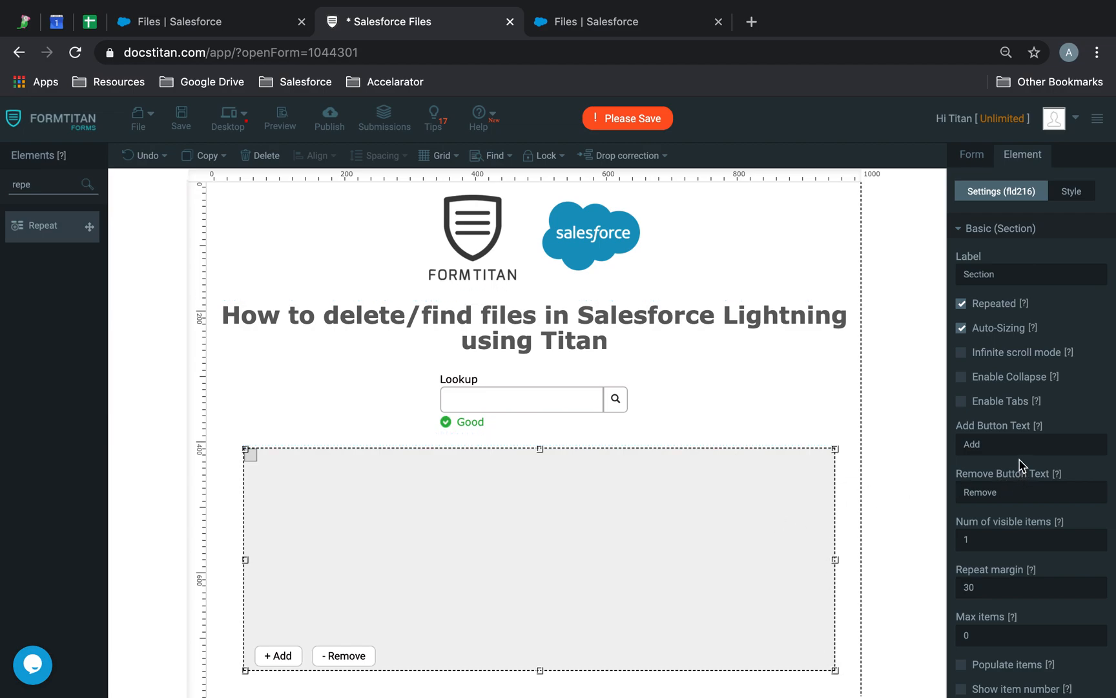
pyautogui.moveTo(1020, 445)
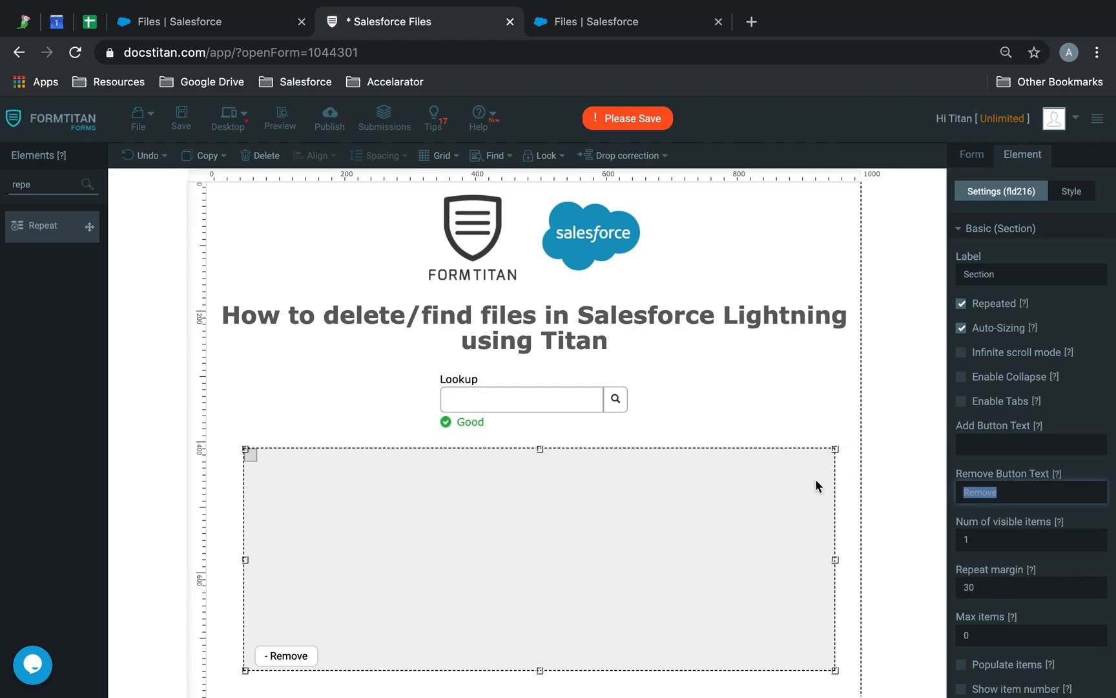
pyautogui.write('Delete F')
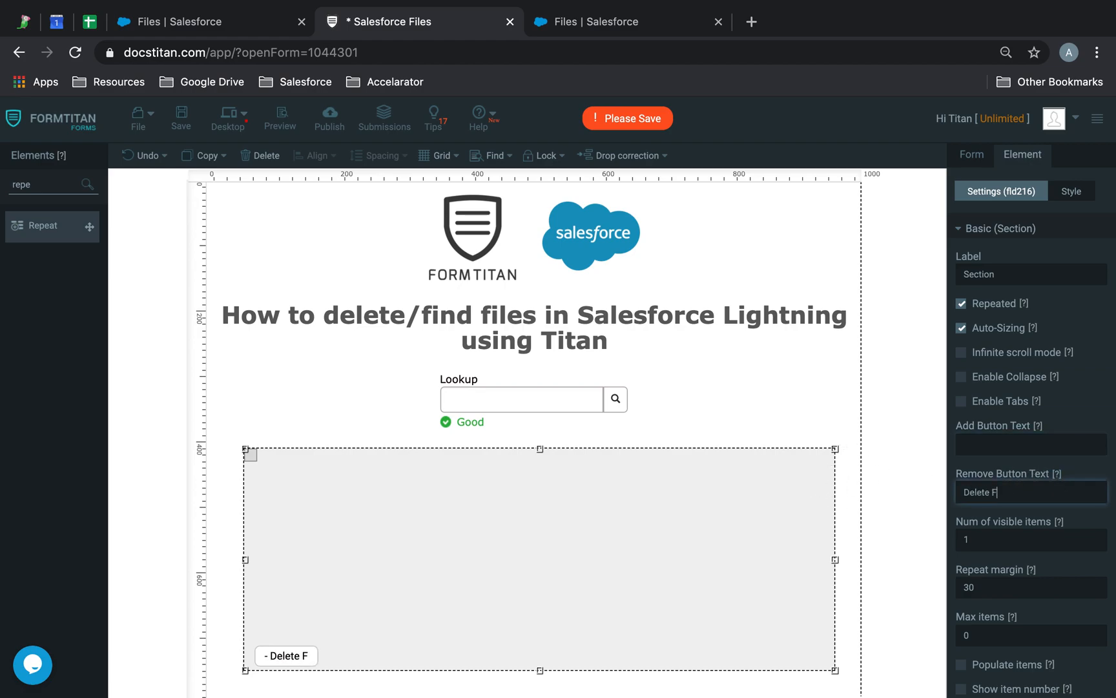
pyautogui.write('iles')
pyautogui.click(53, 184)
pyautogui.write('image')
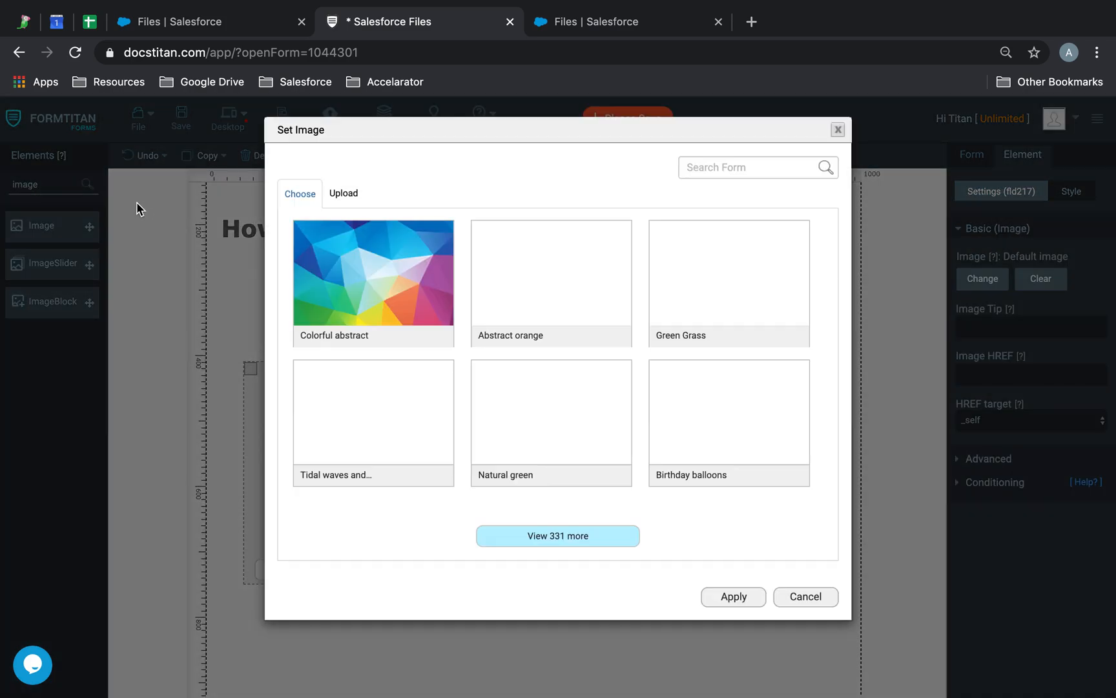
# Keep the default image and add a Filename textbox to the repeating section.
pyautogui.click(806, 597)
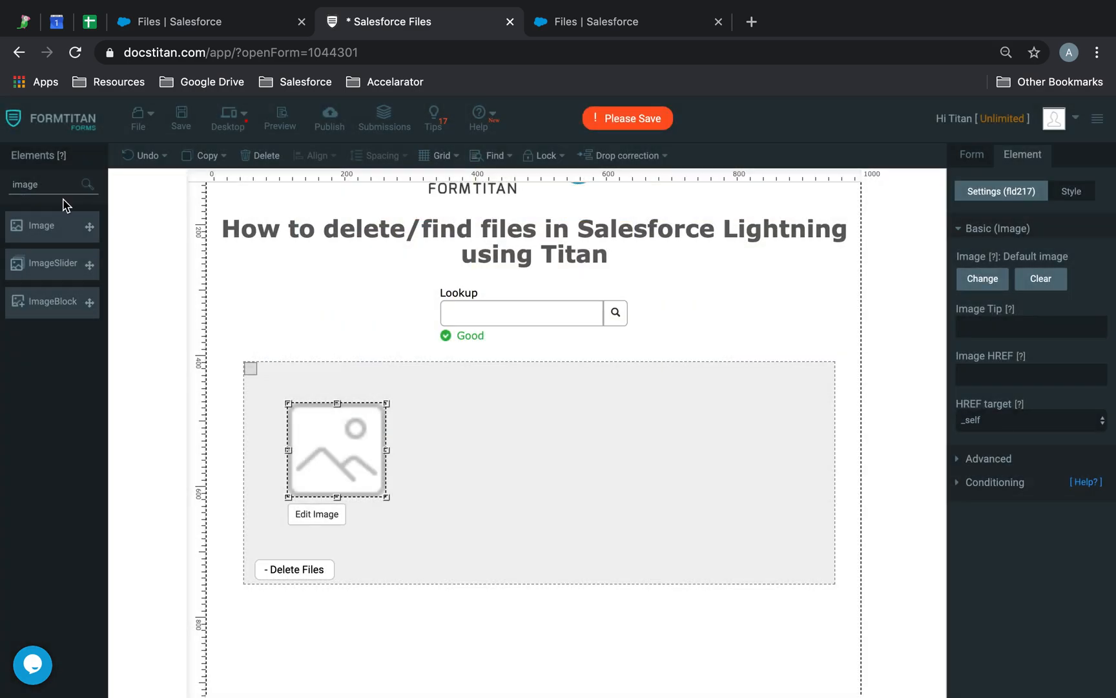
pyautogui.write('text')
pyautogui.write('File')
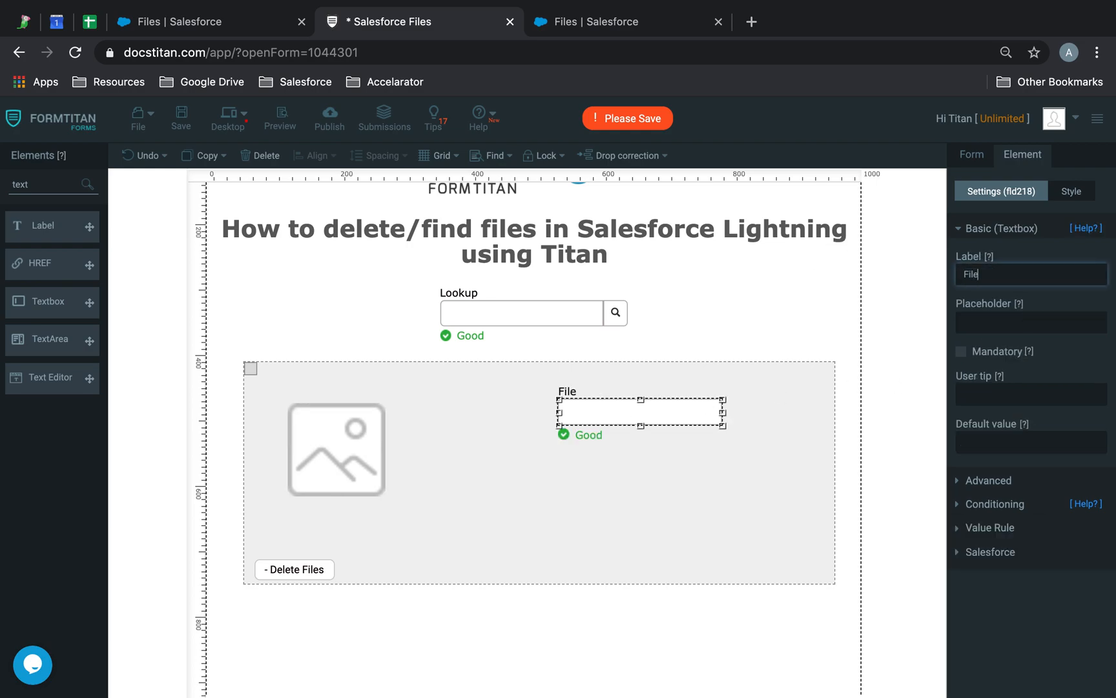
pyautogui.write('name')
pyautogui.click(53, 184)
pyautogui.write('hidd')
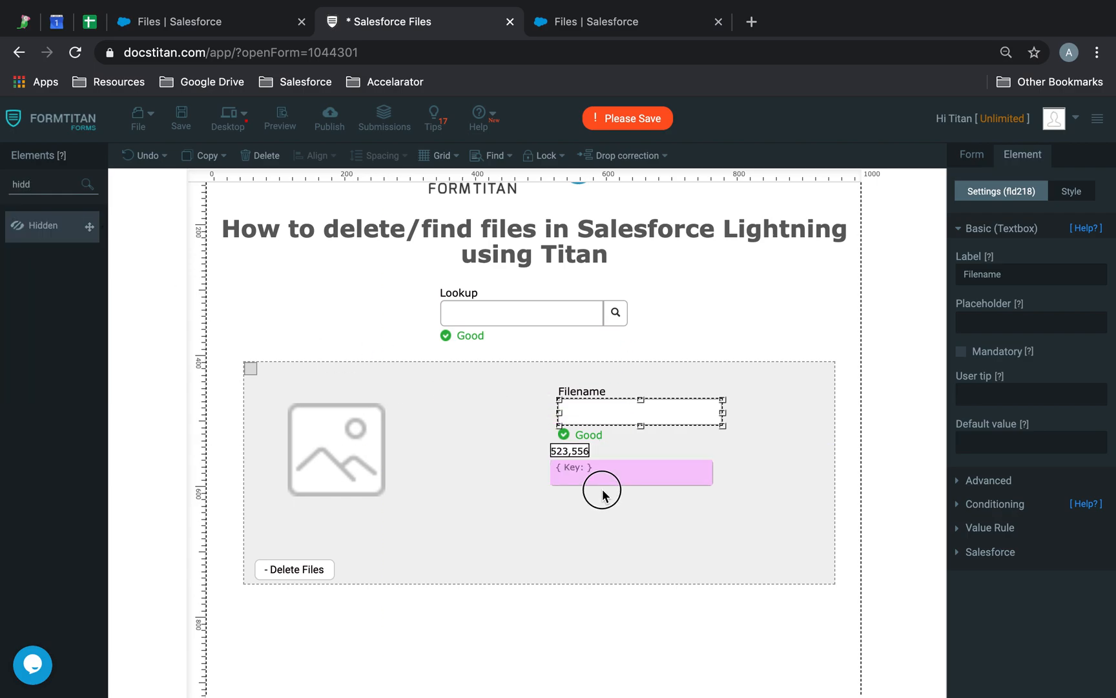
# Add a hidden field named Content Document ID below Filename.
pyautogui.click(632, 472)
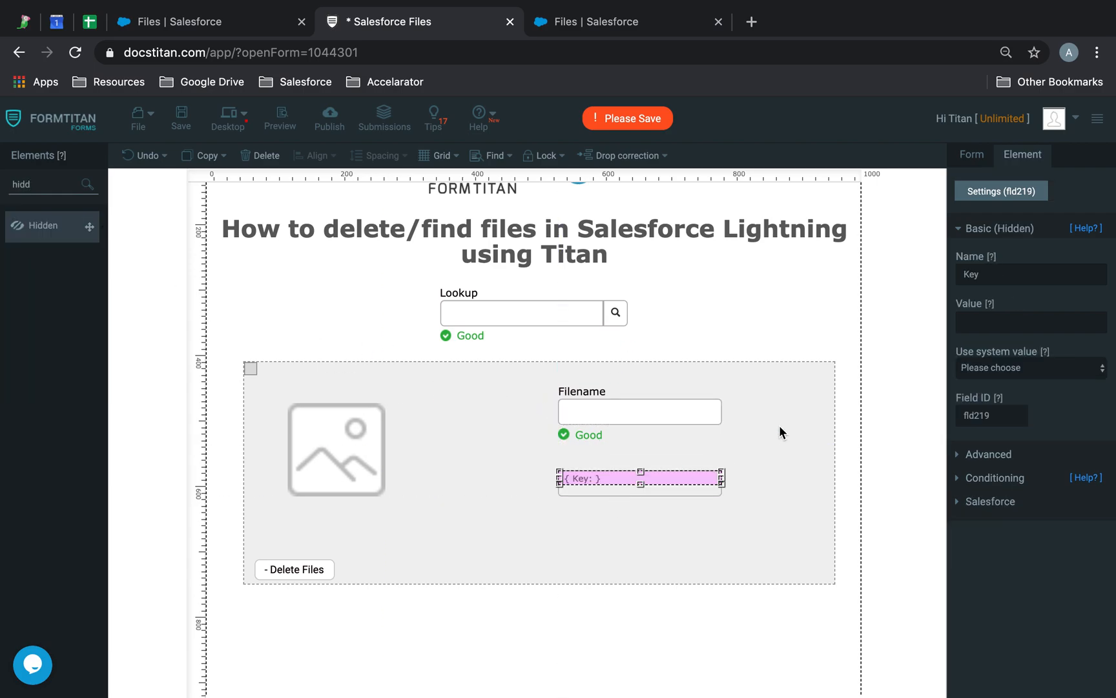
pyautogui.write('Conte')
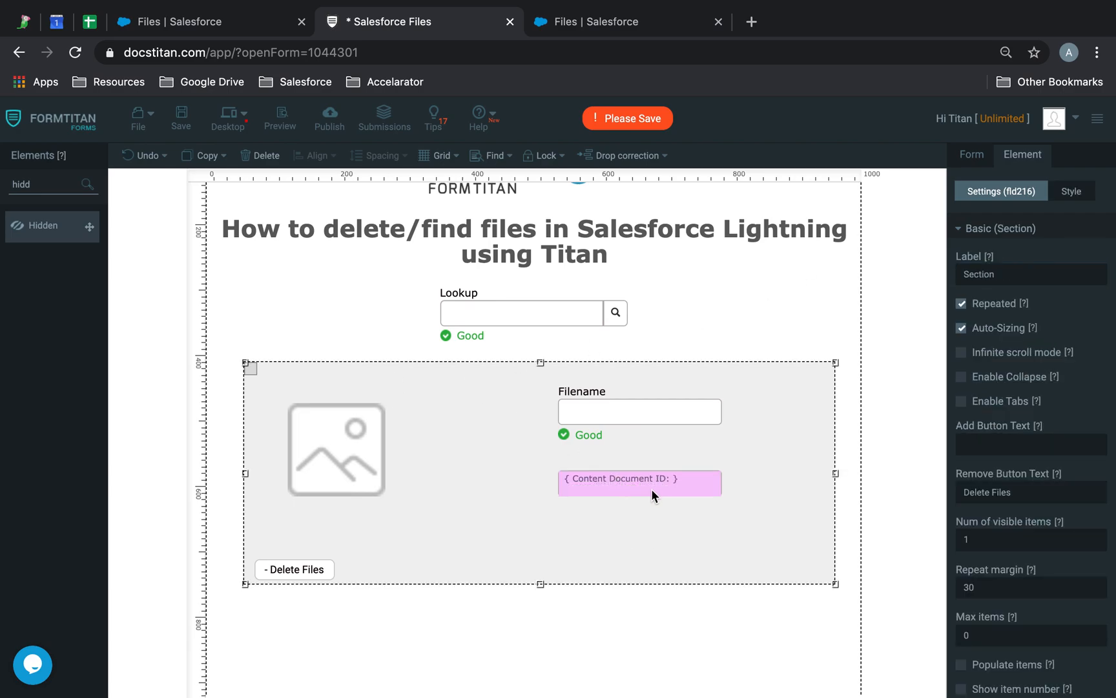
pyautogui.click(641, 412)
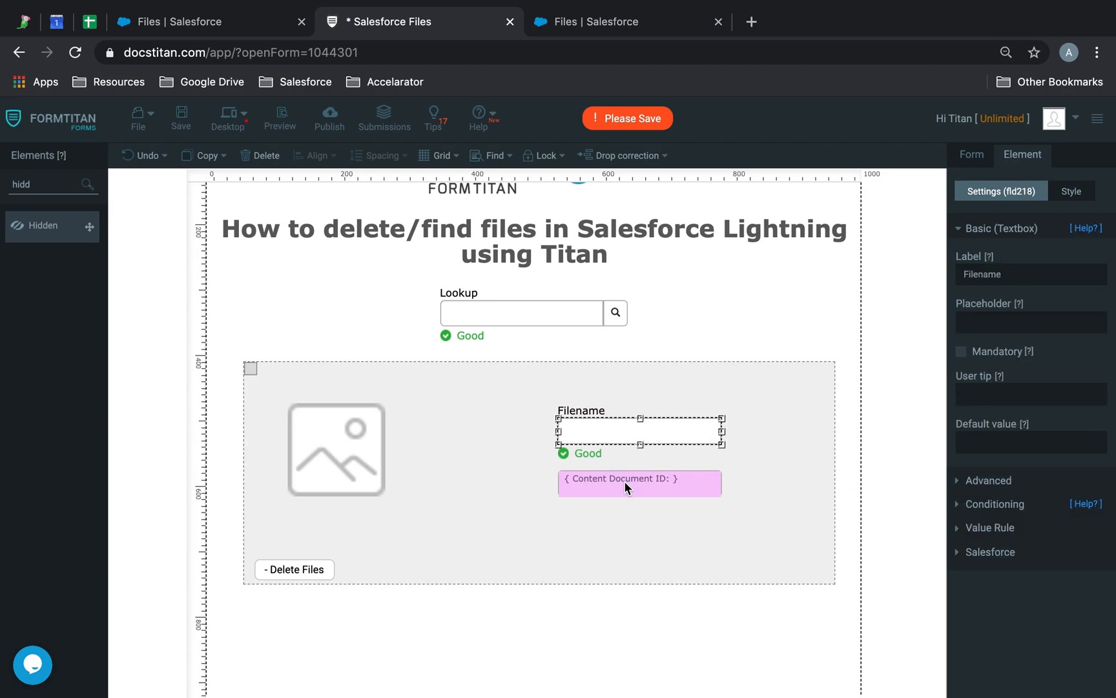
pyautogui.click(639, 483)
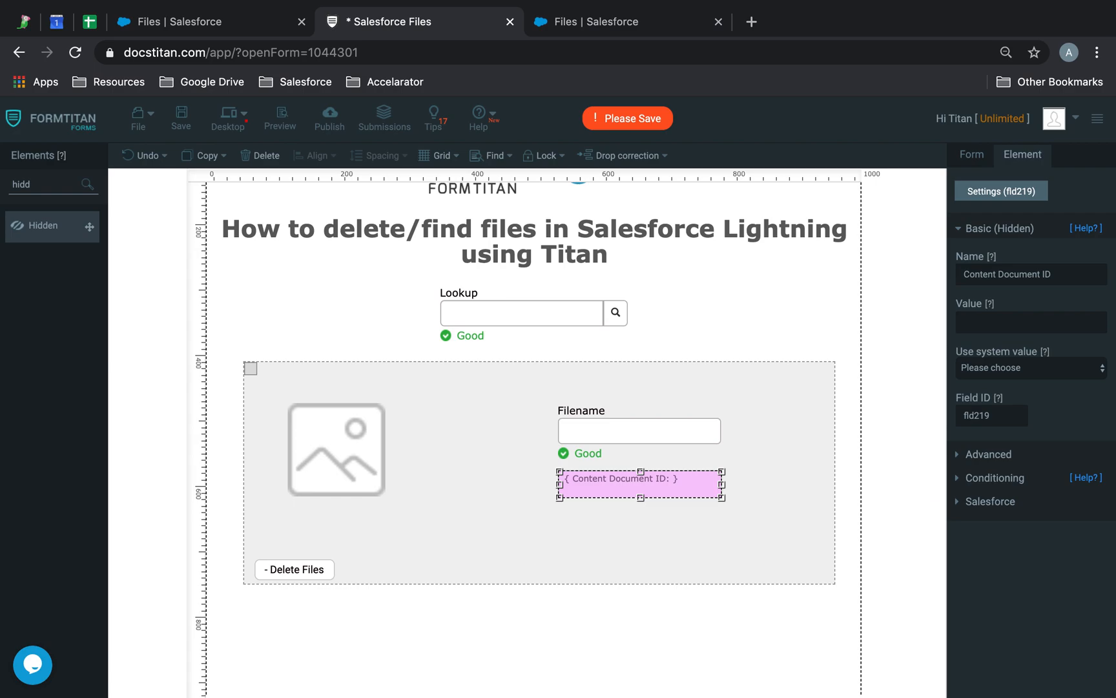
pyautogui.moveTo(557, 490)
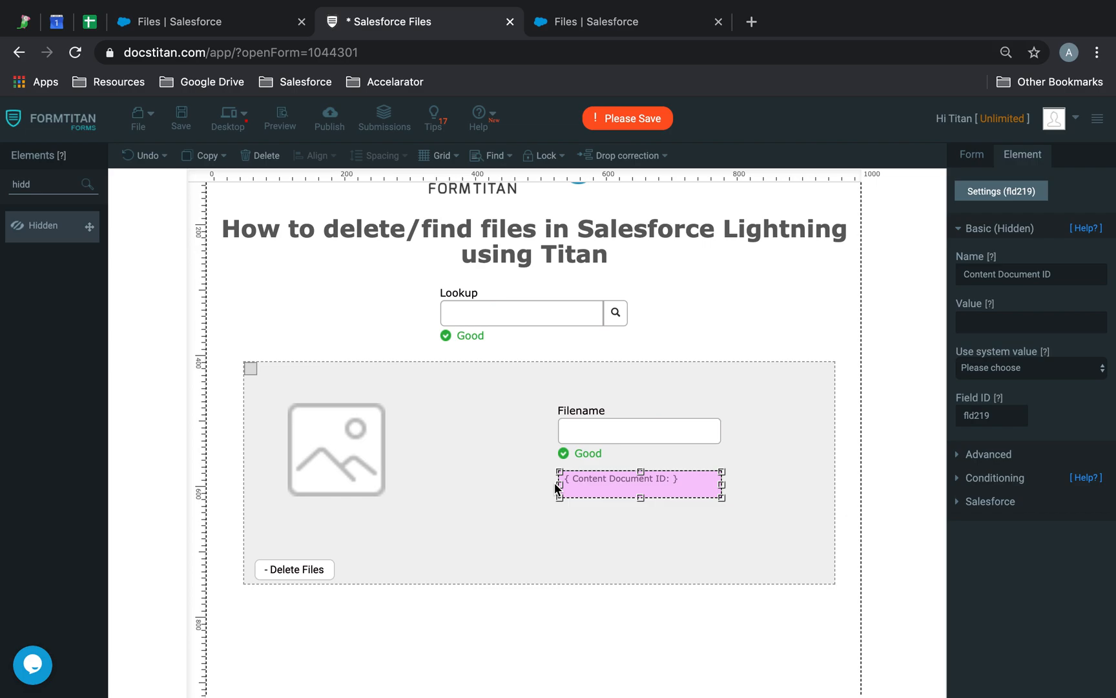
pyautogui.click(971, 155)
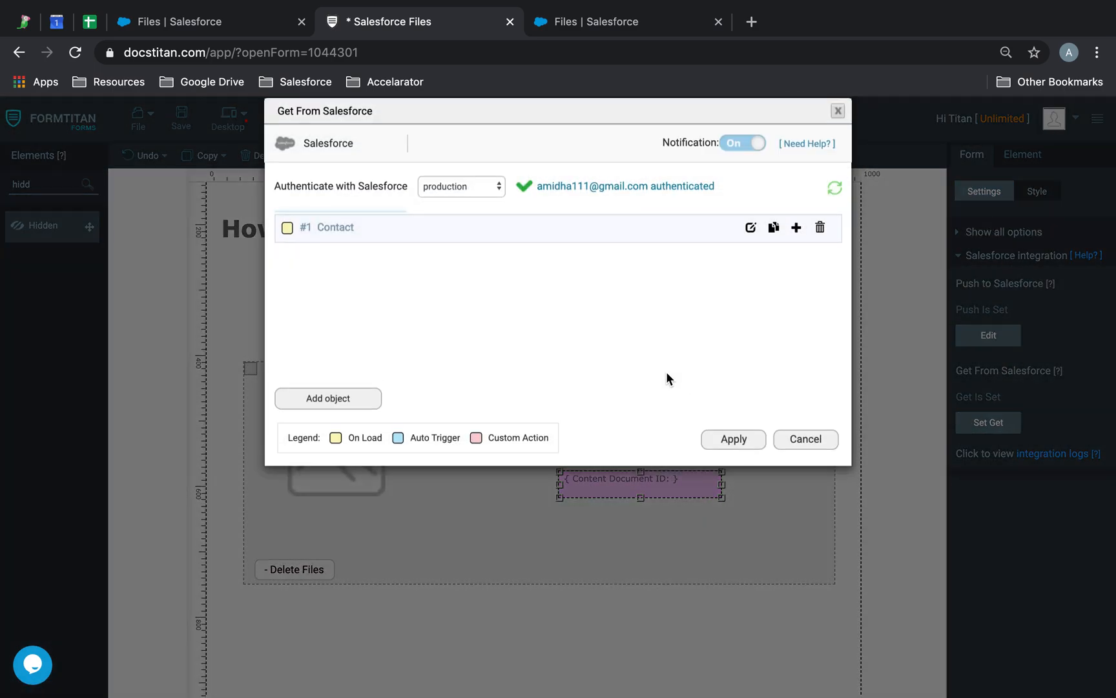
# Change Salesforce get #1 to Content Document Link, taking All matching records.
pyautogui.click(820, 227)
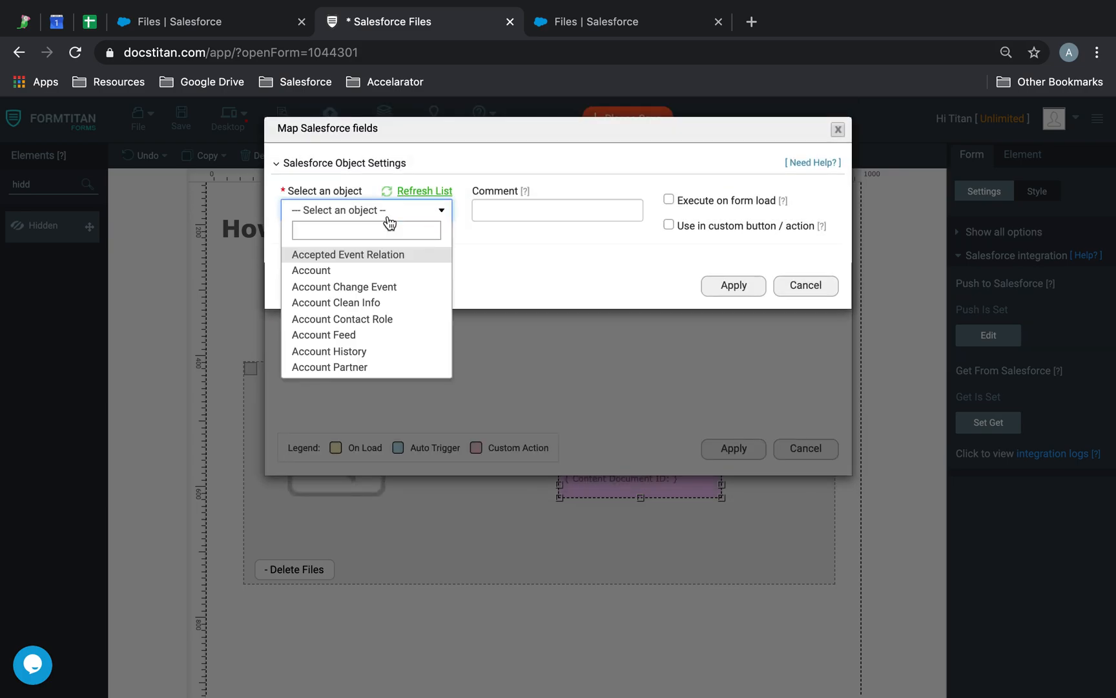
pyautogui.write('content')
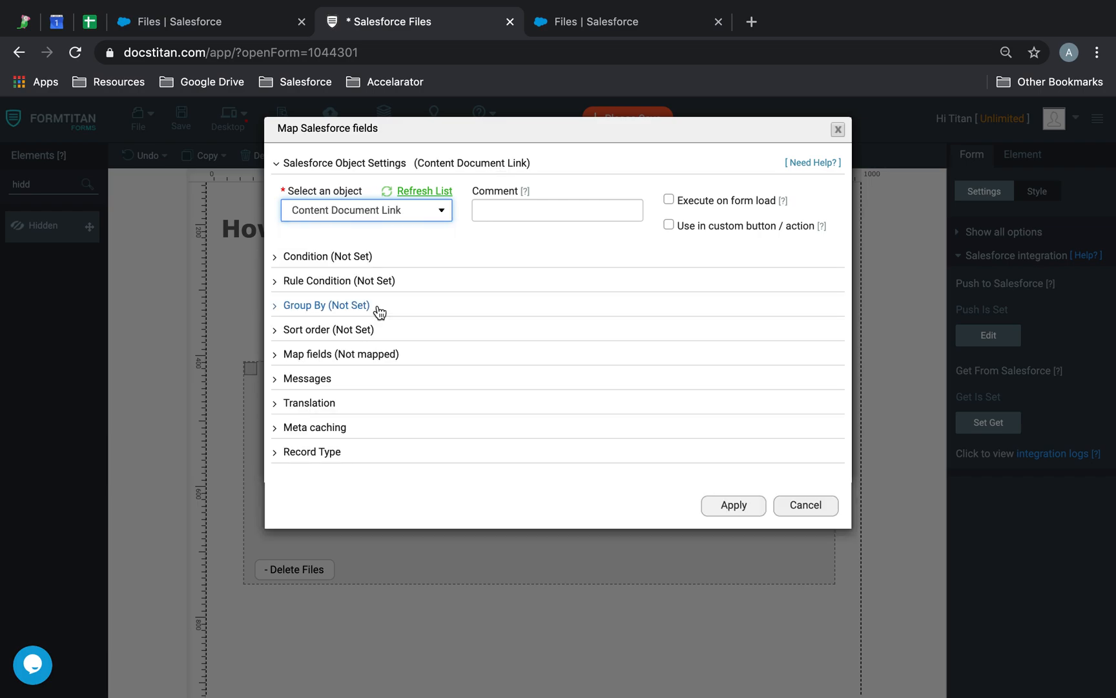
pyautogui.click(327, 256)
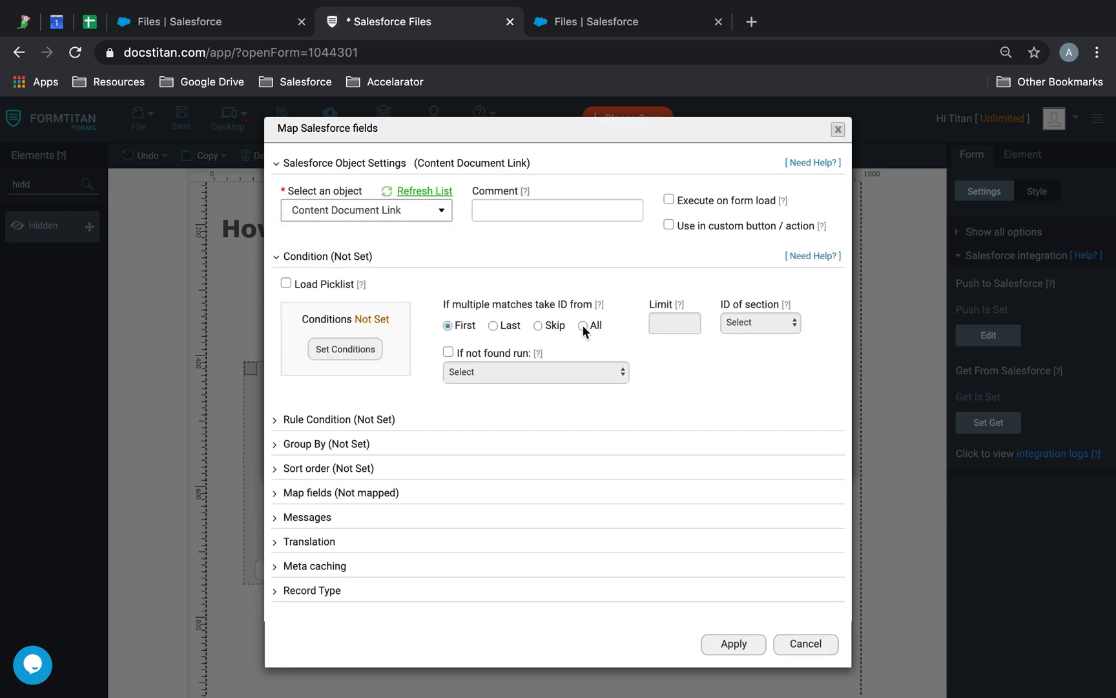
pyautogui.click(583, 326)
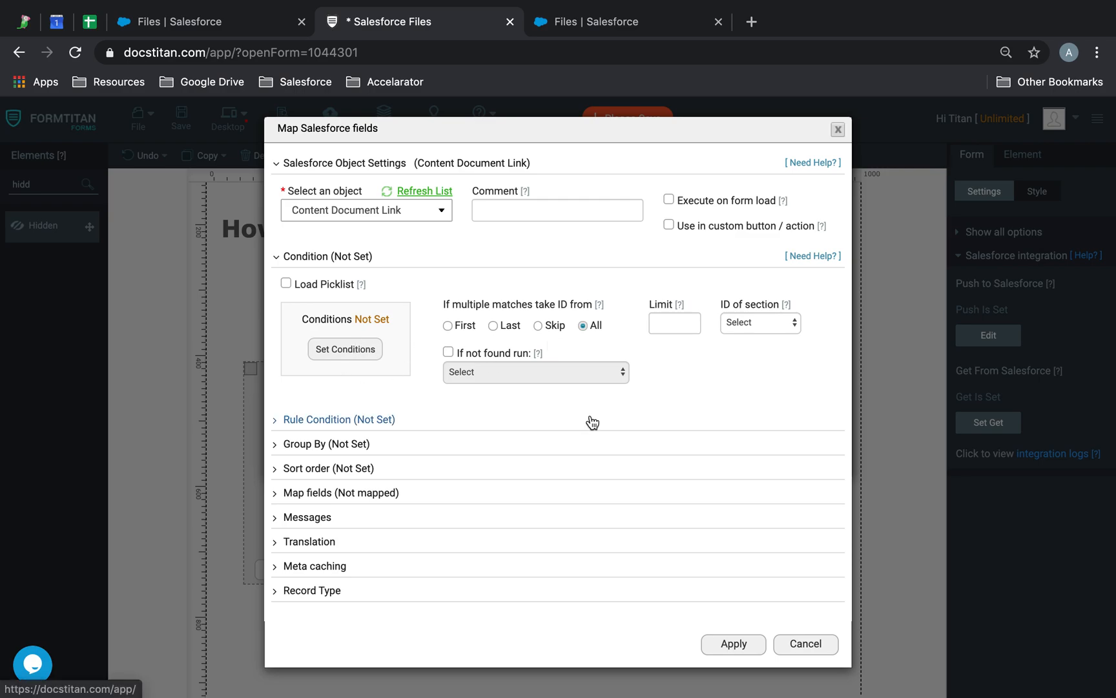
pyautogui.click(345, 349)
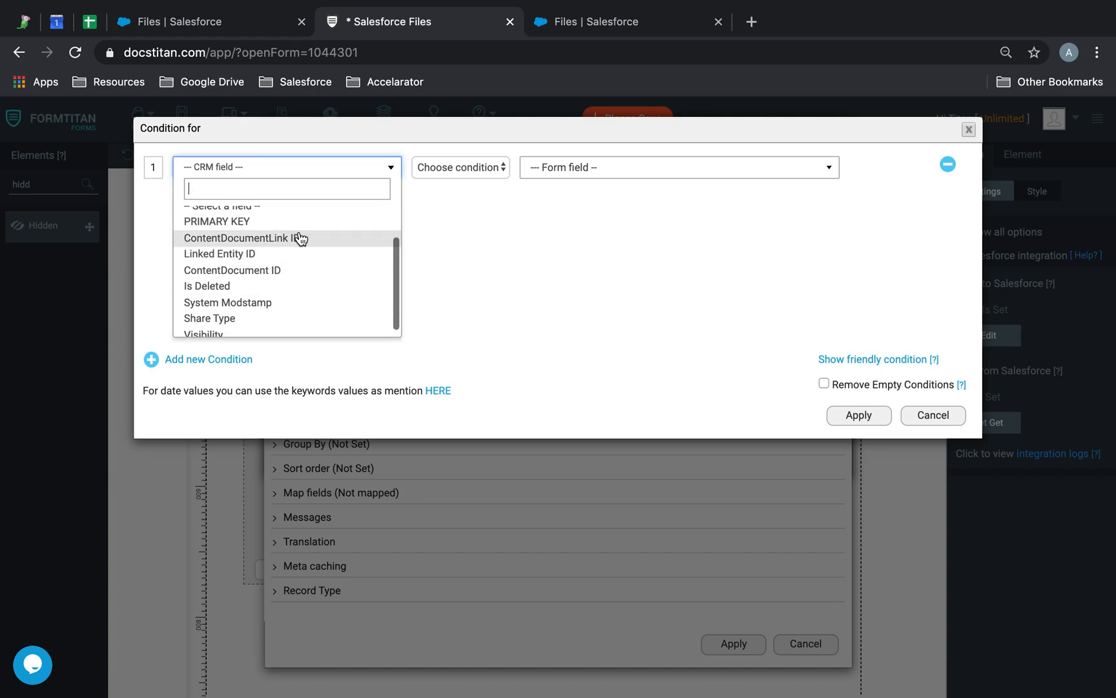
# Set the condition ContentDocumentLink ID Equals the Lookup form field.
pyautogui.click(240, 237)
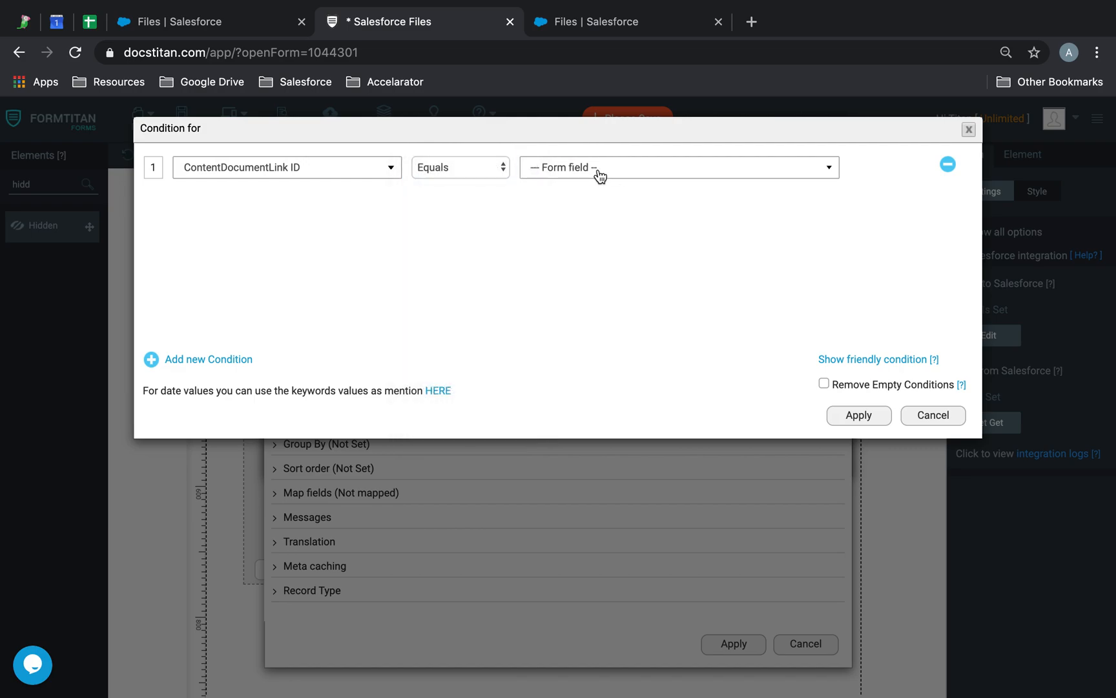
pyautogui.click(679, 167)
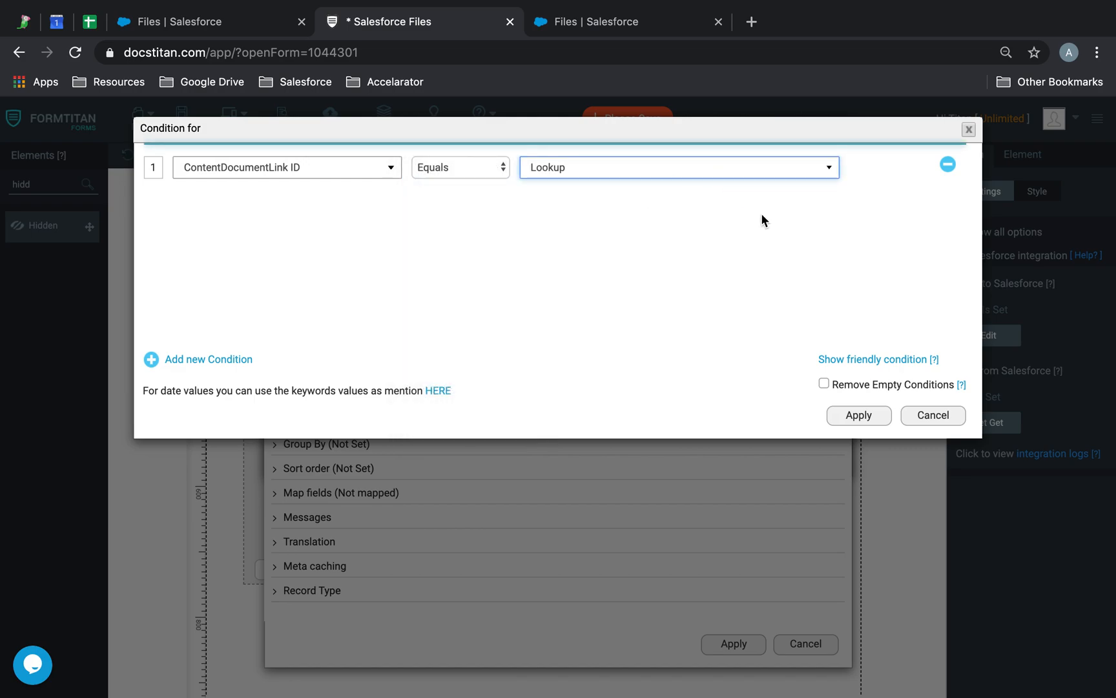
pyautogui.click(859, 414)
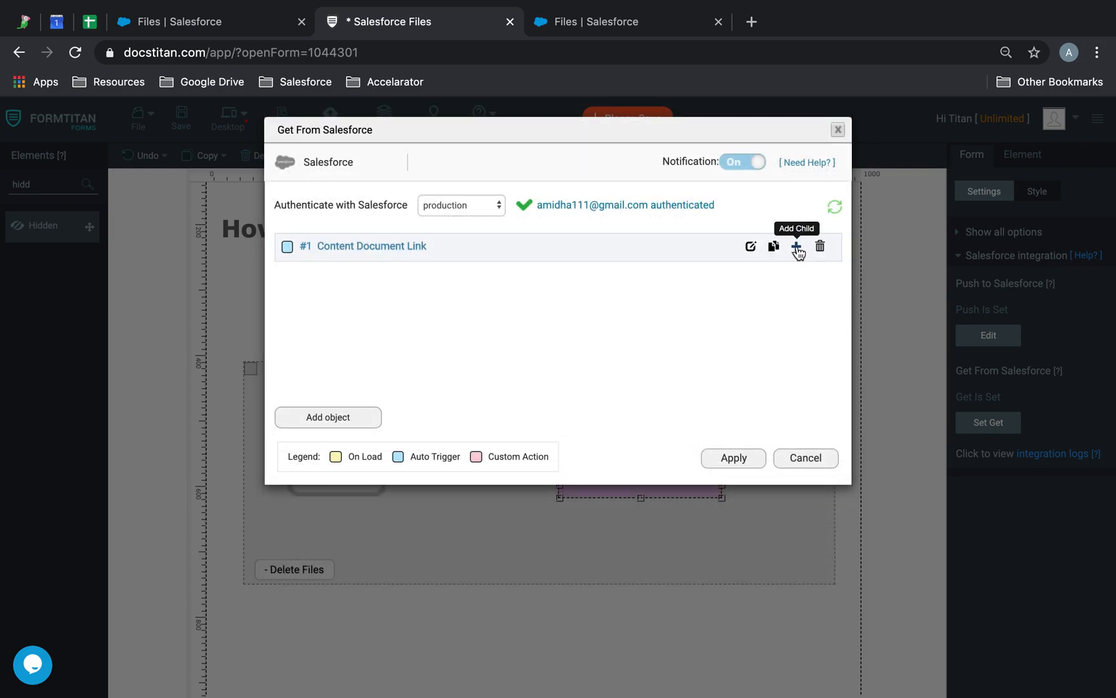
# Add a Content Document child get under #1 taking All matching records.
pyautogui.click(797, 246)
pyautogui.write('content')
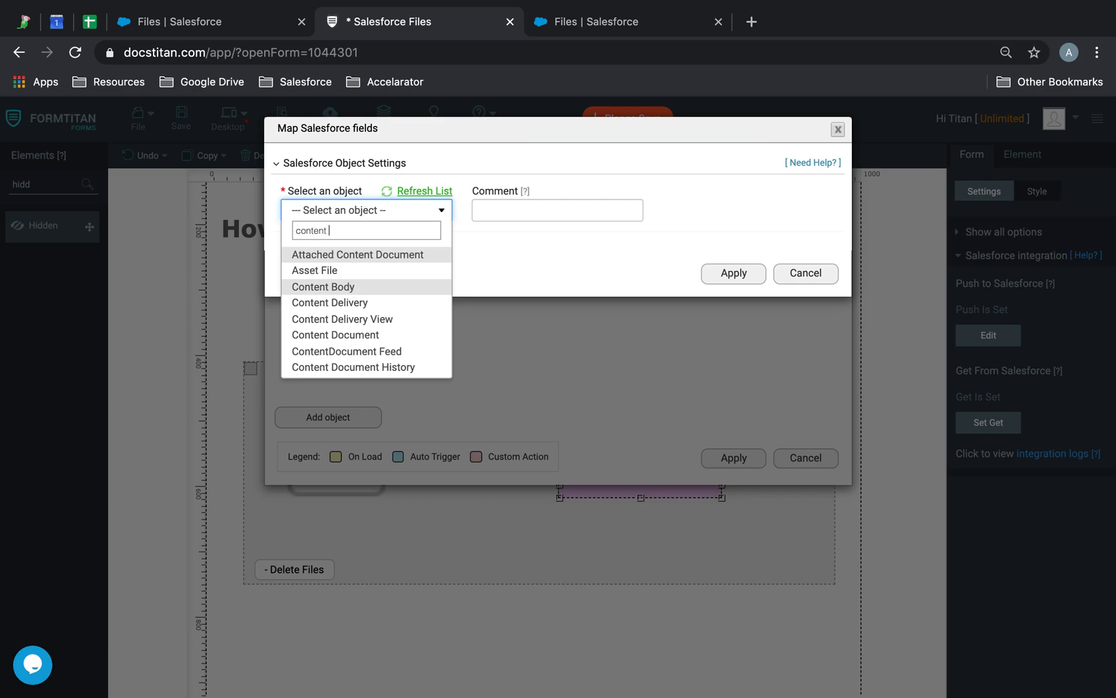
pyautogui.click(334, 335)
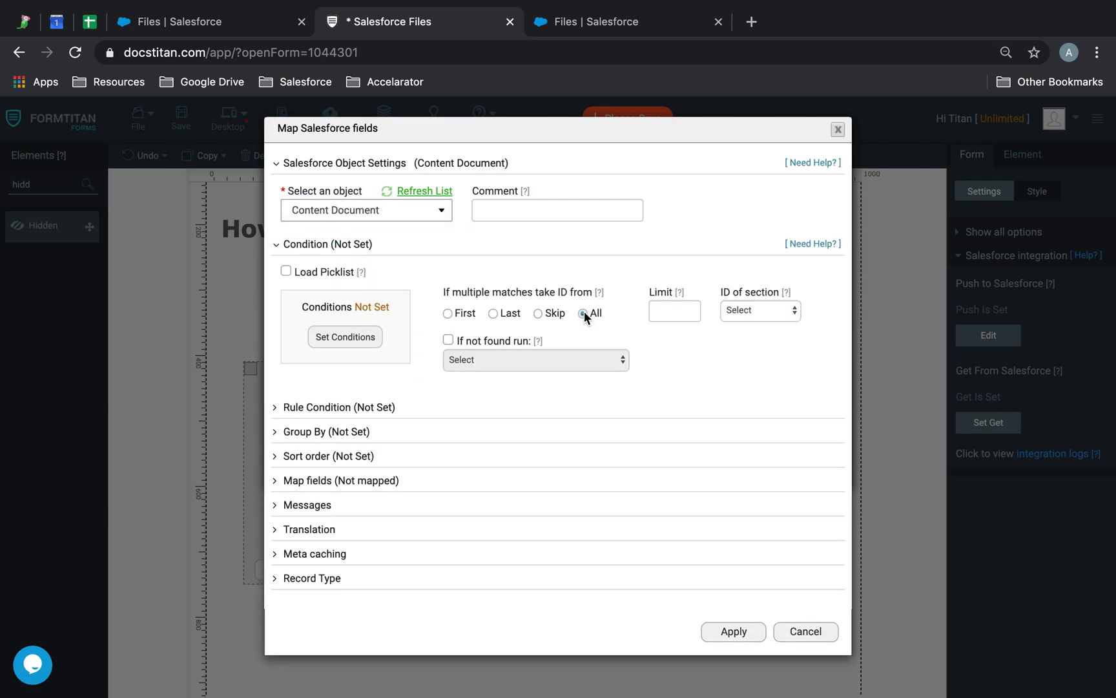
pyautogui.click(346, 337)
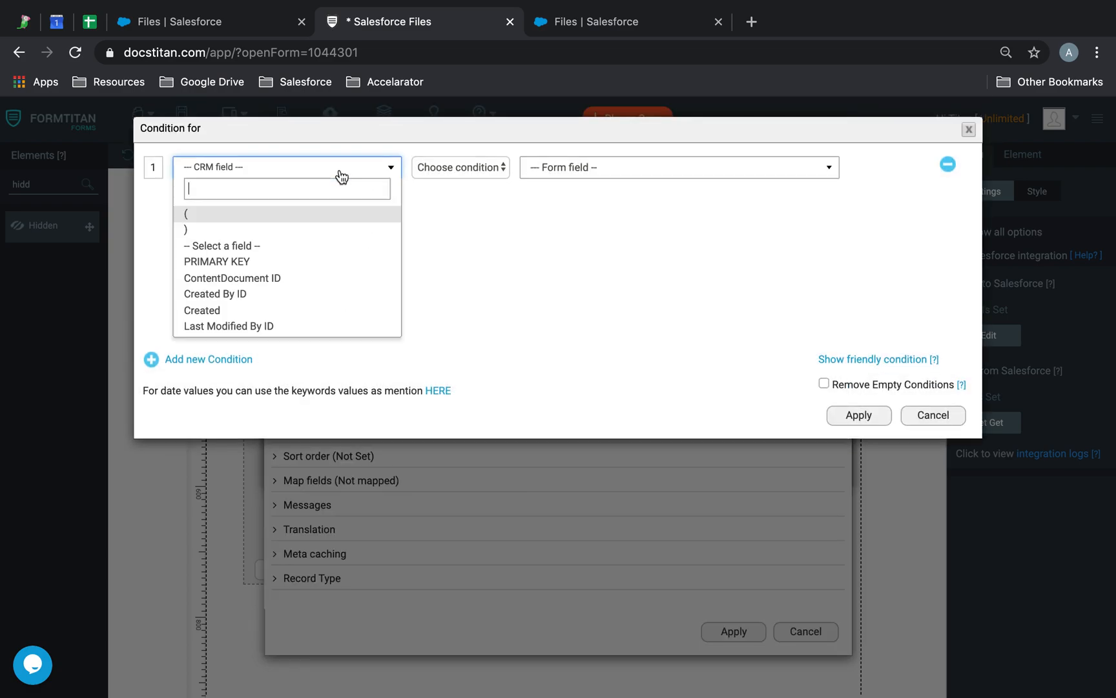
pyautogui.moveTo(292, 289)
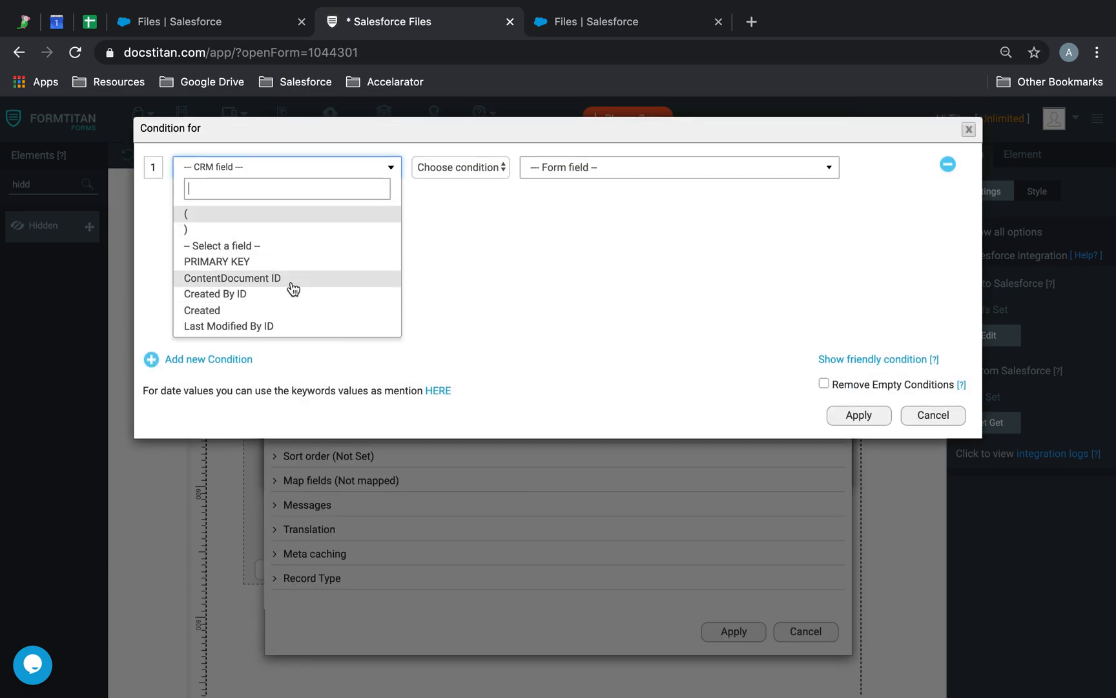
# Set its condition to ContentDocument ID IN the link's ContentDocument IDs.
pyautogui.click(460, 168)
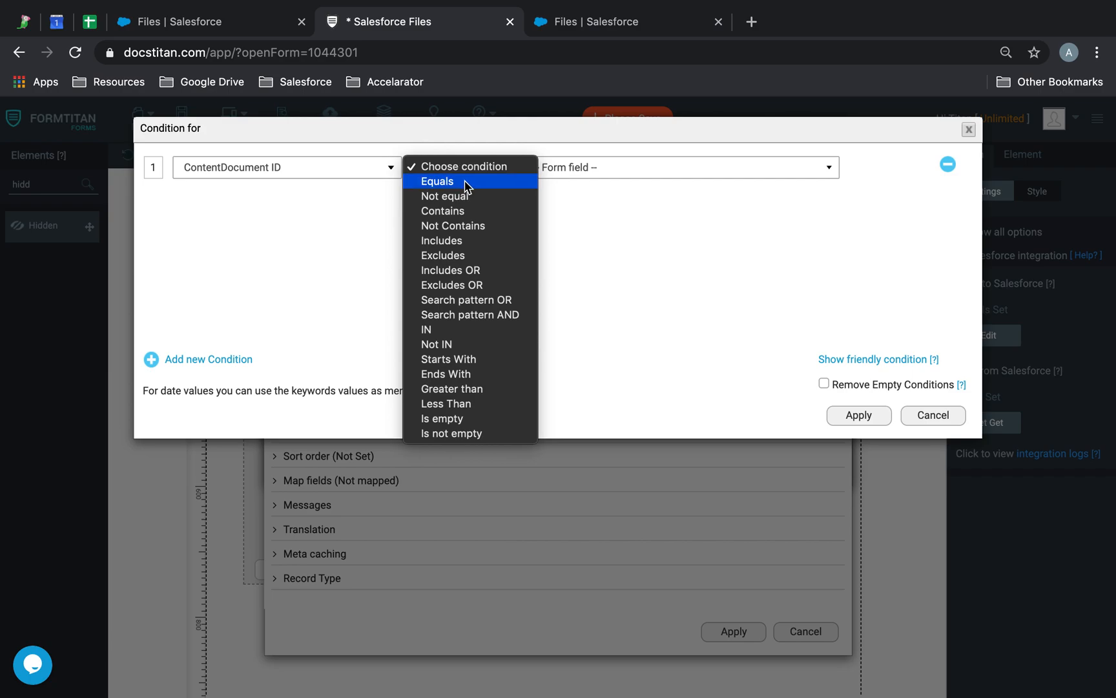
pyautogui.click(437, 181)
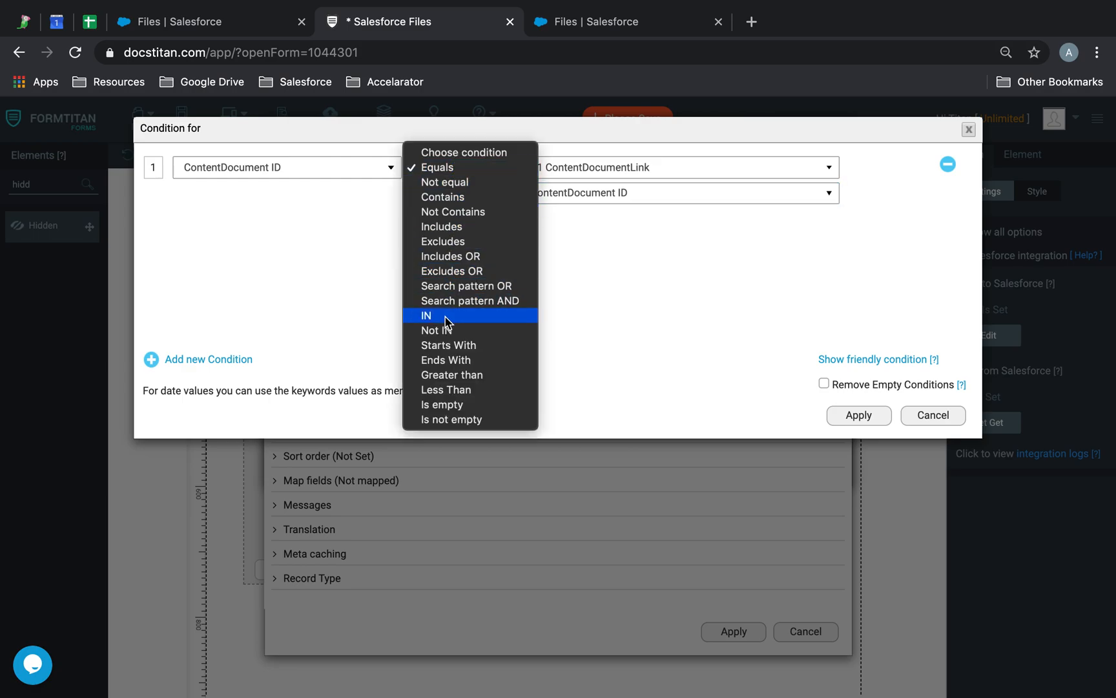
pyautogui.click(445, 315)
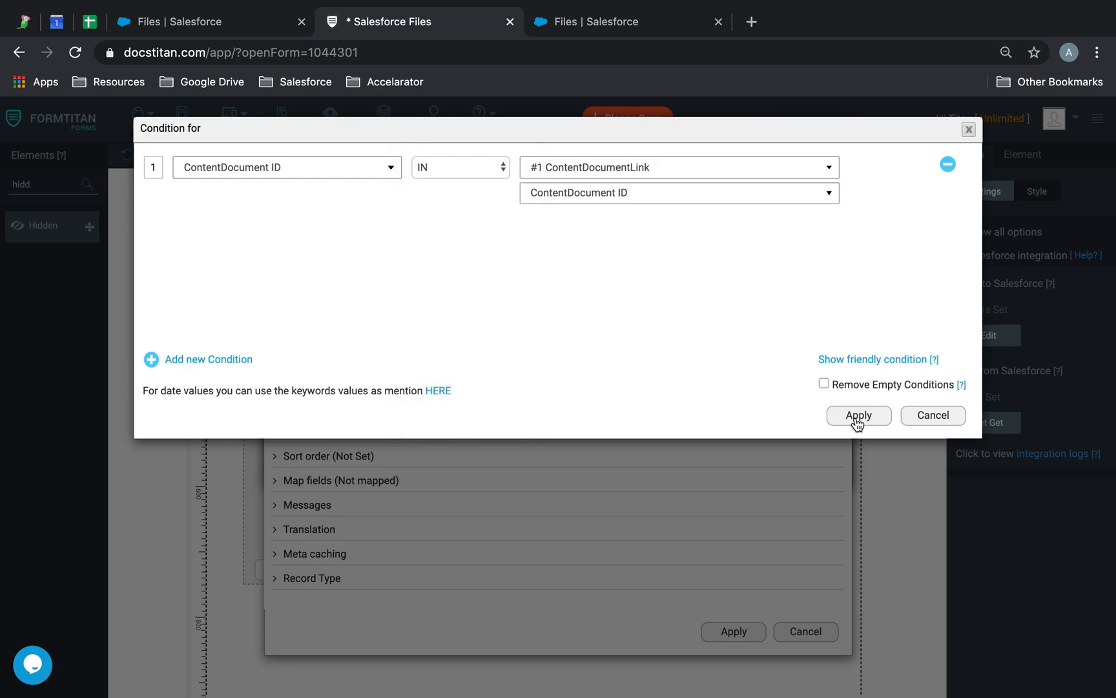
pyautogui.click(859, 415)
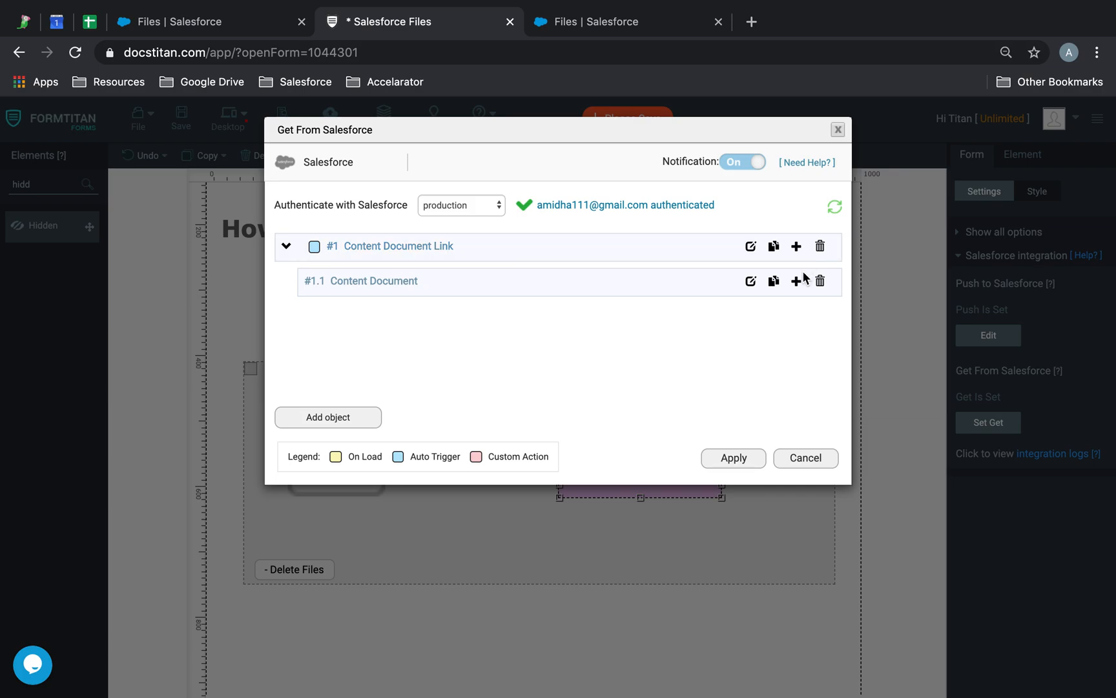
# Add a Files child under #1.1 where ContentDocument ID equals #1.1's ContentDocument ID.
pyautogui.click(797, 281)
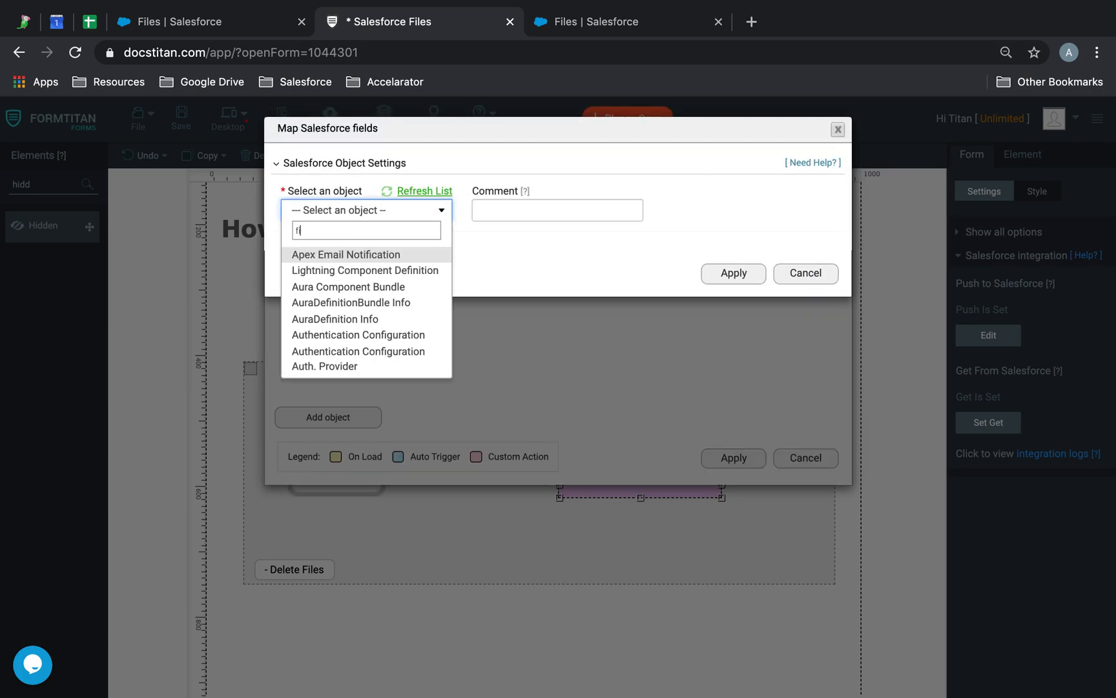
pyautogui.click(365, 210)
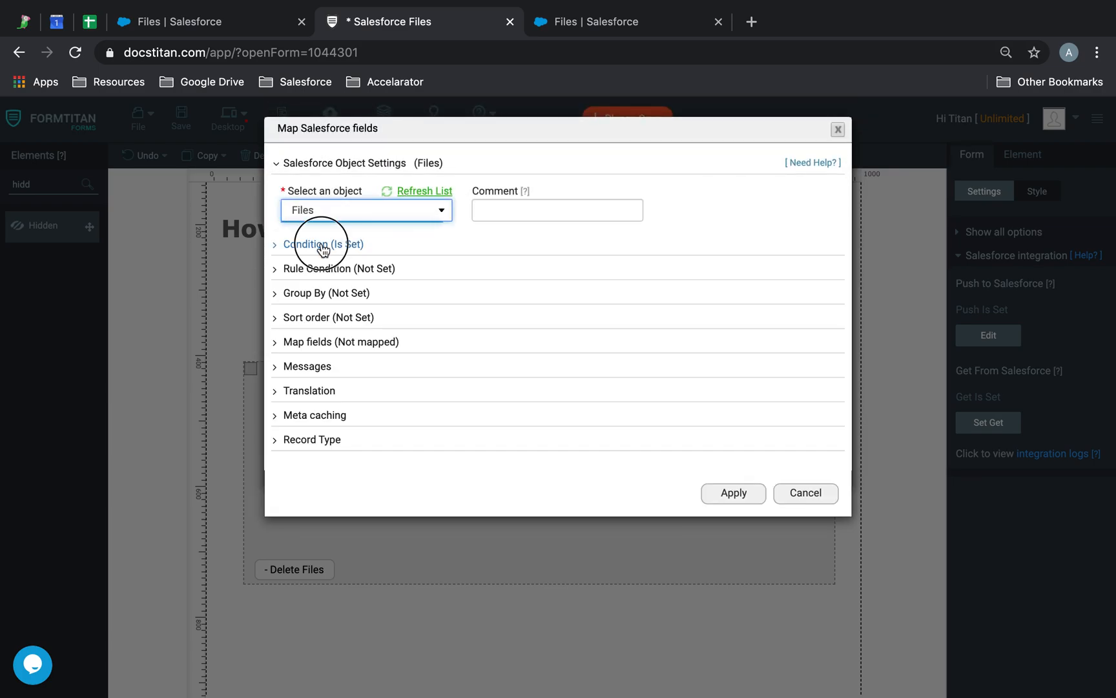
pyautogui.click(318, 244)
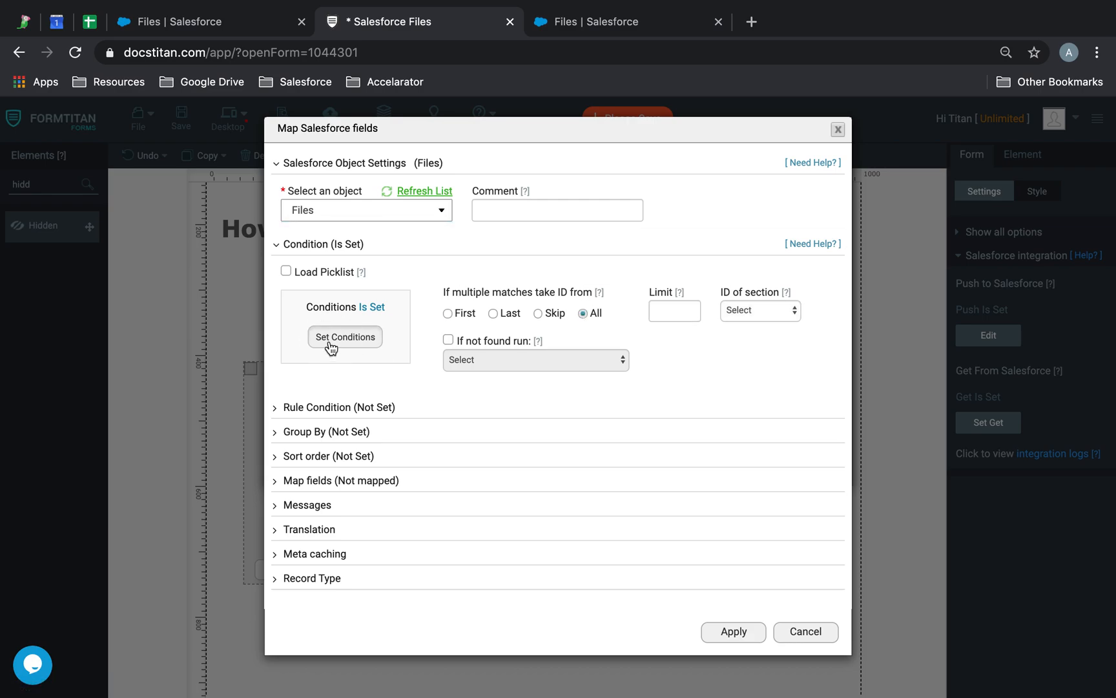
pyautogui.click(345, 337)
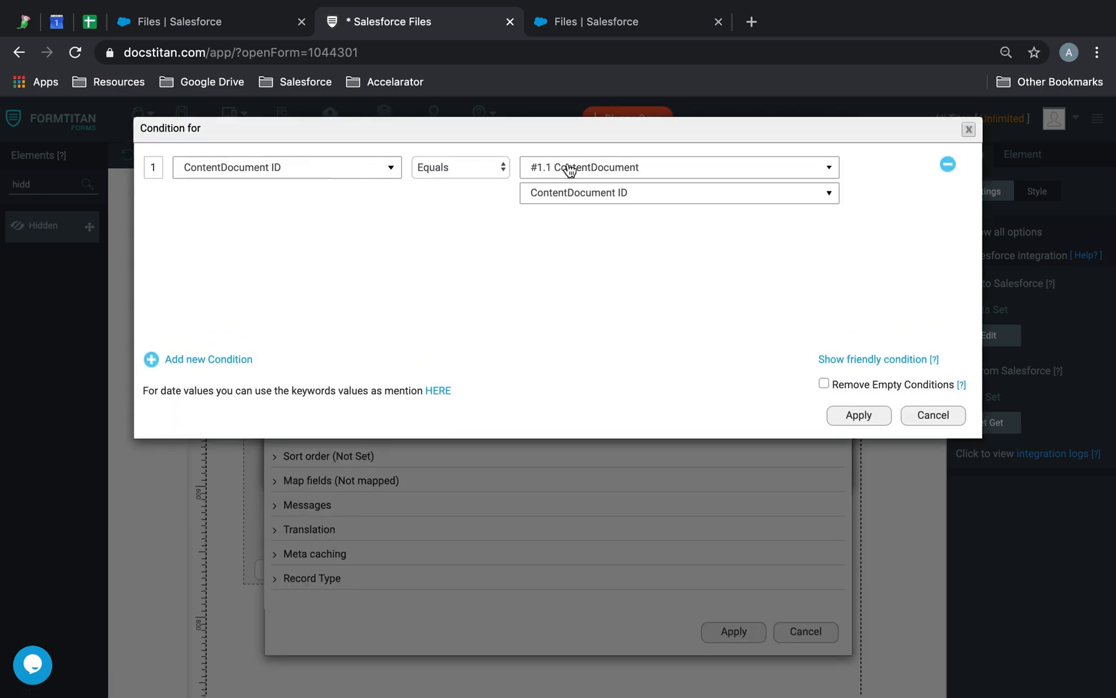
pyautogui.click(859, 416)
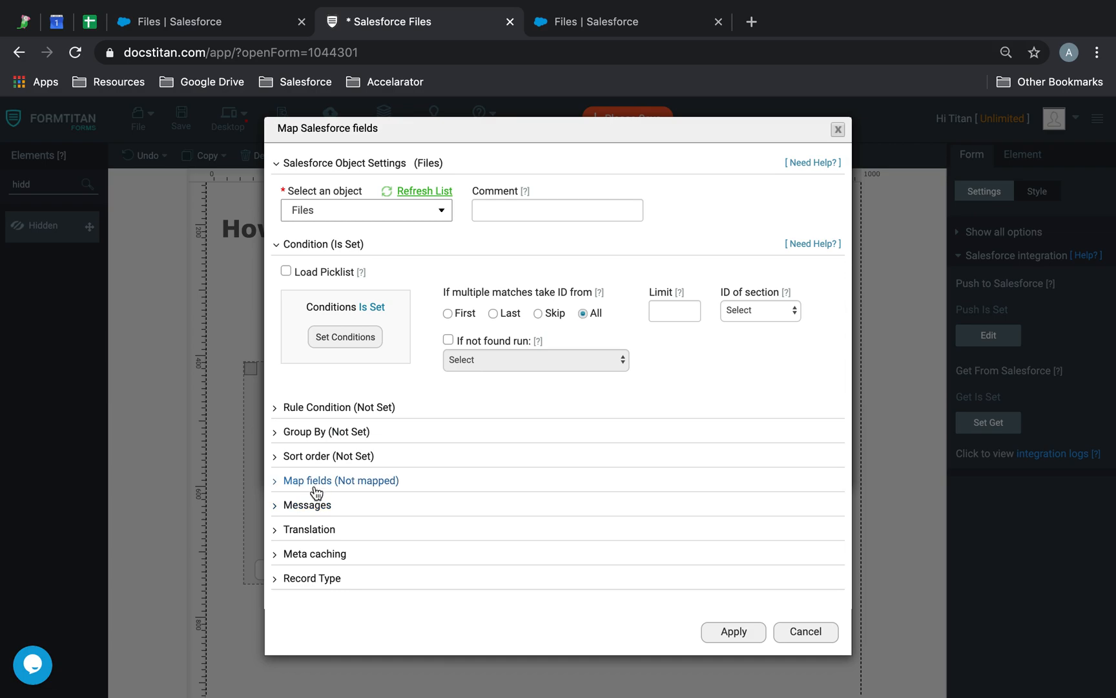
pyautogui.click(341, 480)
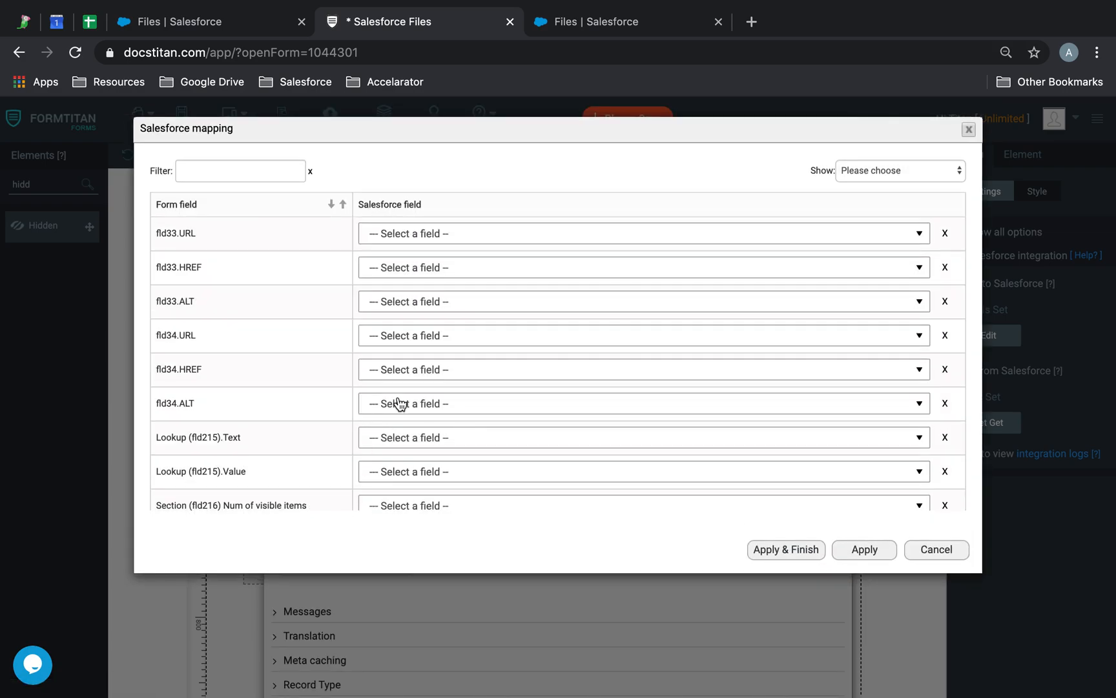
pyautogui.moveTo(424, 289)
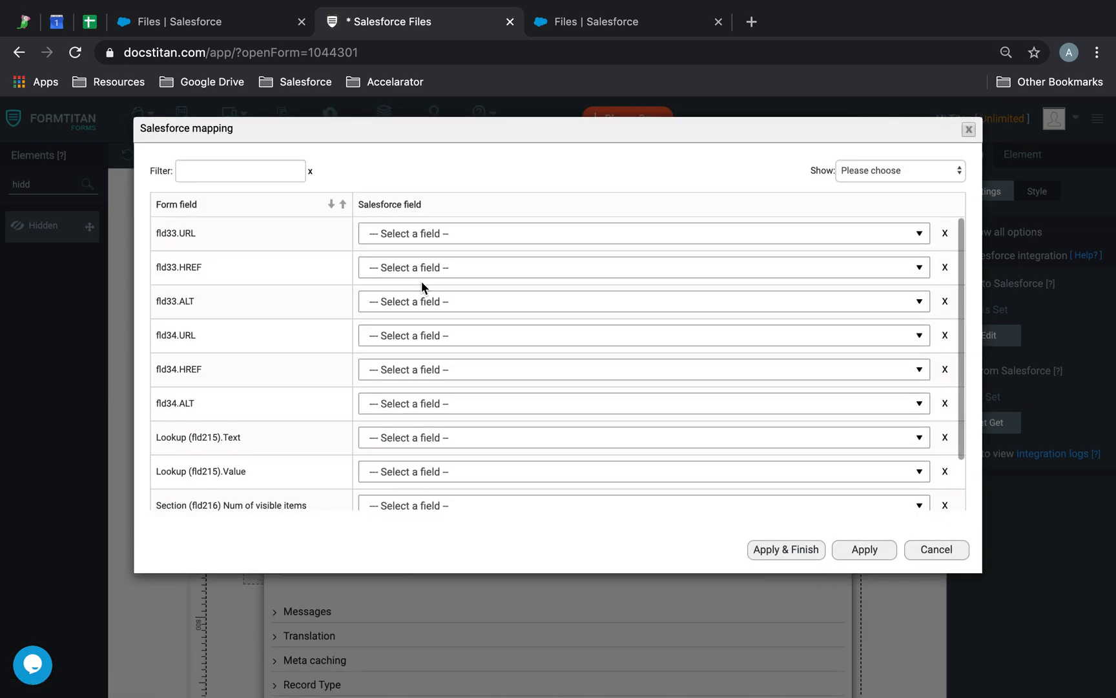
# Map the image field's URL to the file's Version Data.
pyautogui.scroll(-3)
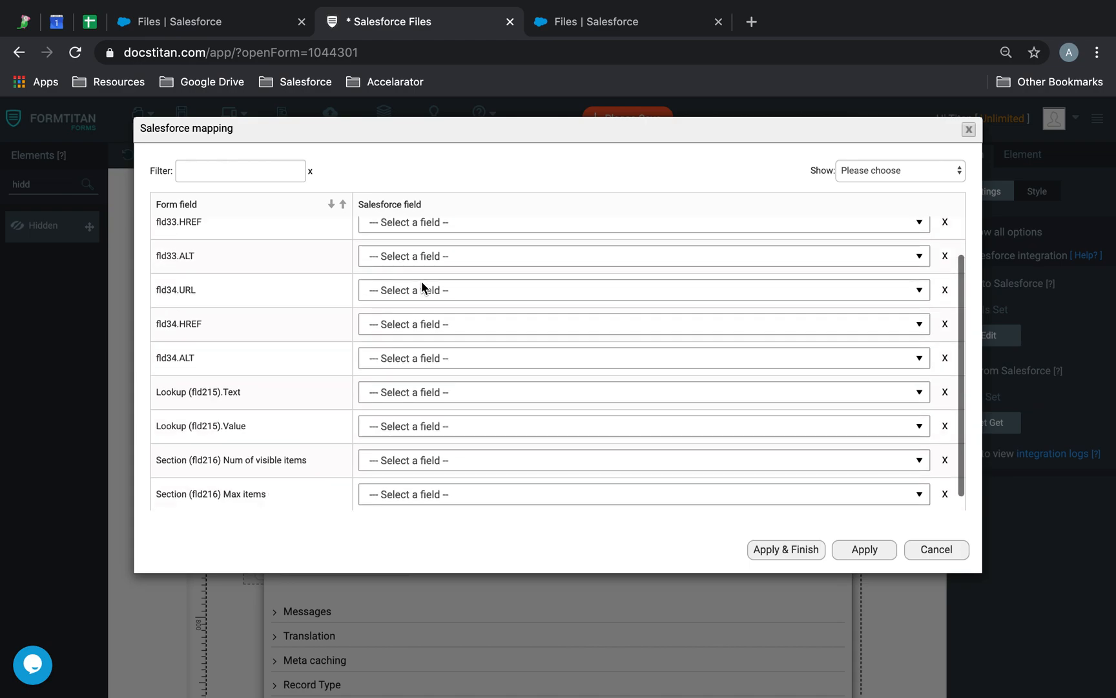
pyautogui.scroll(-3)
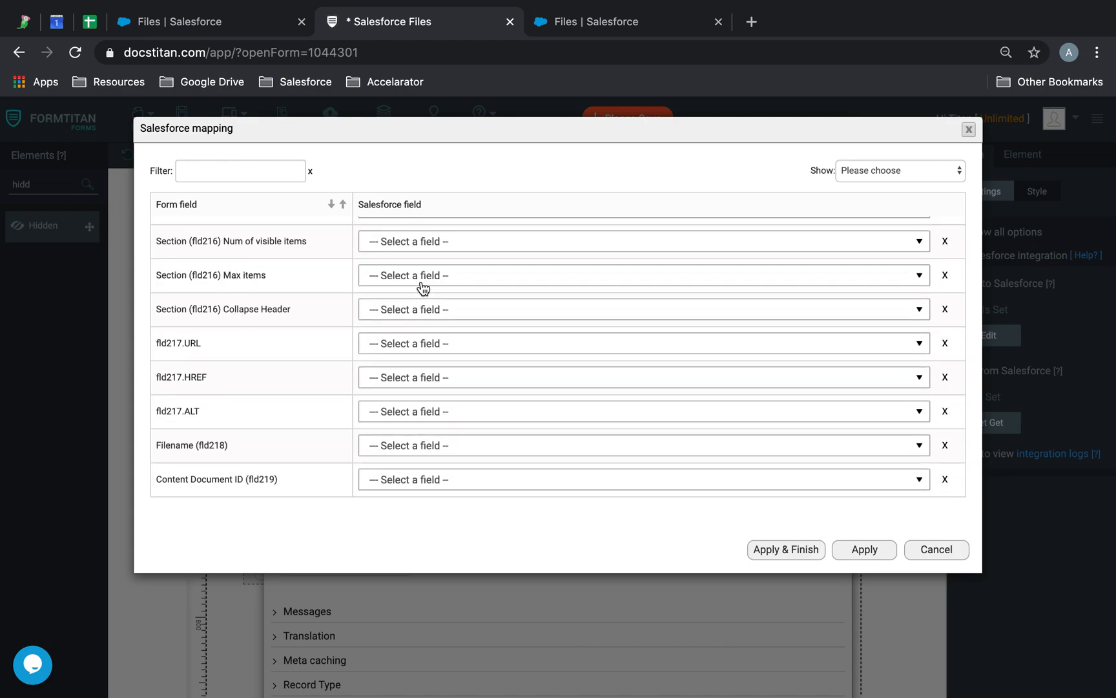
pyautogui.moveTo(414, 350)
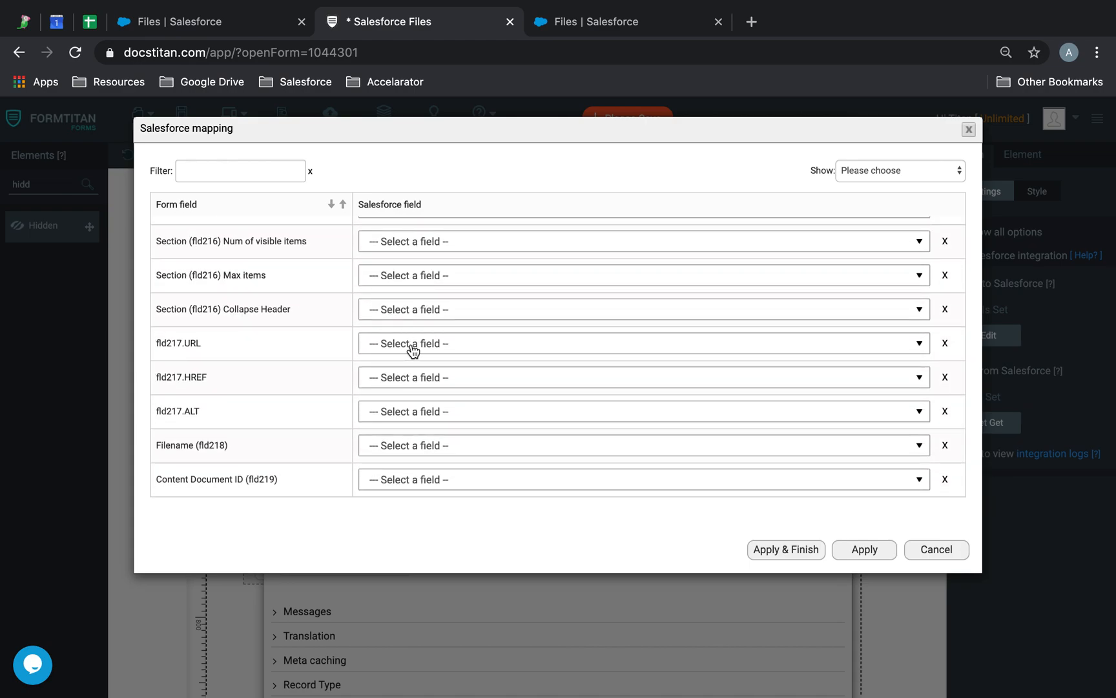
pyautogui.click(427, 344)
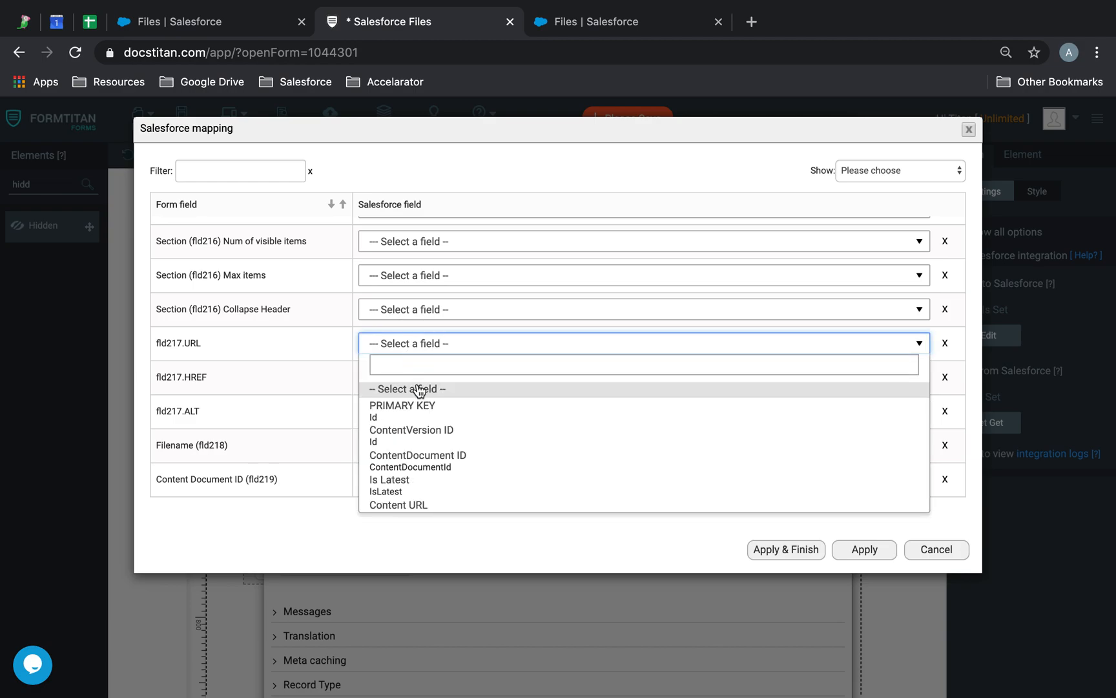
pyautogui.write('versio')
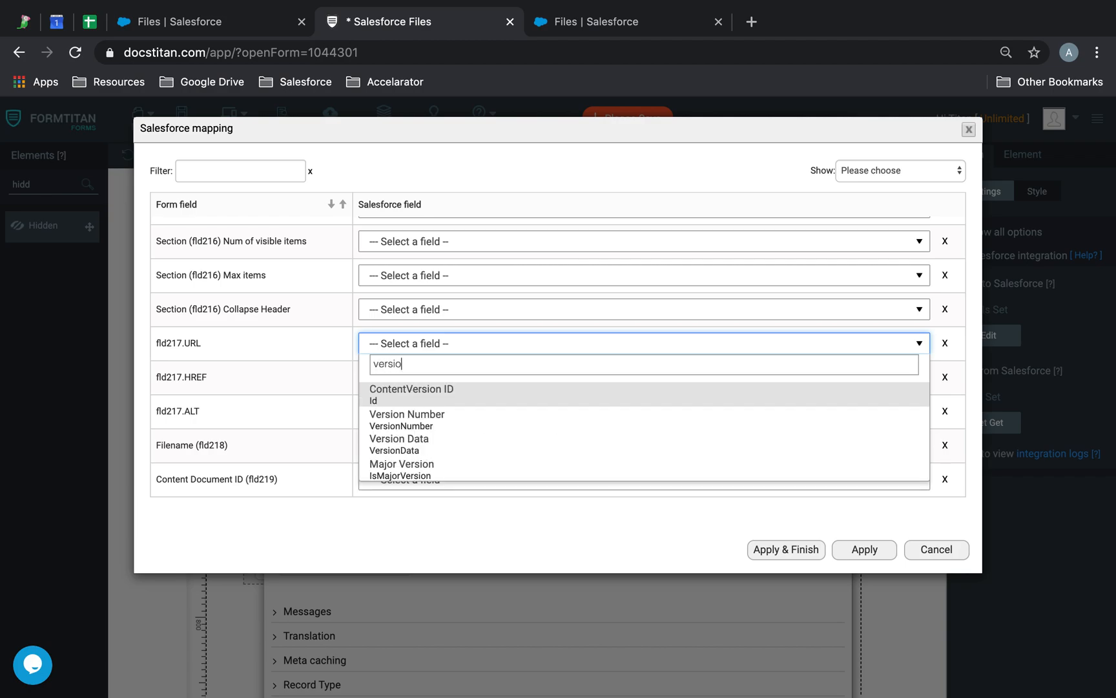
pyautogui.click(399, 439)
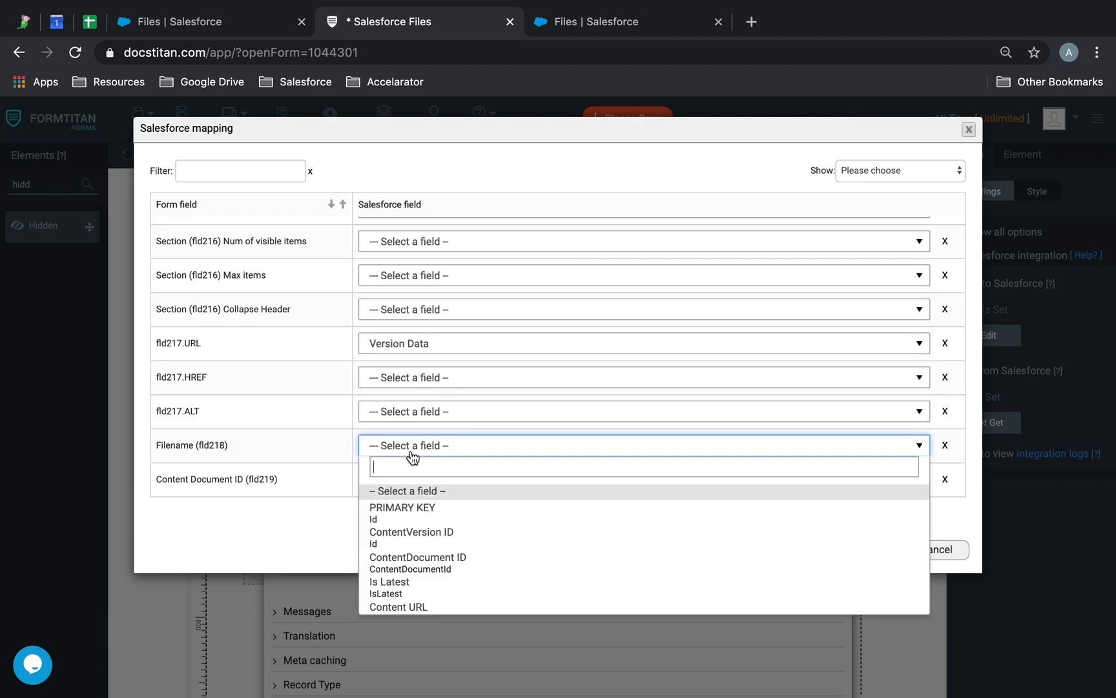
# Map Filename to Title and Content Document ID to ContentDocument ID, referencing ContentDocument ID.
pyautogui.click(392, 445)
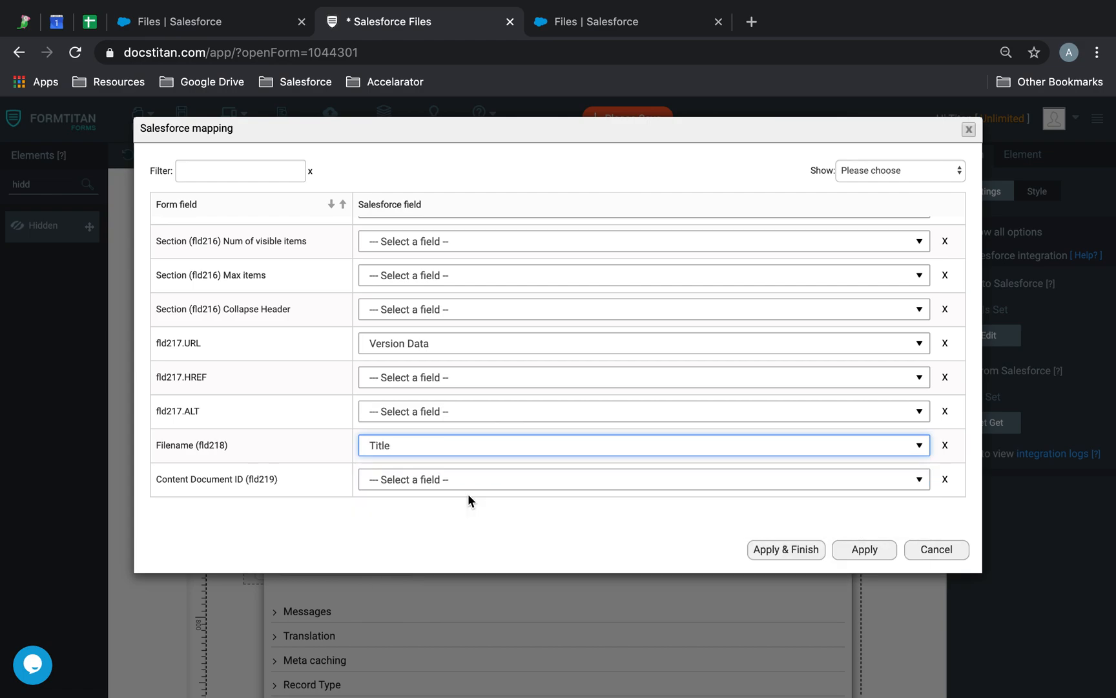
pyautogui.click(640, 479)
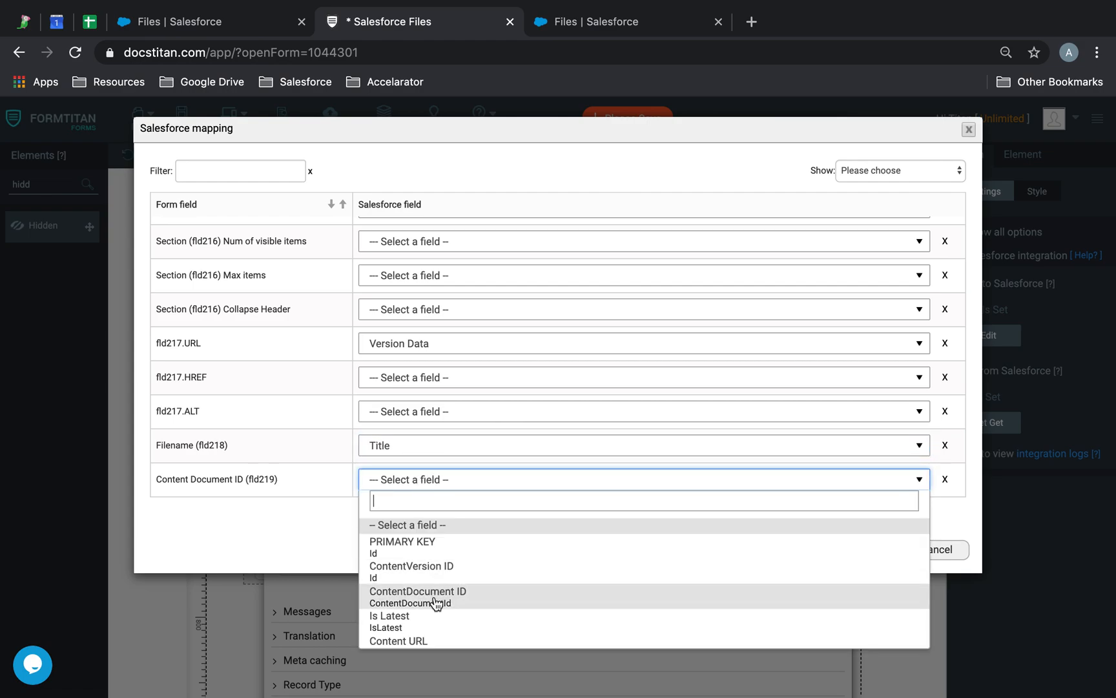
pyautogui.click(418, 591)
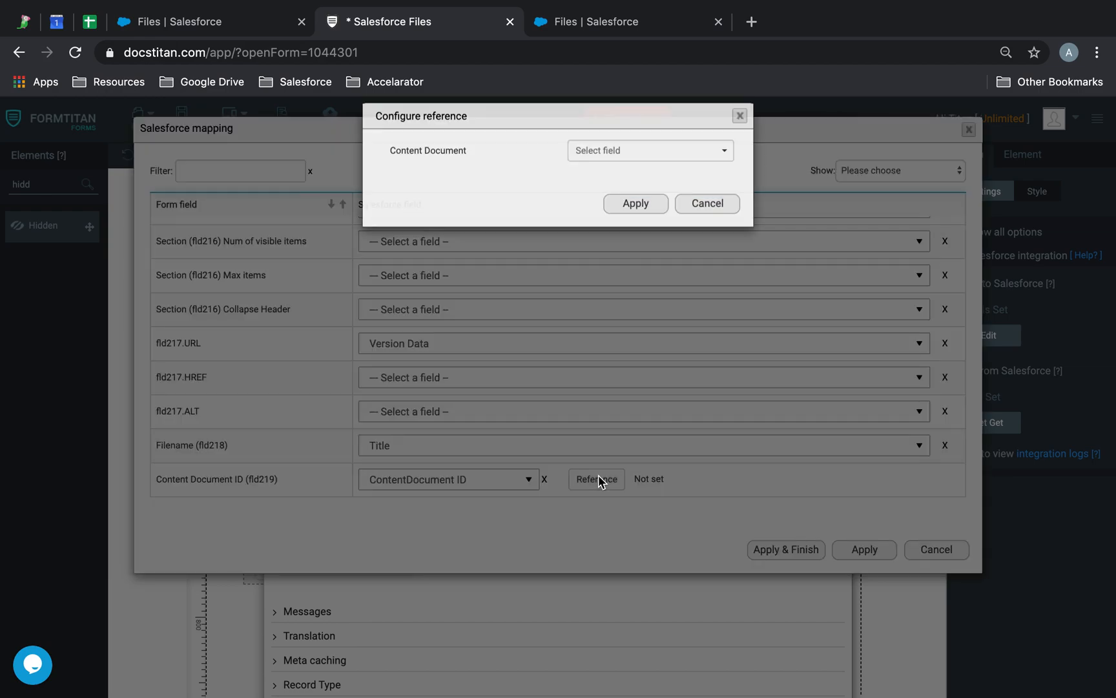
pyautogui.click(650, 149)
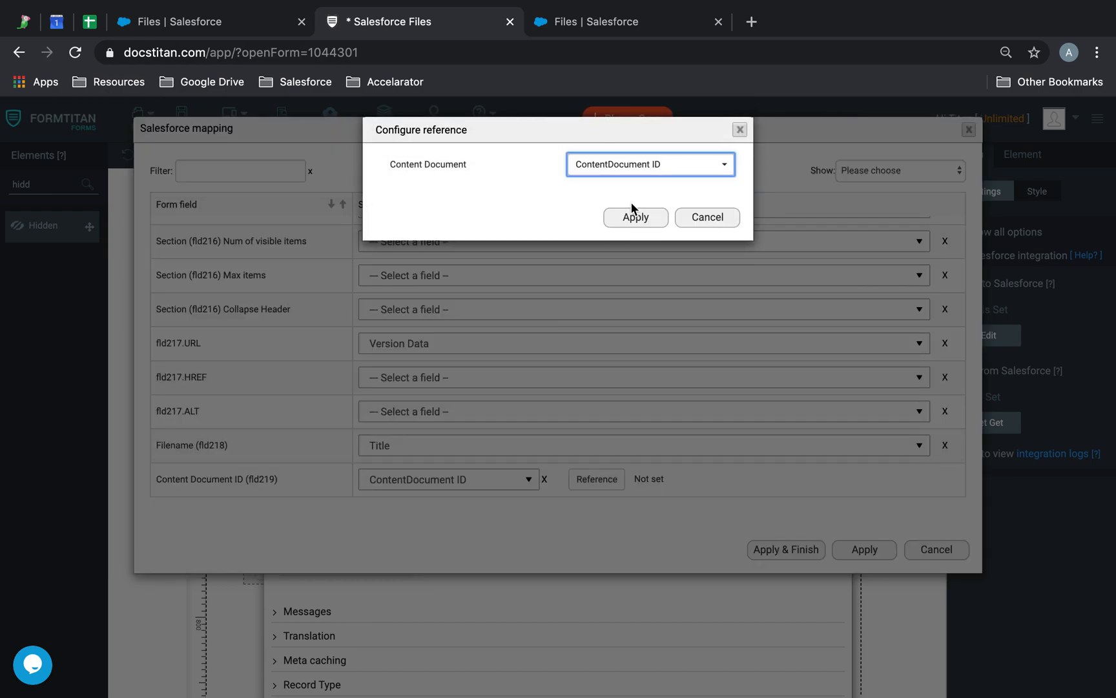
pyautogui.click(636, 217)
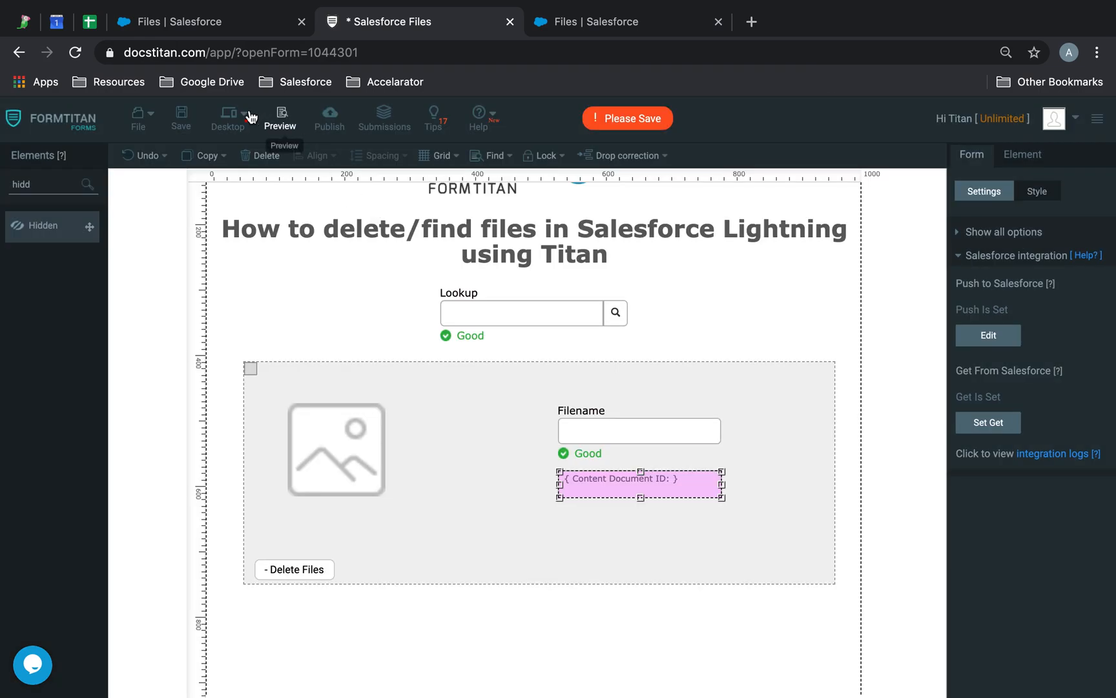
# Preview the form and run a Lookup search for a Case, which finds no data.
pyautogui.click(282, 116)
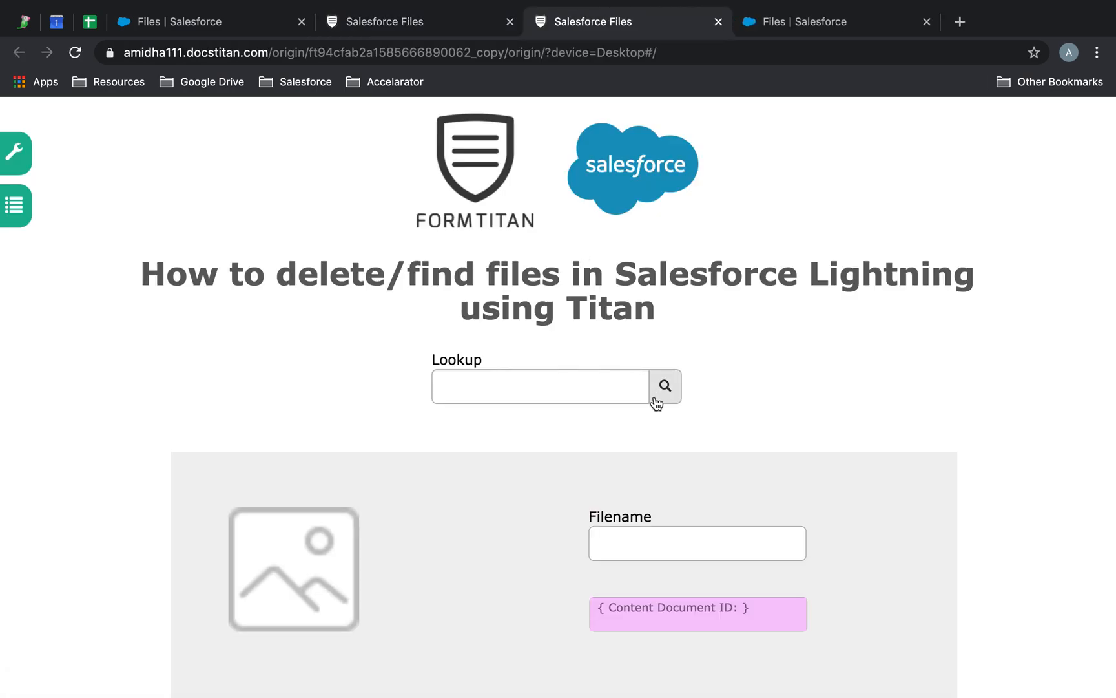
pyautogui.click(665, 386)
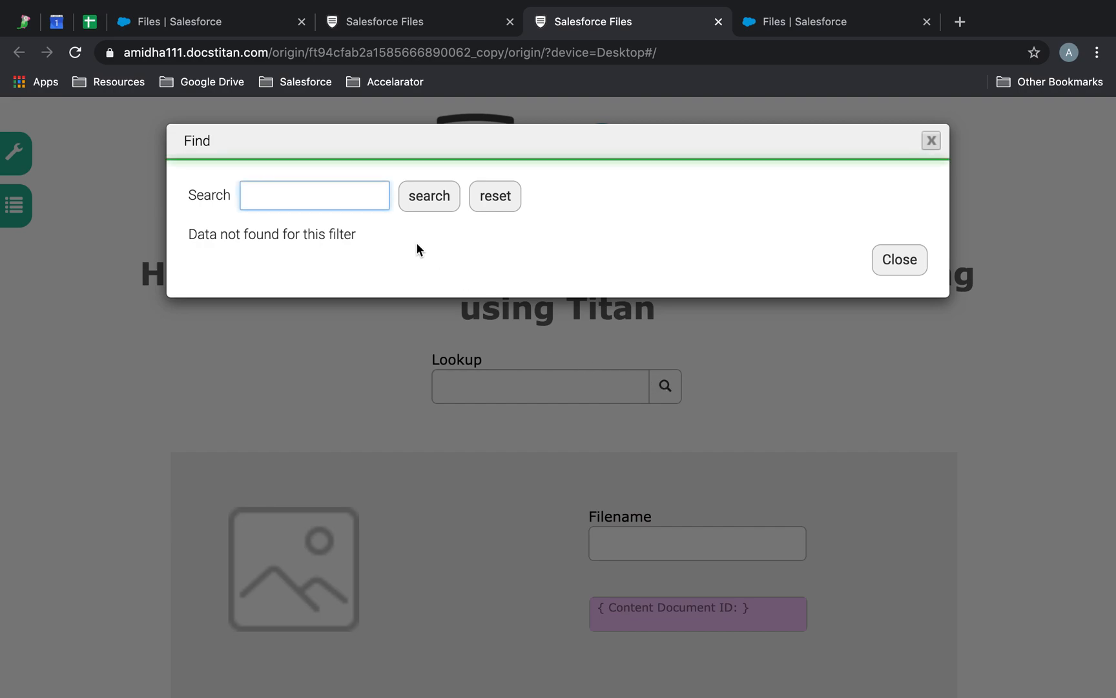
pyautogui.click(900, 260)
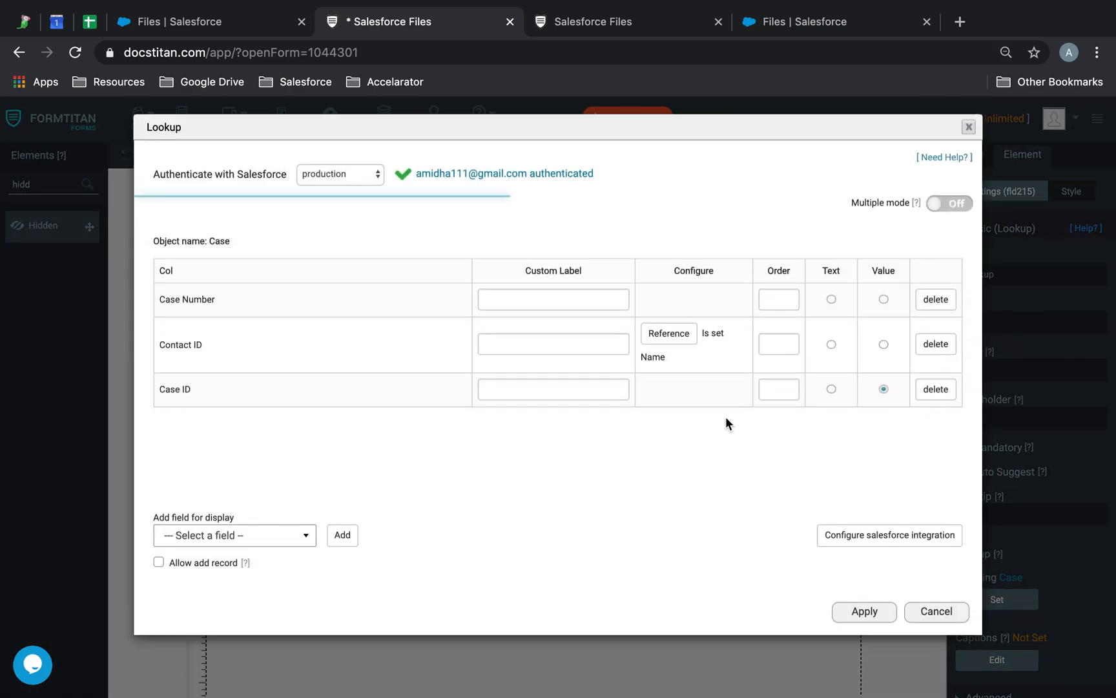
# Remove the Contact ID column from the Lookup, apply, and preview the updated form.
pyautogui.click(936, 344)
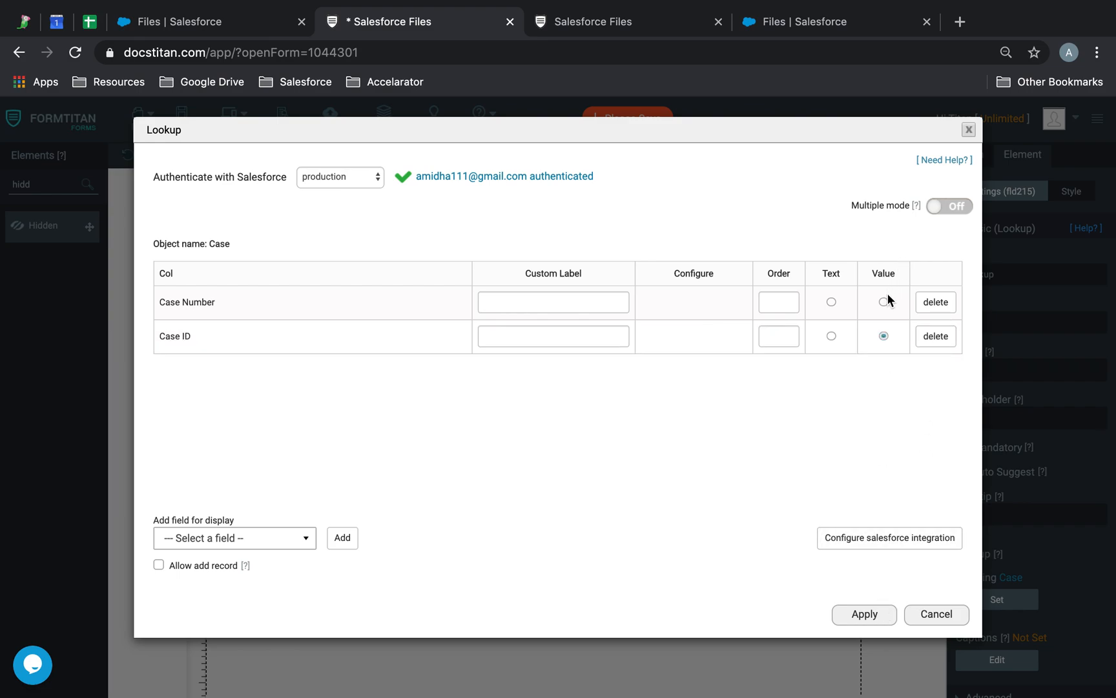
pyautogui.click(832, 302)
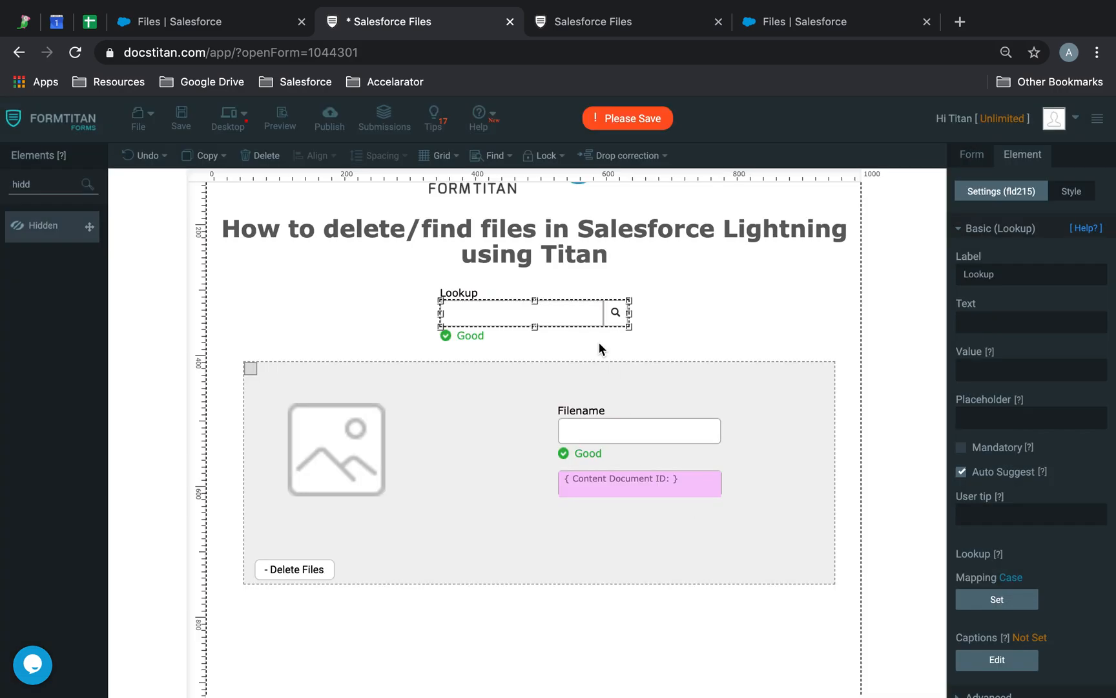
pyautogui.click(595, 21)
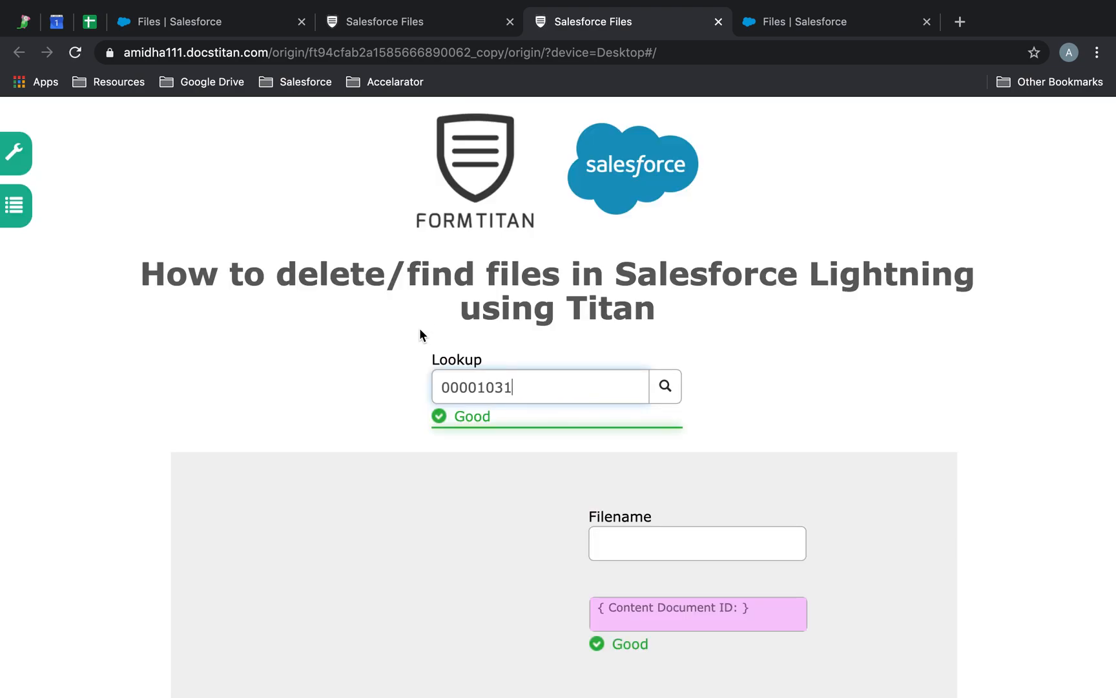
# Check case 00001031 in the preview, which loads no files, then reopen Get From Salesforce.
pyautogui.scroll(-3)
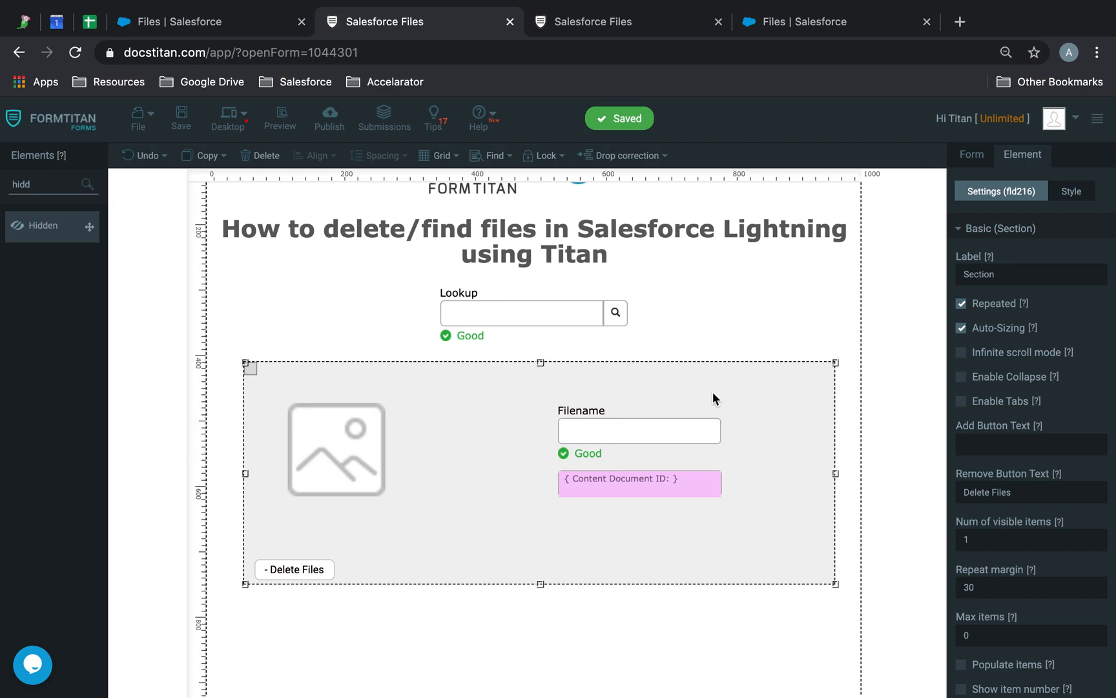
pyautogui.click(972, 155)
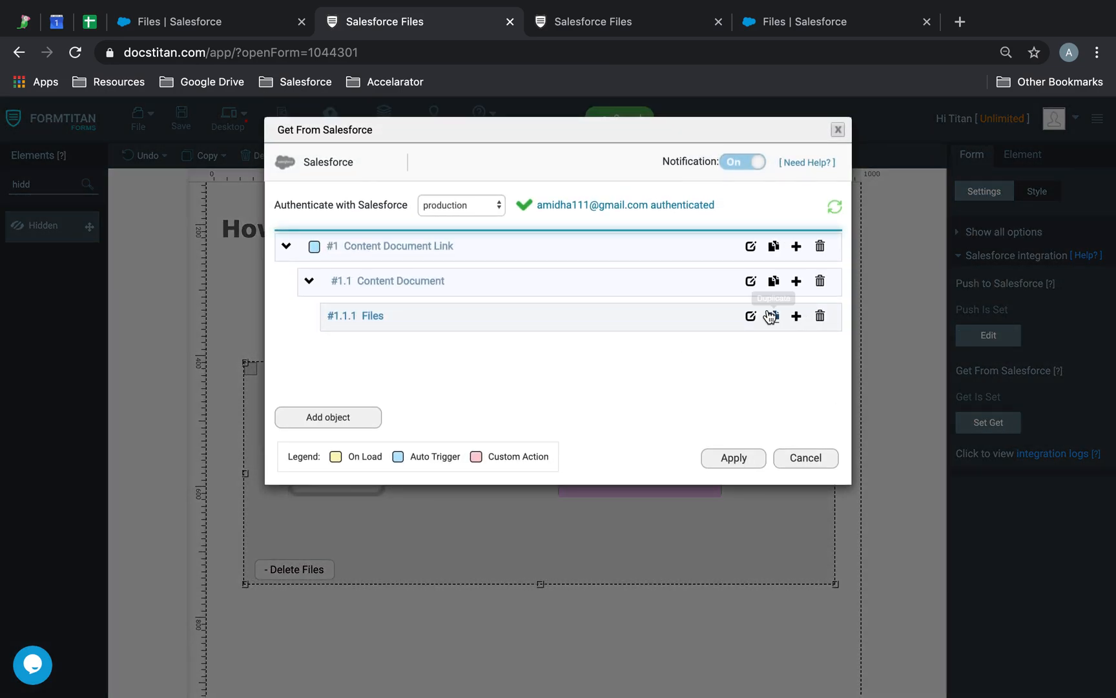
# Set the #1.1.1 Files condition to ContentDocument ID equals #1.1 ContentDocument ID.
pyautogui.click(751, 317)
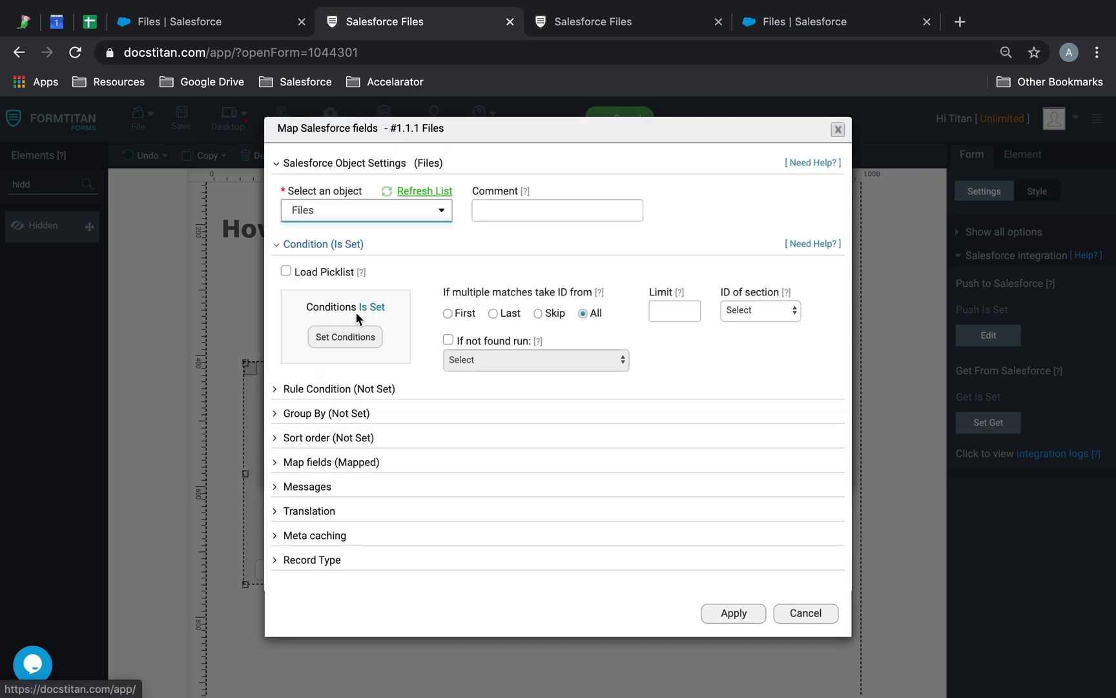
pyautogui.click(345, 337)
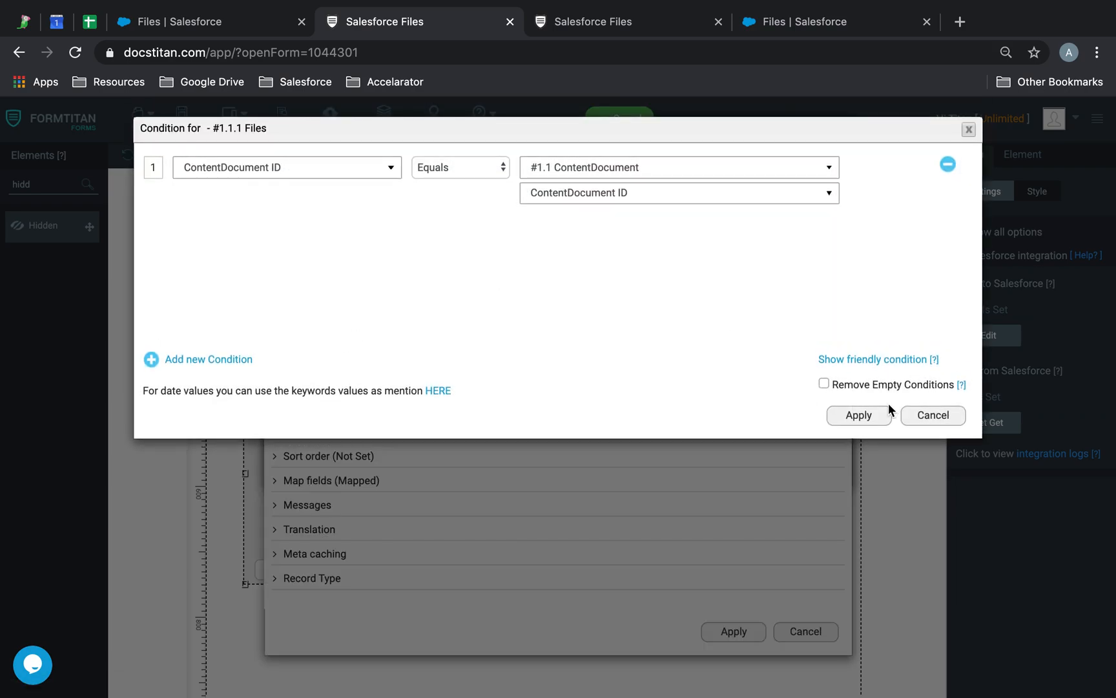
pyautogui.click(458, 167)
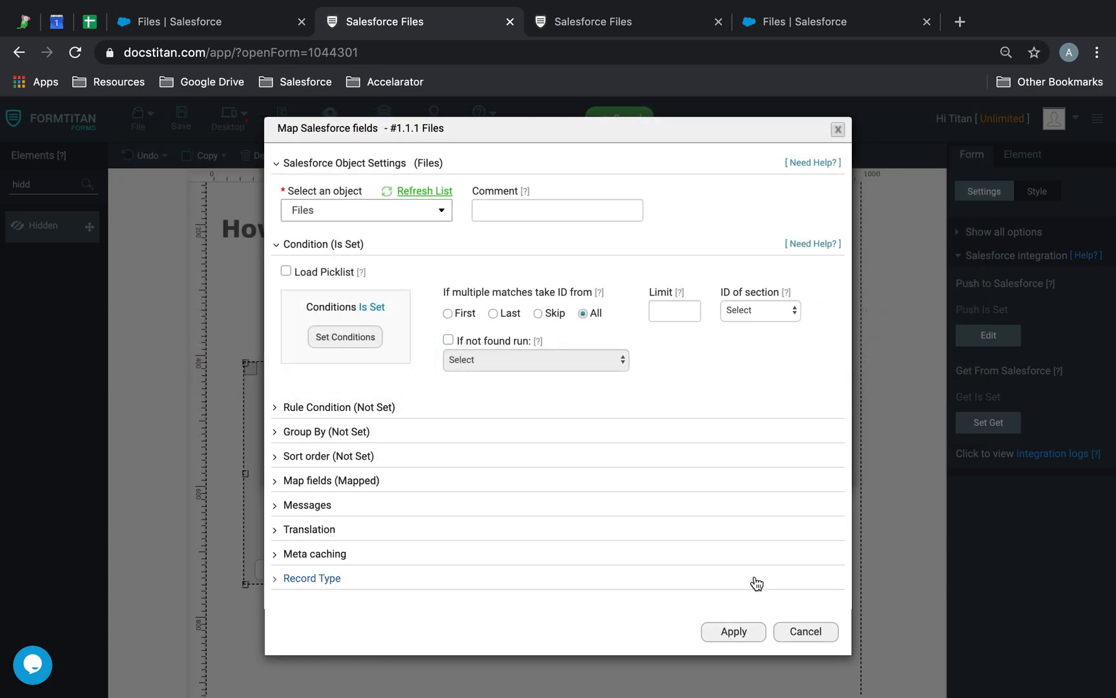
pyautogui.click(734, 631)
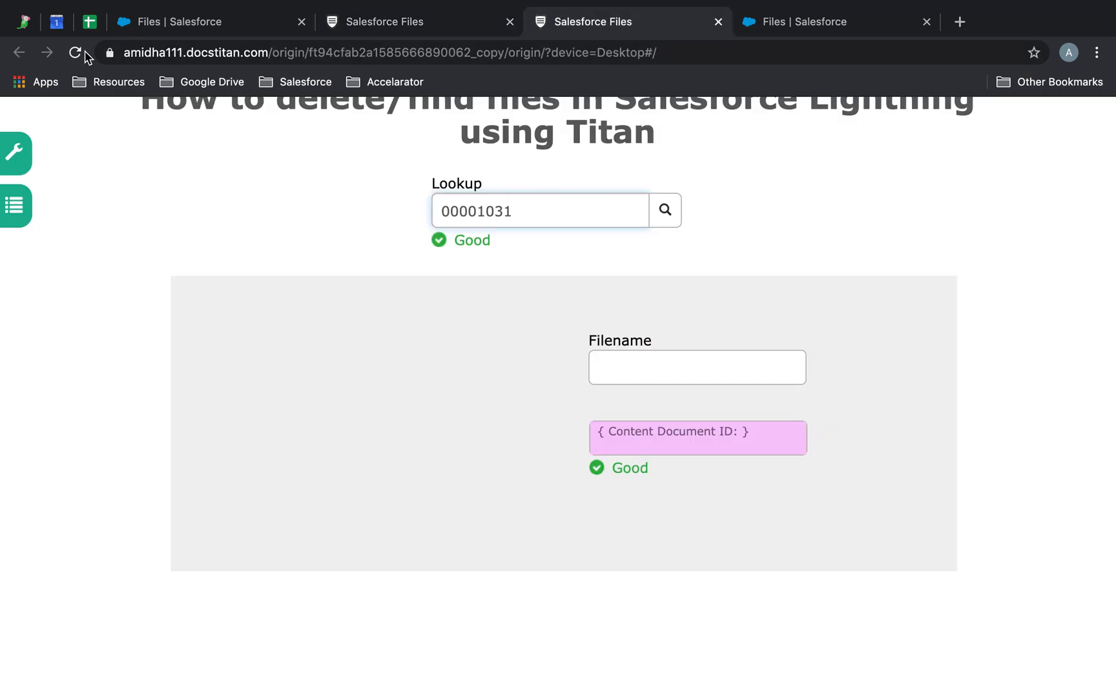
# Retry case 00001031, then make Content Document Link match Linked Entity ID to the Lookup.
pyautogui.click(666, 210)
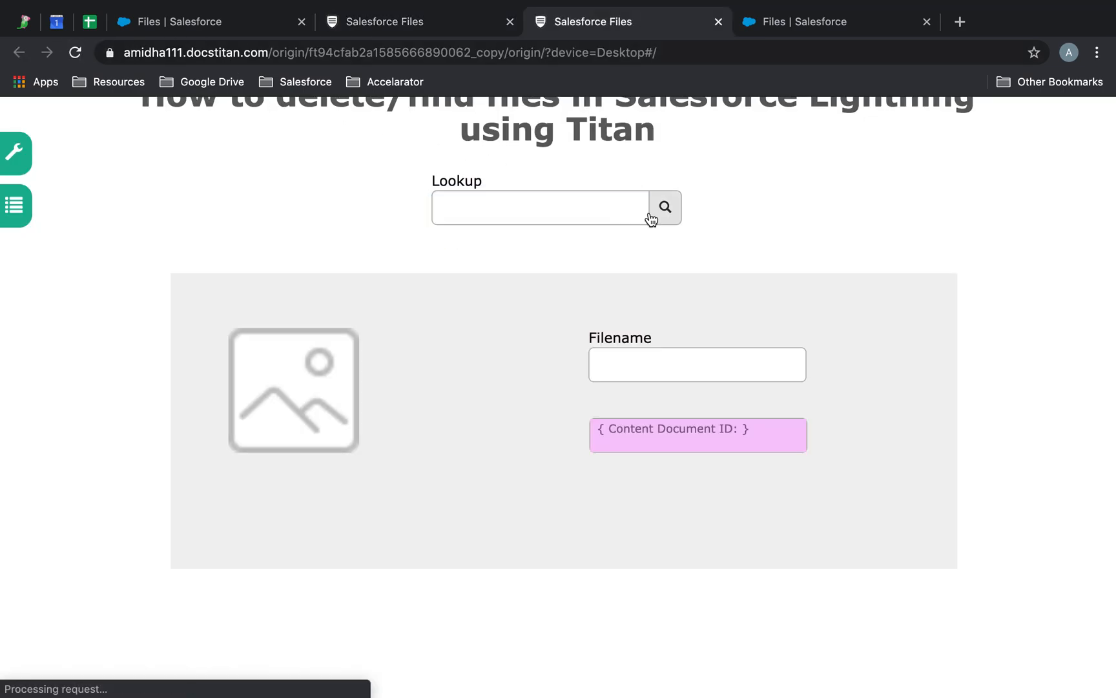
pyautogui.write('00001031')
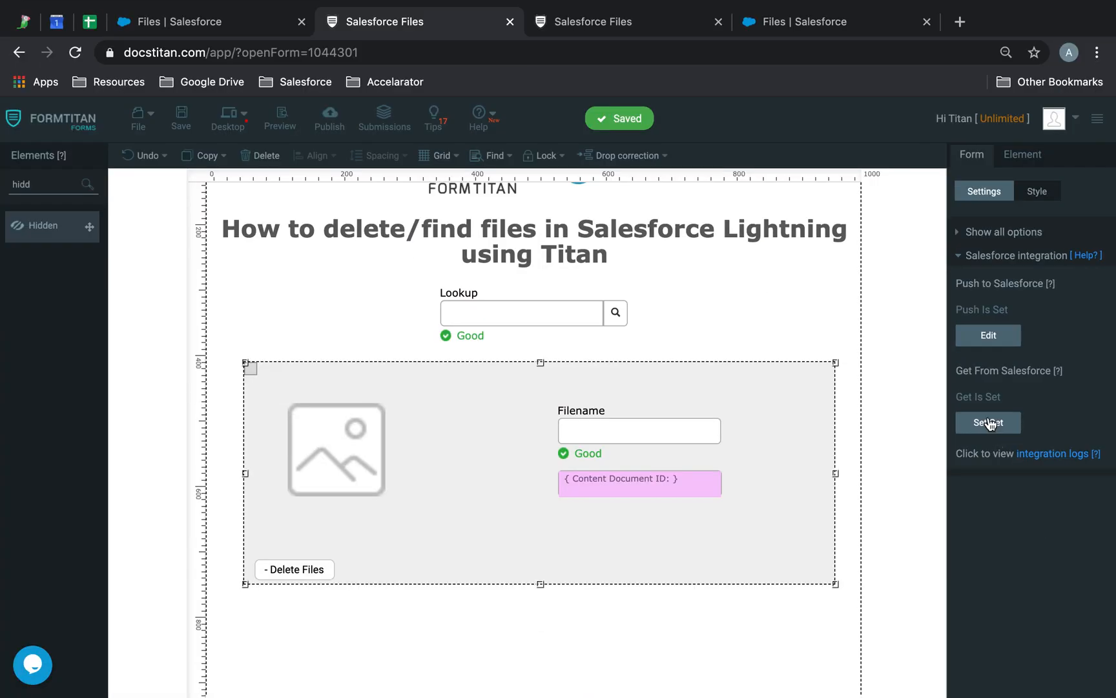
pyautogui.click(988, 422)
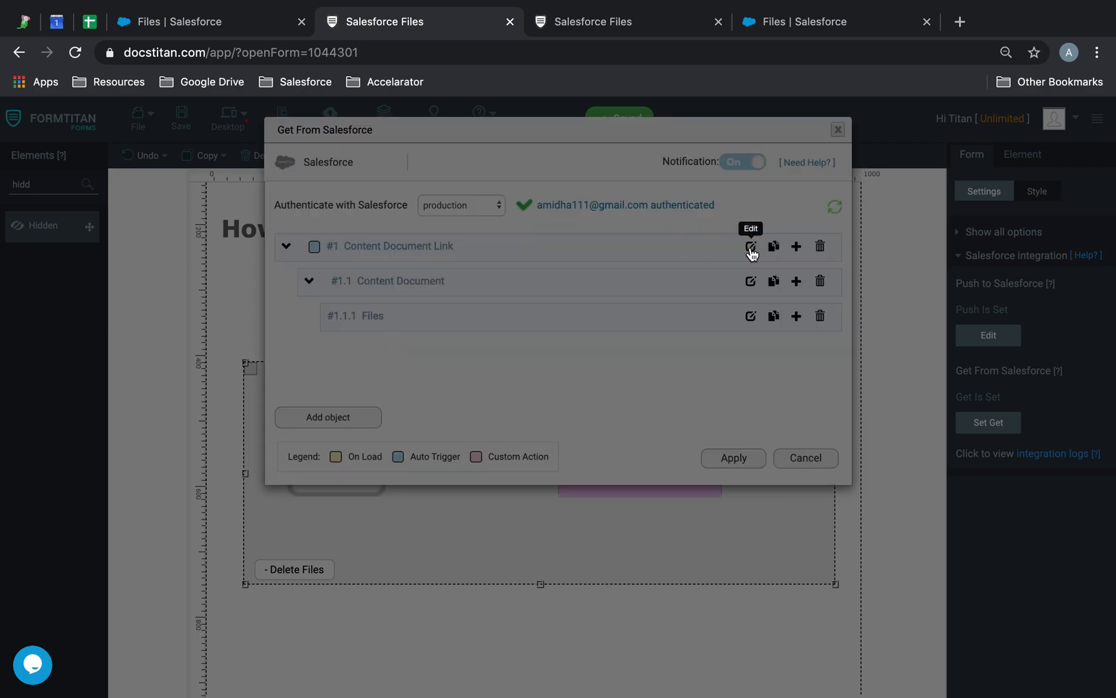
pyautogui.click(751, 246)
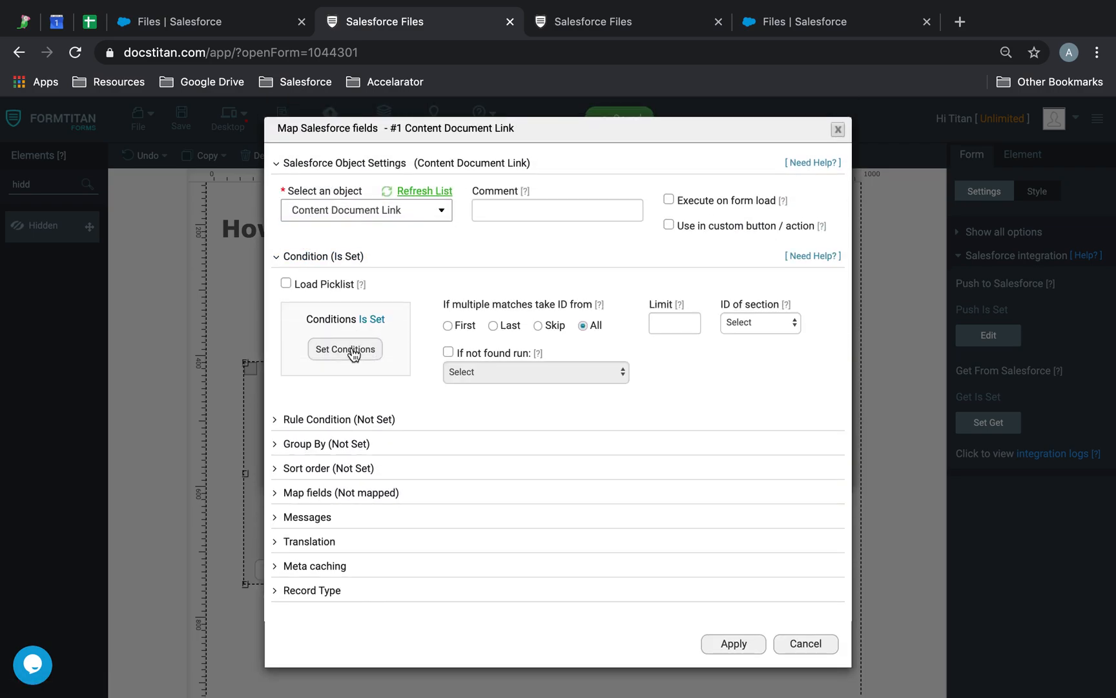
pyautogui.click(344, 349)
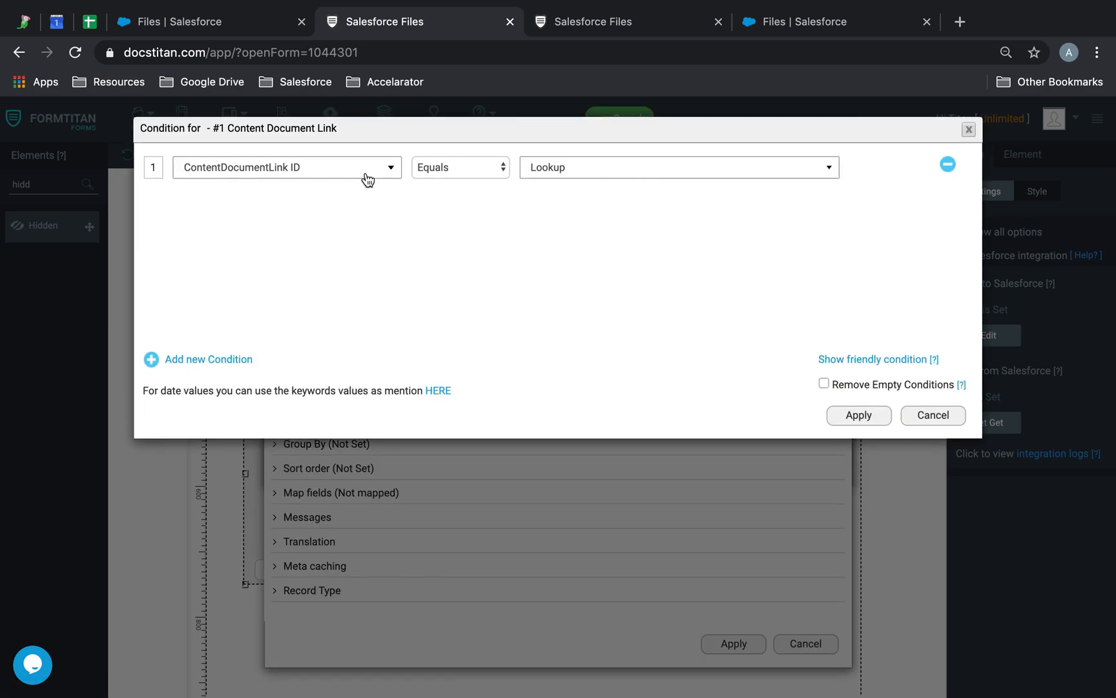
pyautogui.click(286, 167)
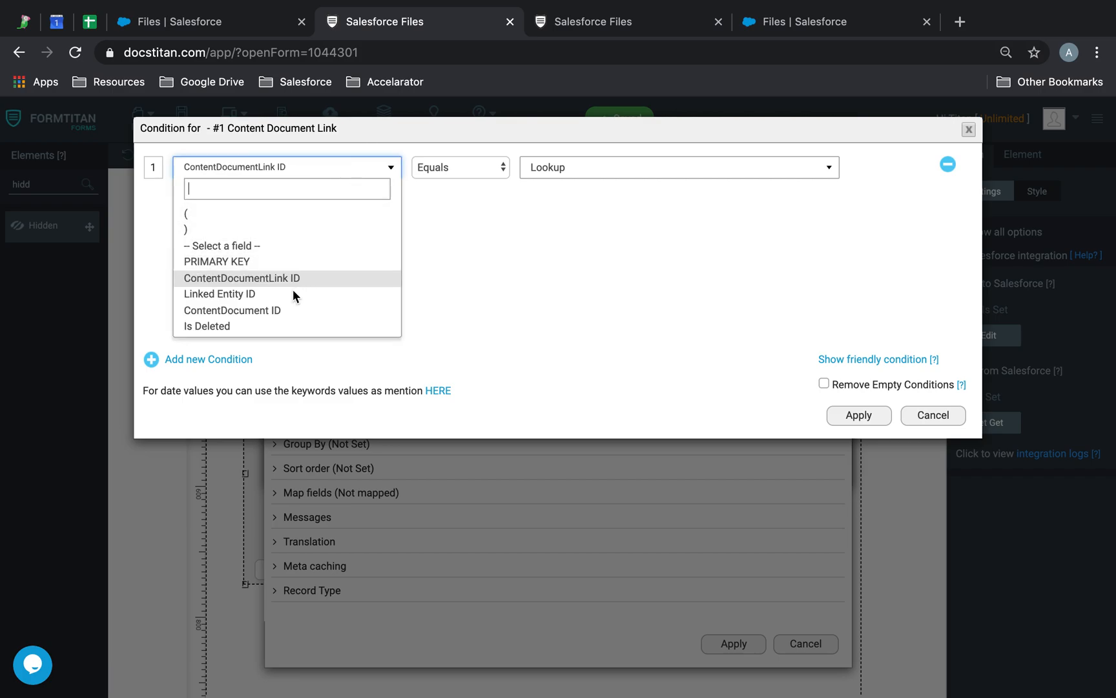
pyautogui.click(219, 294)
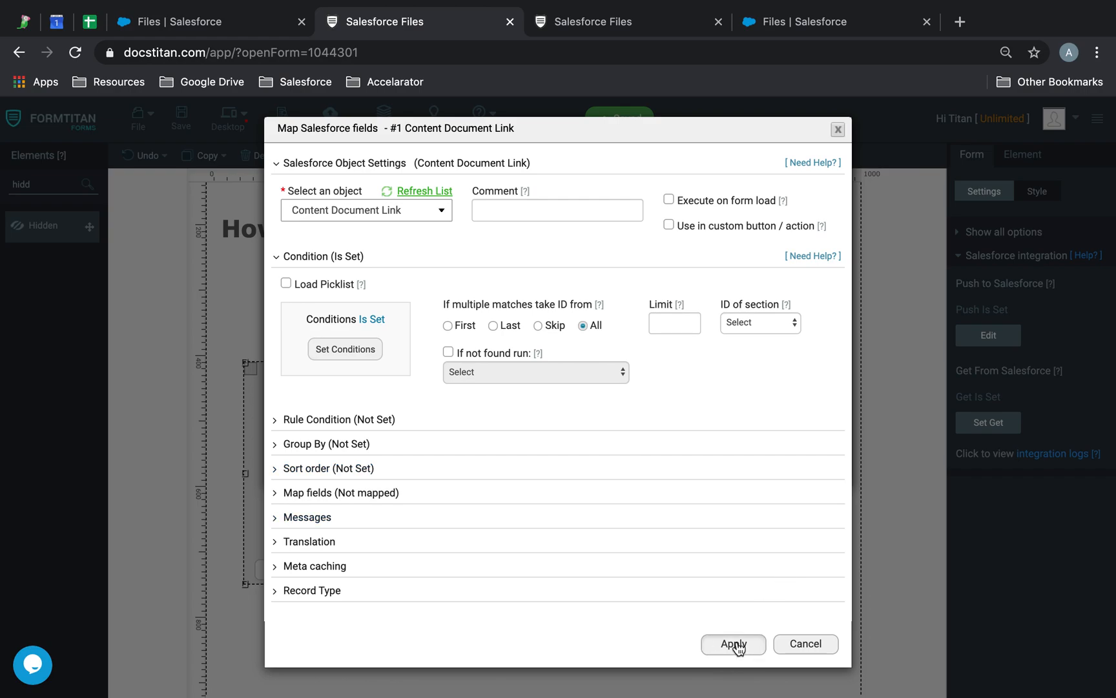
pyautogui.click(733, 644)
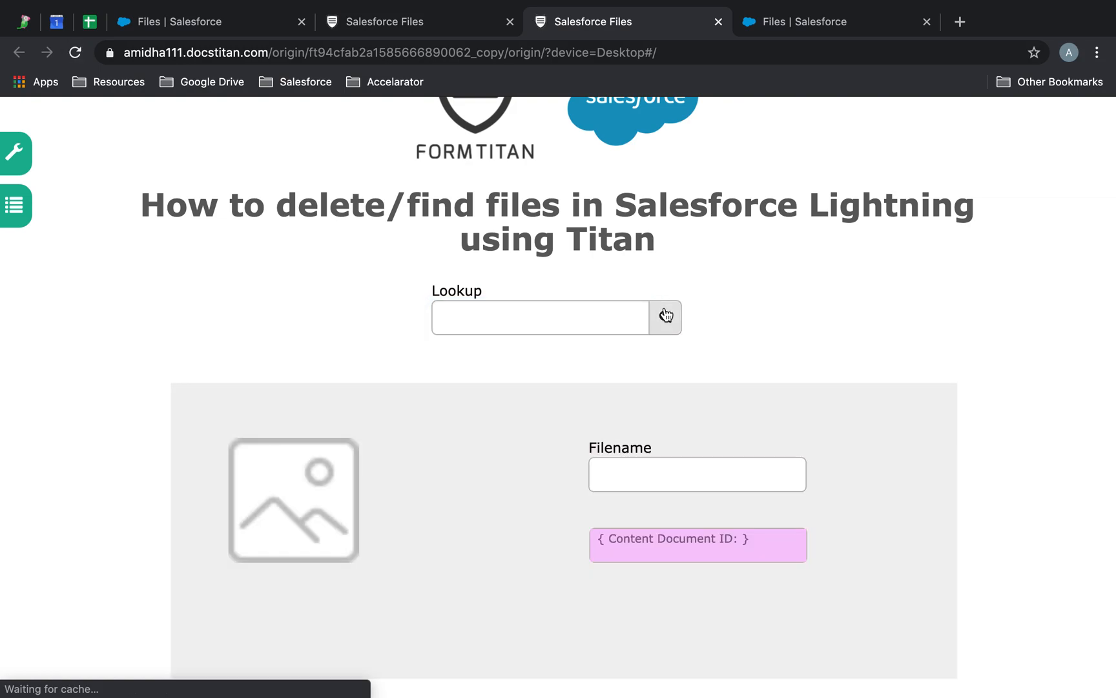
# Look up case 00001031 in the preview and scroll through its returned file rows.
pyautogui.click(665, 317)
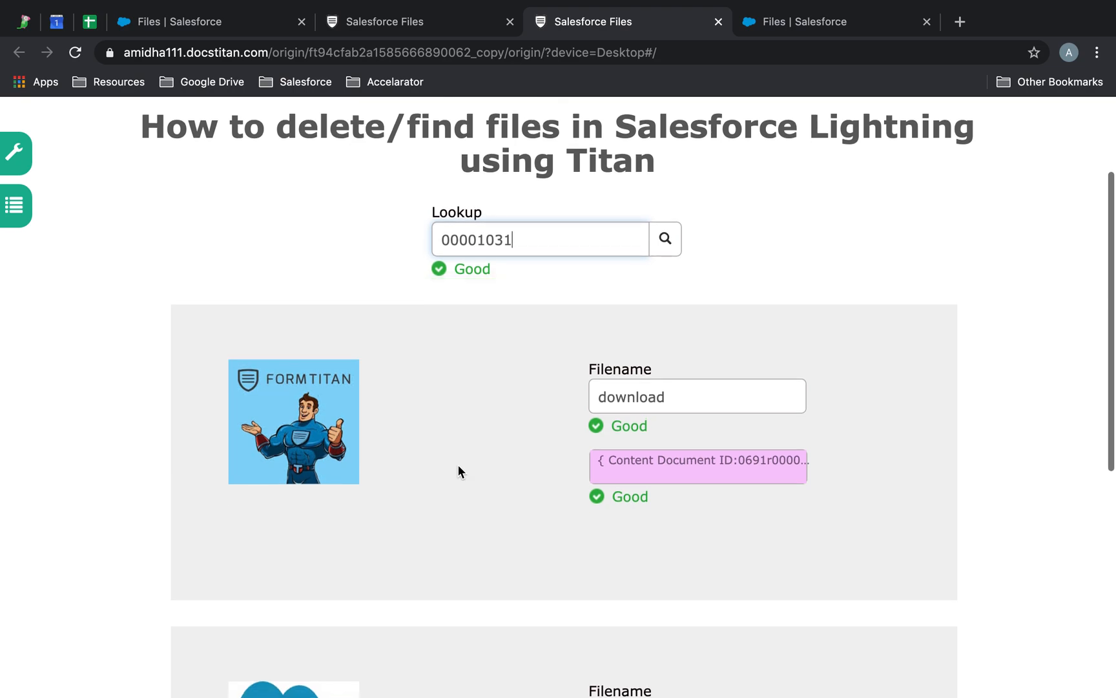
pyautogui.scroll(-3)
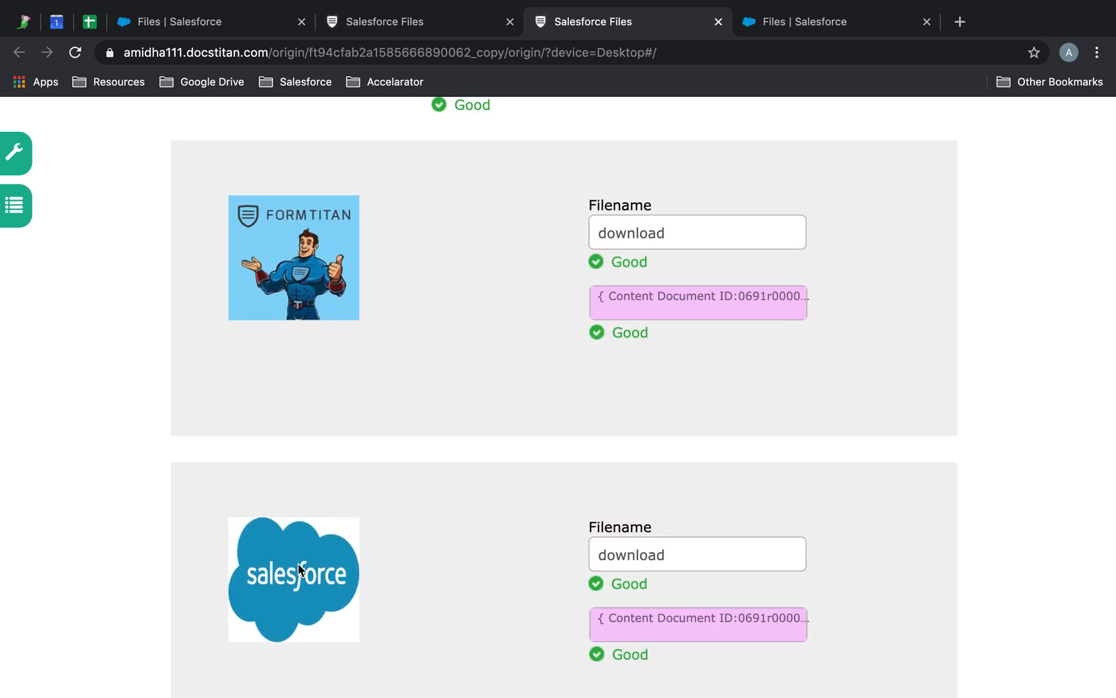
pyautogui.moveTo(697, 339)
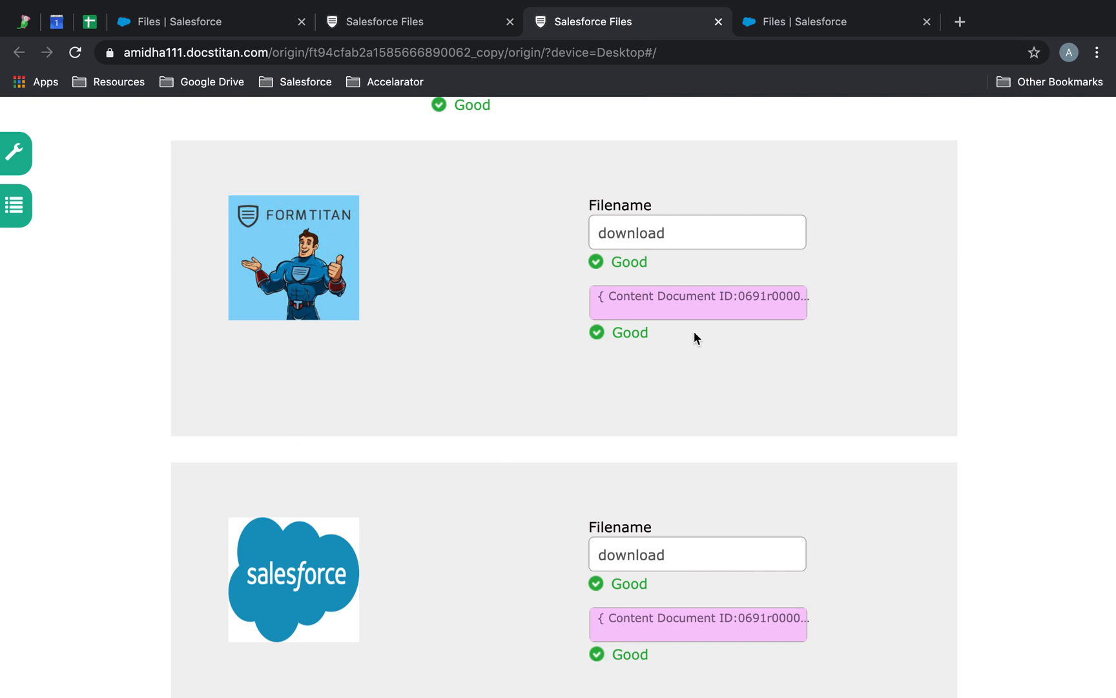
pyautogui.moveTo(720, 297)
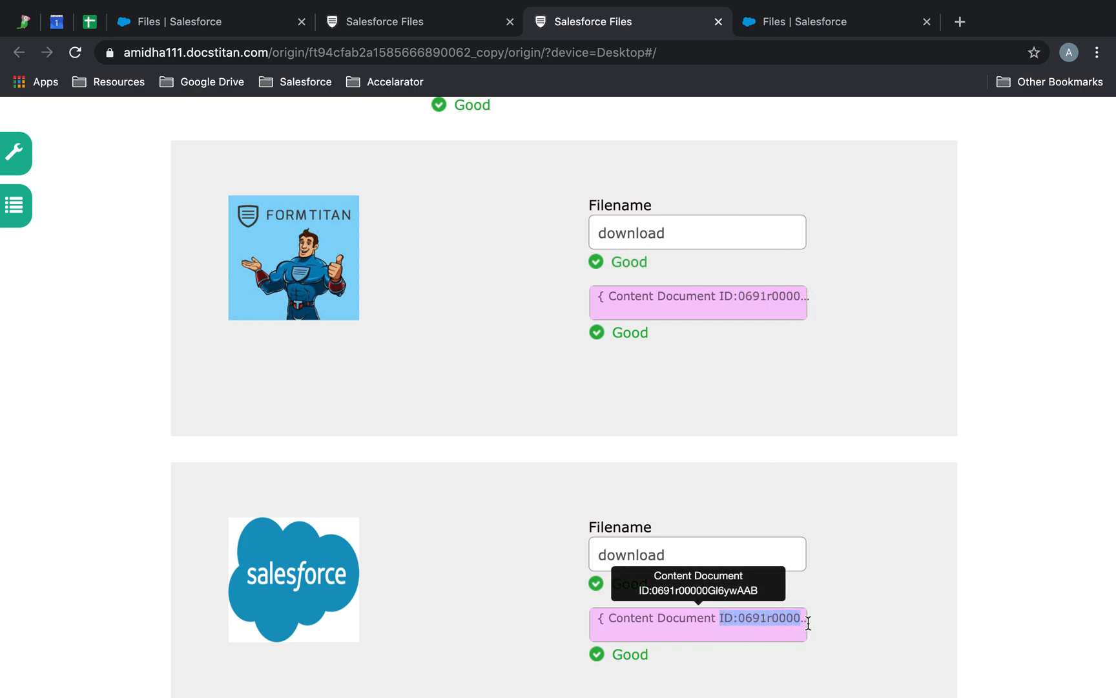
pyautogui.scroll(-3)
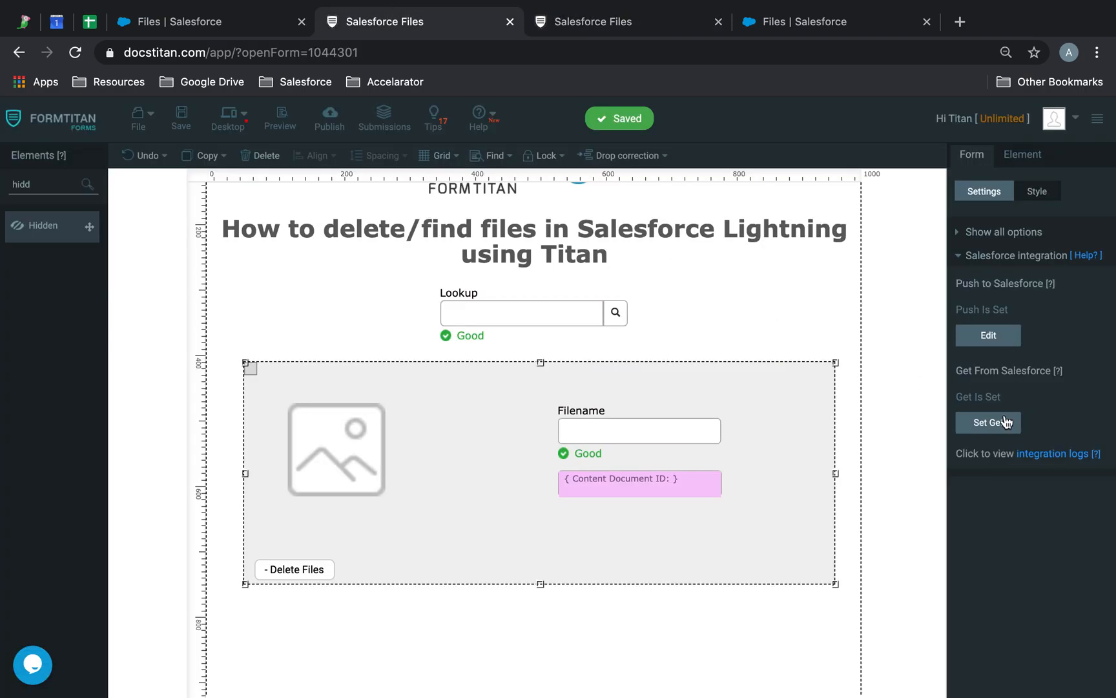
# Review the Files step mappings for Version Data, Title and ContentDocument ID, then finish.
pyautogui.click(988, 423)
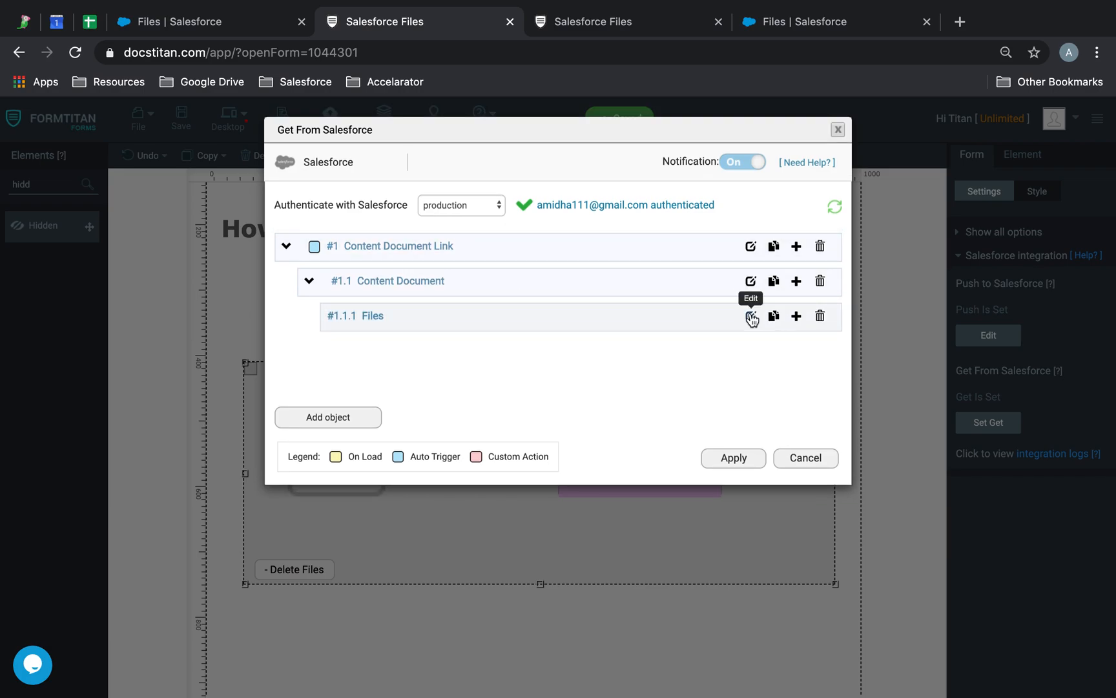
pyautogui.click(751, 317)
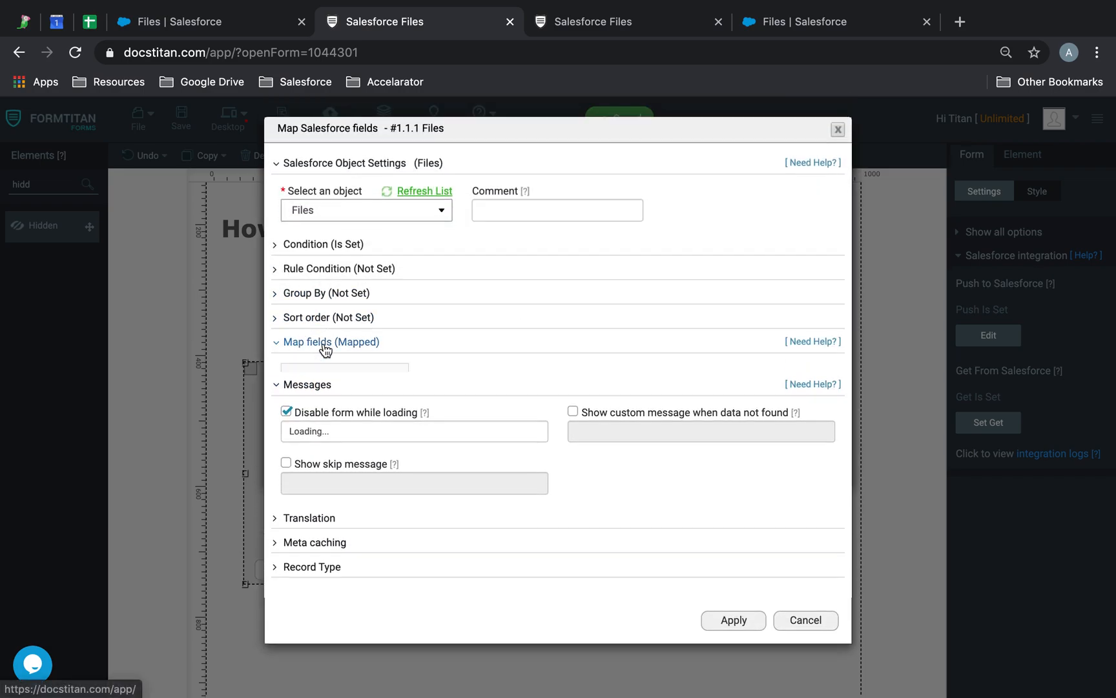
pyautogui.click(331, 342)
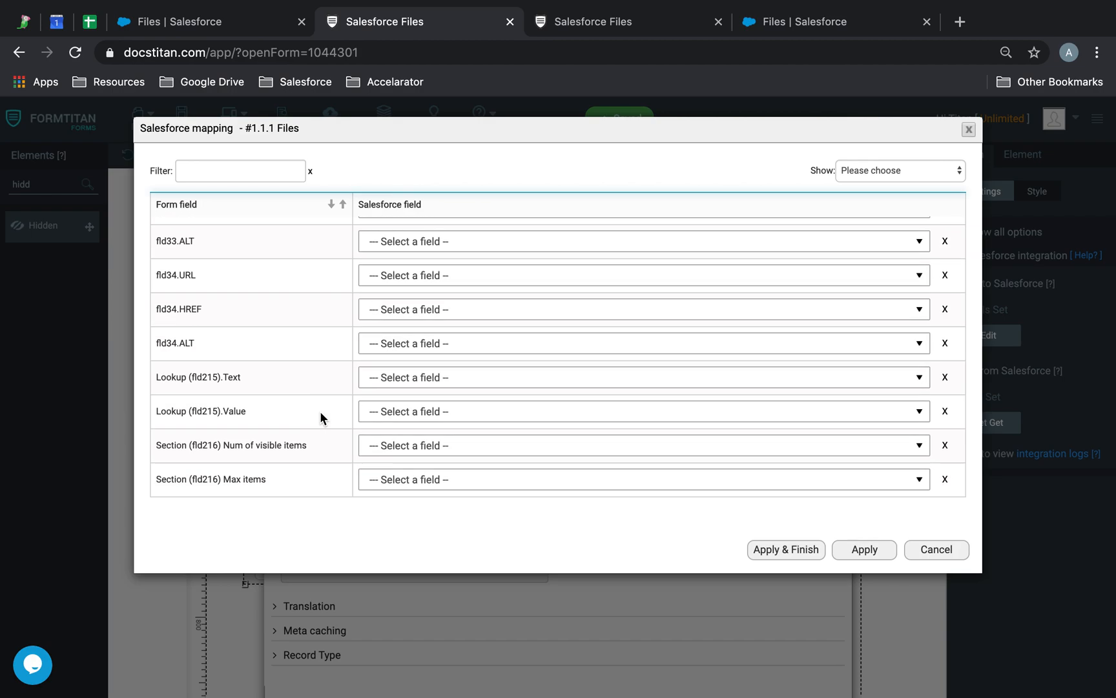
pyautogui.scroll(-3)
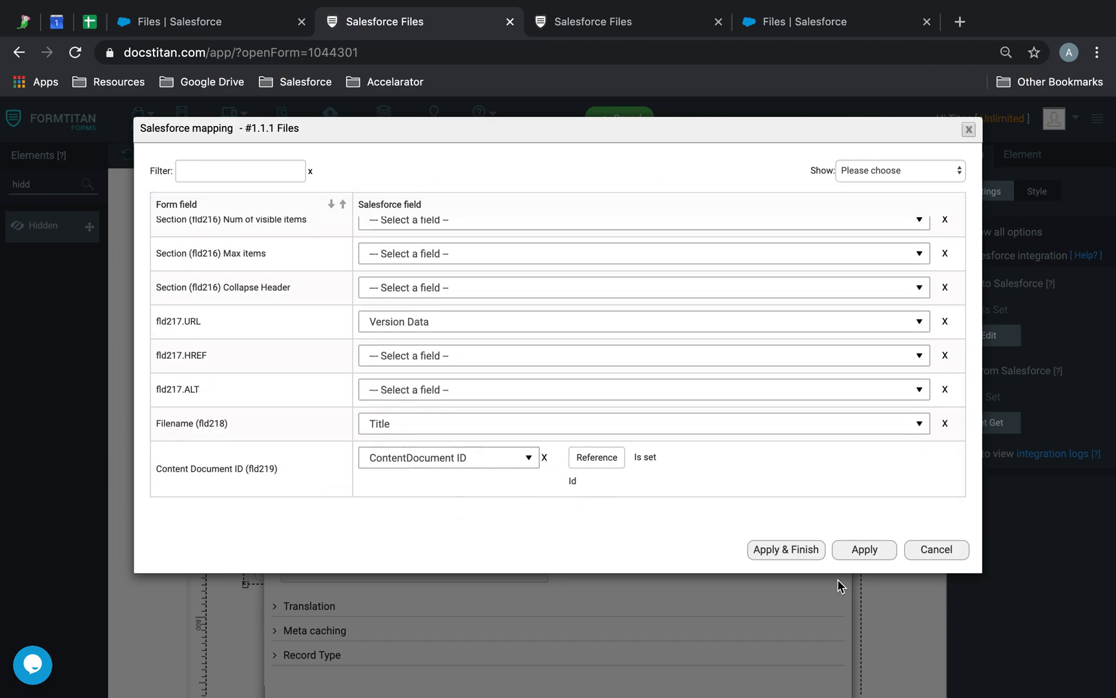
pyautogui.click(786, 550)
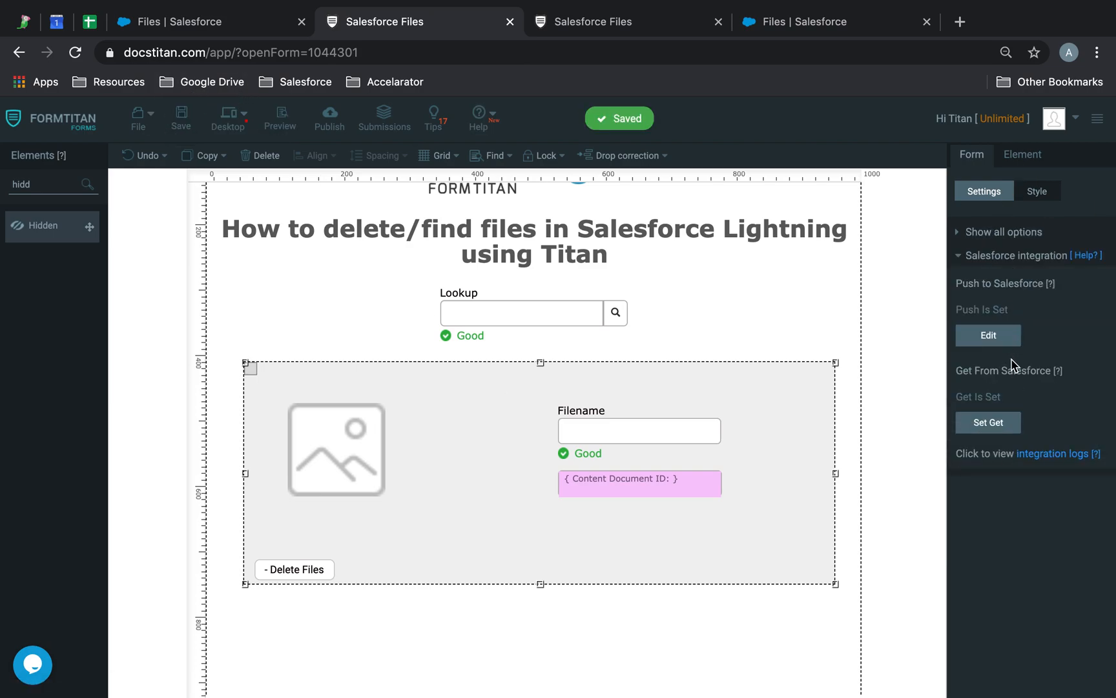
# Add a Content Document action for custom buttons with the Delete action type.
pyautogui.click(988, 335)
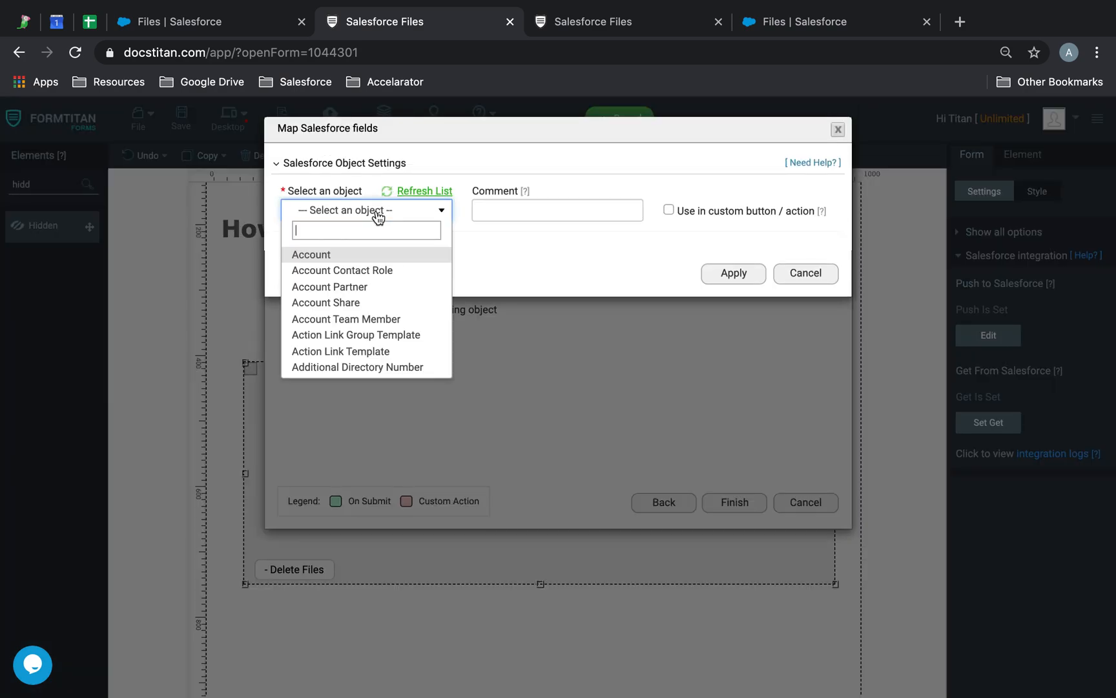
pyautogui.write('conte')
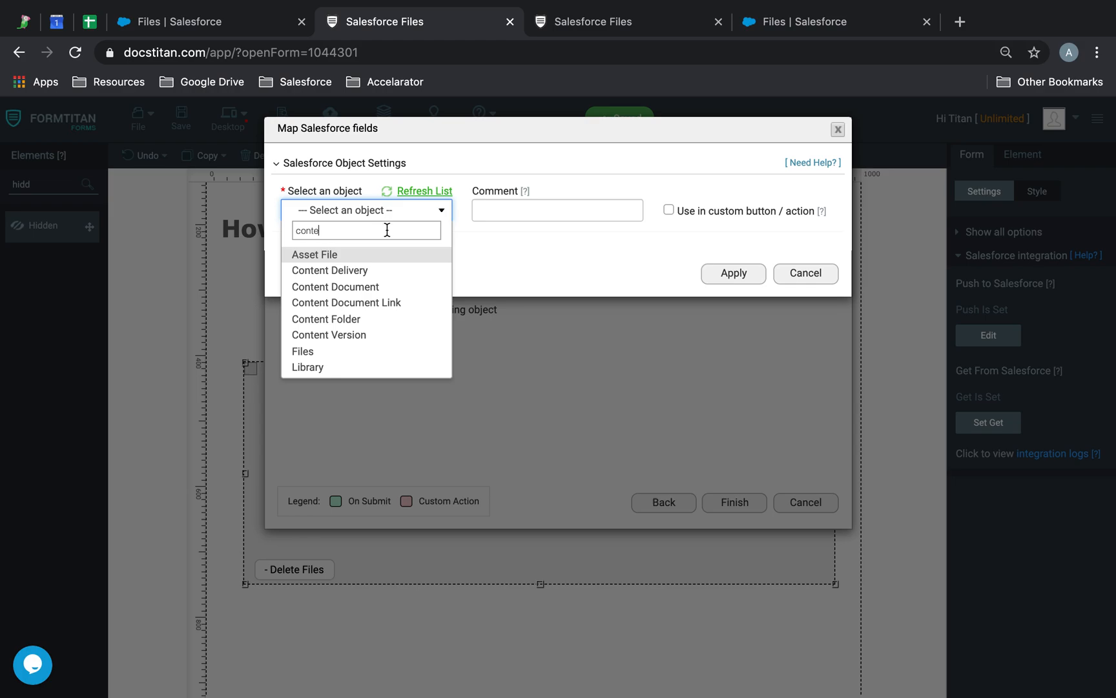
pyautogui.click(336, 286)
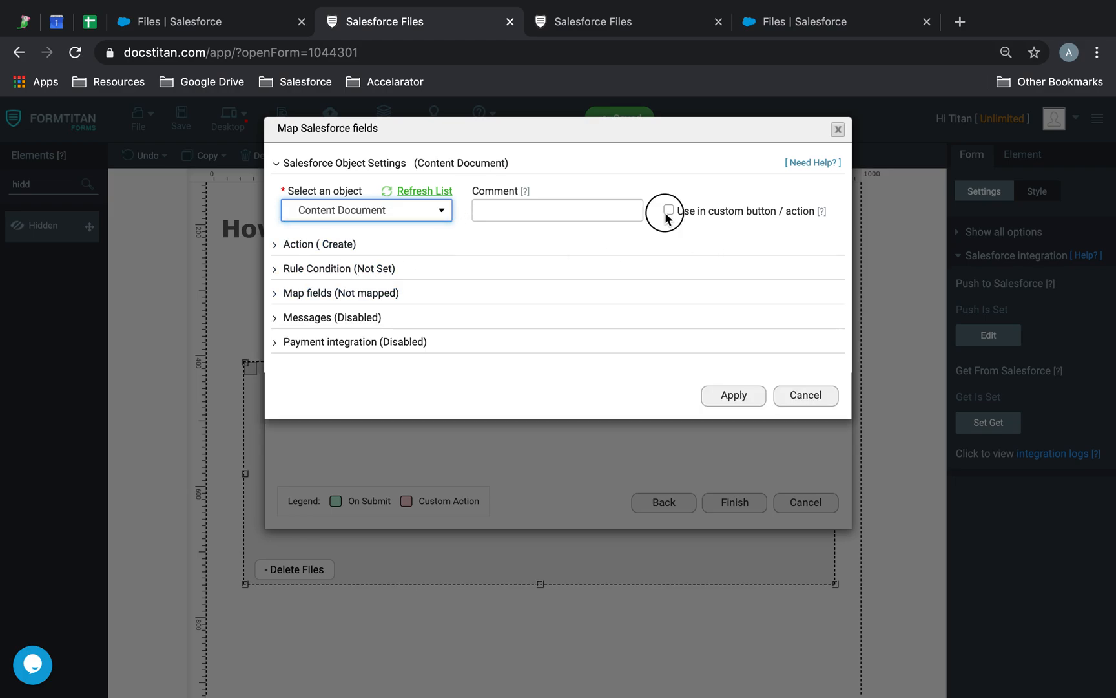
pyautogui.click(668, 210)
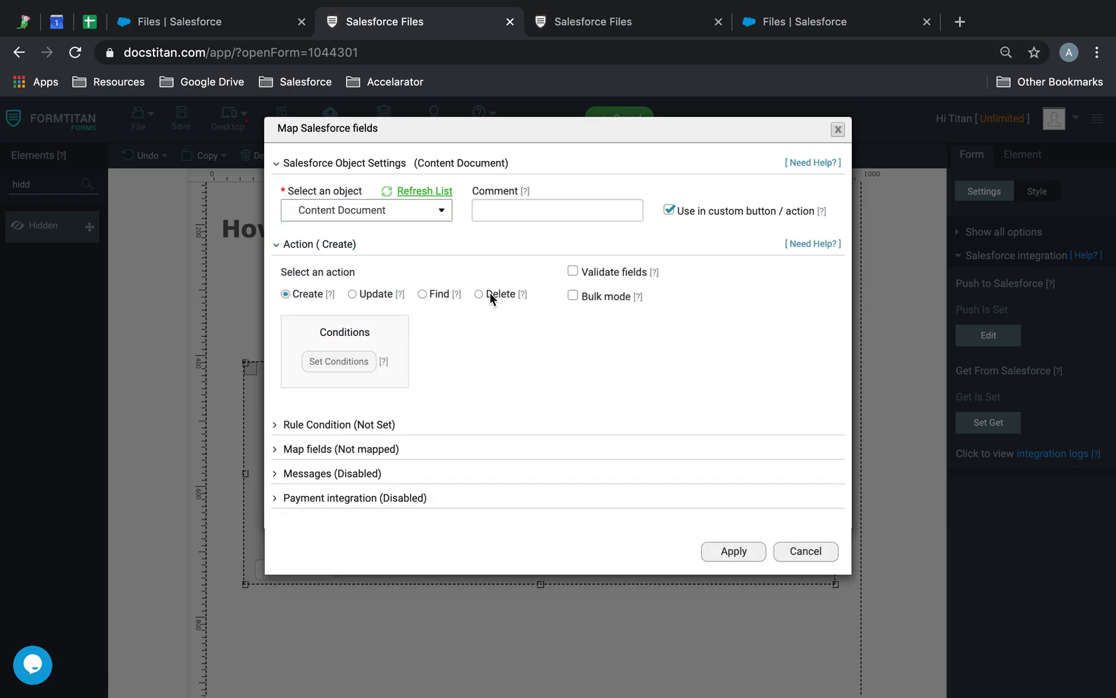
pyautogui.click(422, 294)
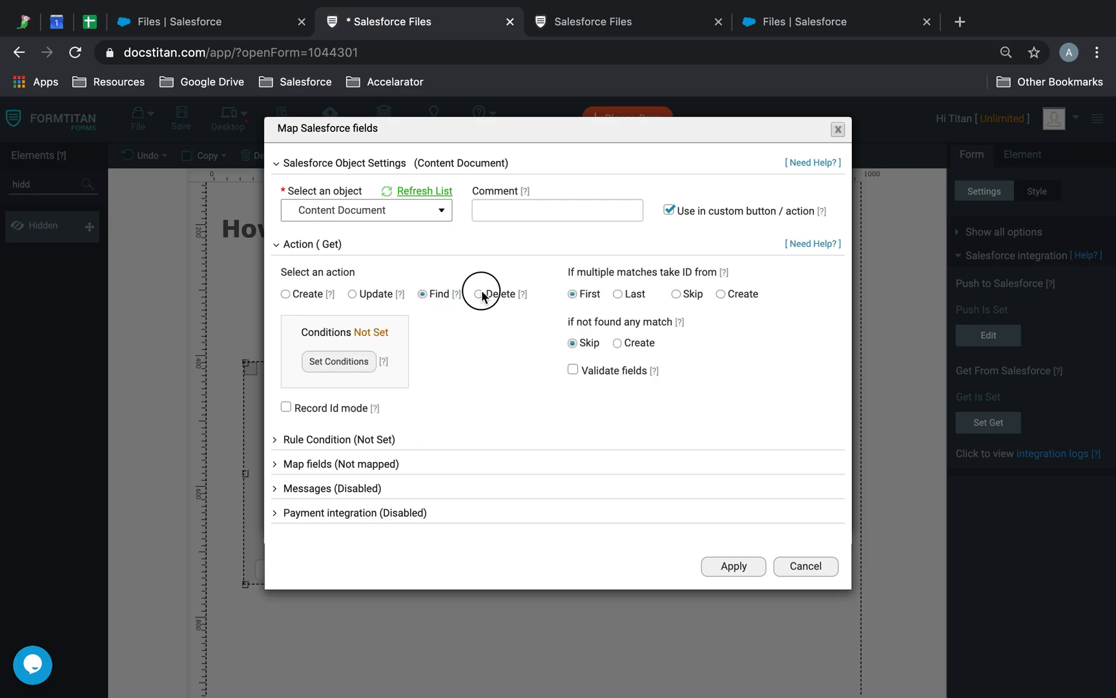
# Match records where ContentDocument ID equals the form's Content Document ID, and apply.
pyautogui.click(338, 361)
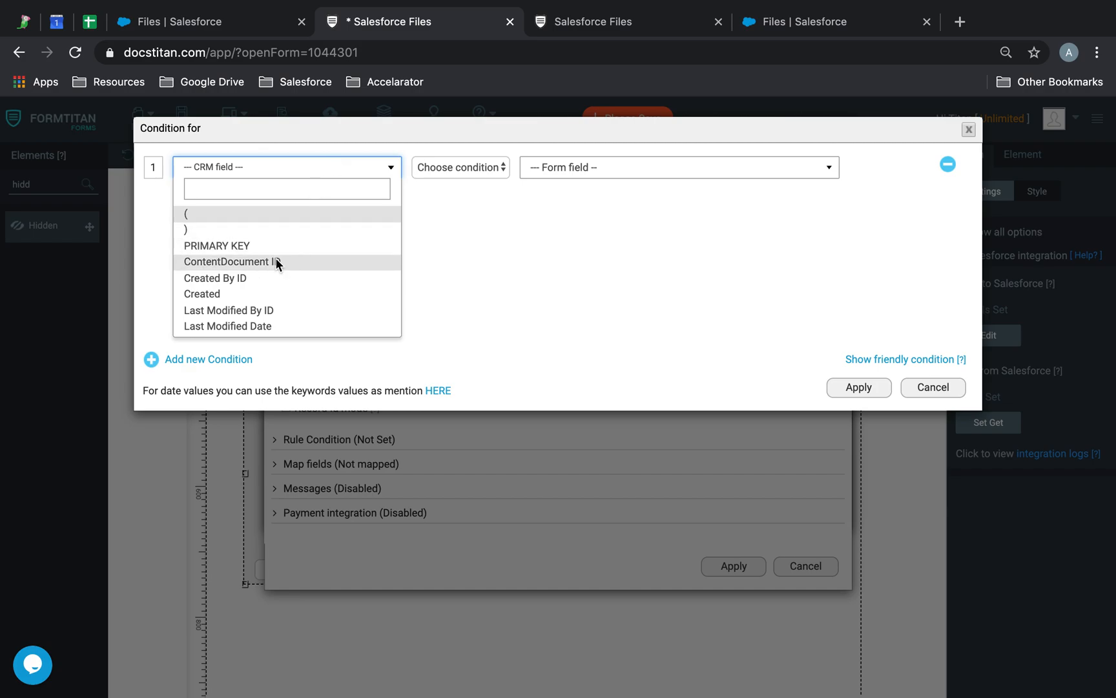
pyautogui.click(679, 168)
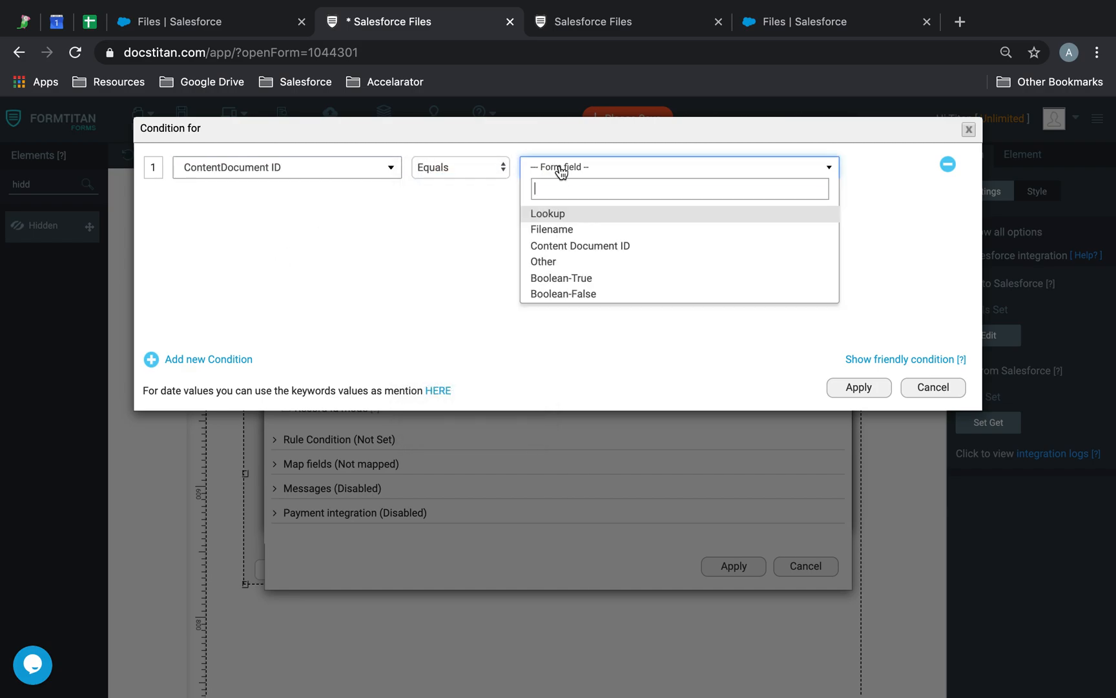
pyautogui.click(581, 245)
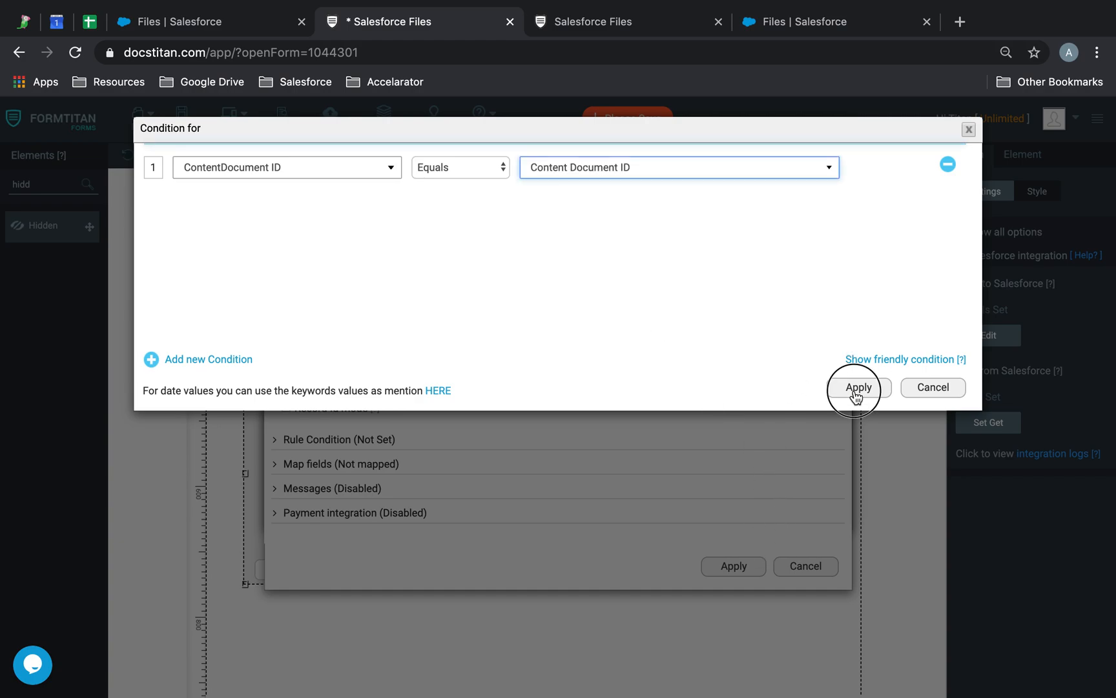
pyautogui.click(859, 387)
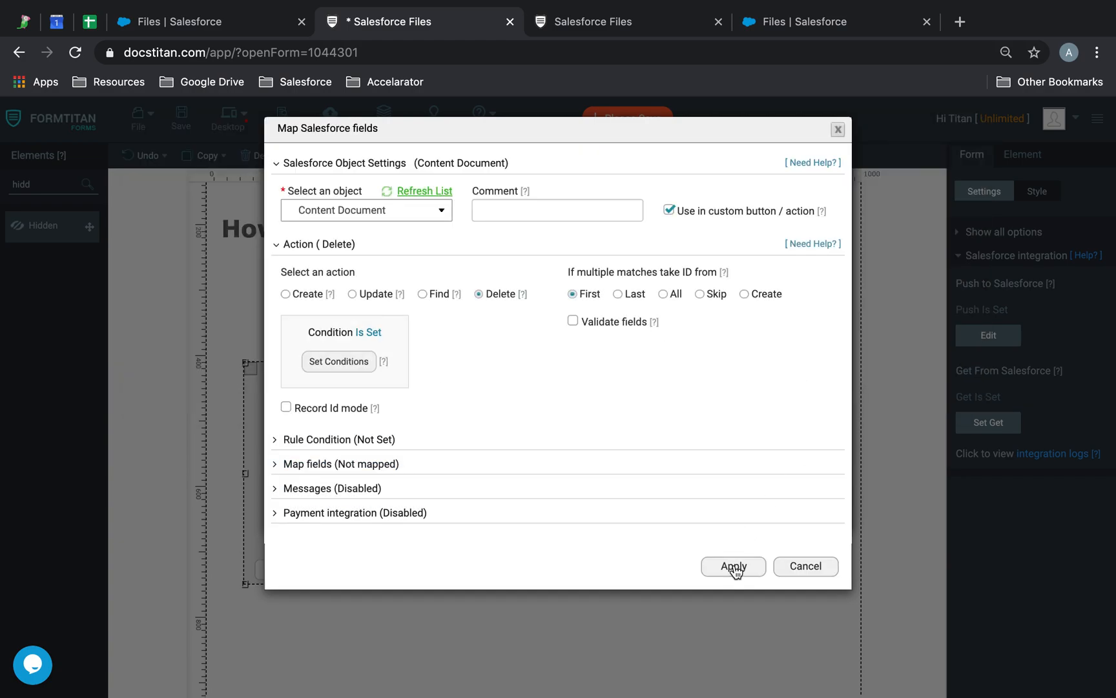
pyautogui.click(734, 566)
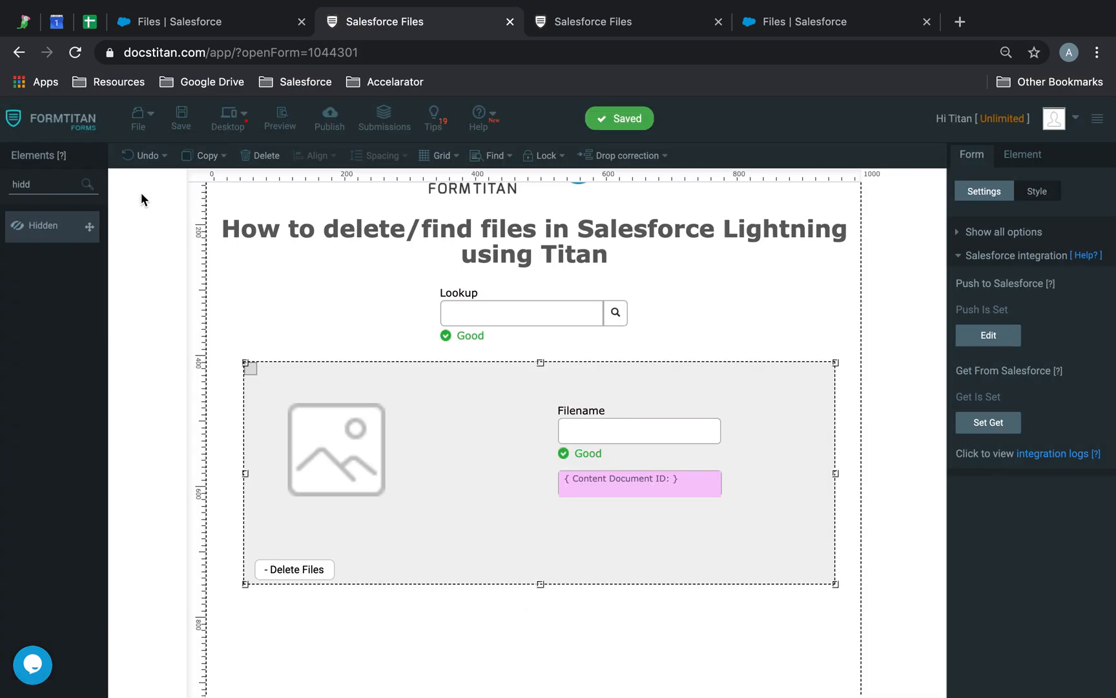
# Make Submit run the delete per repeated file item and remove that item.
pyautogui.write('butt')
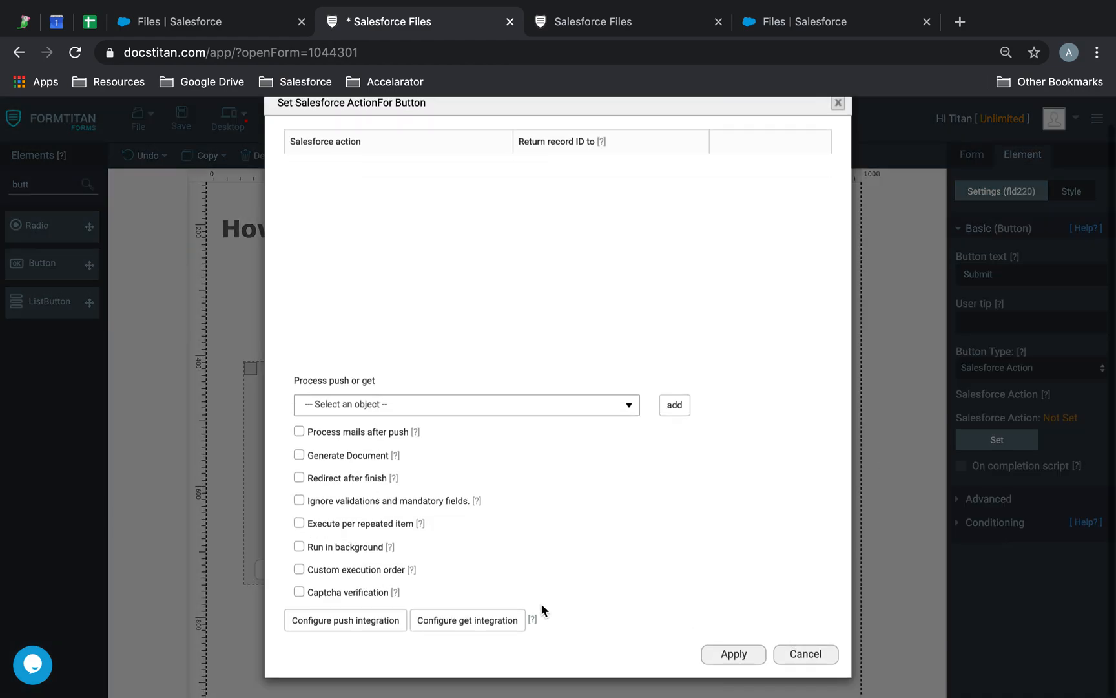
pyautogui.click(299, 523)
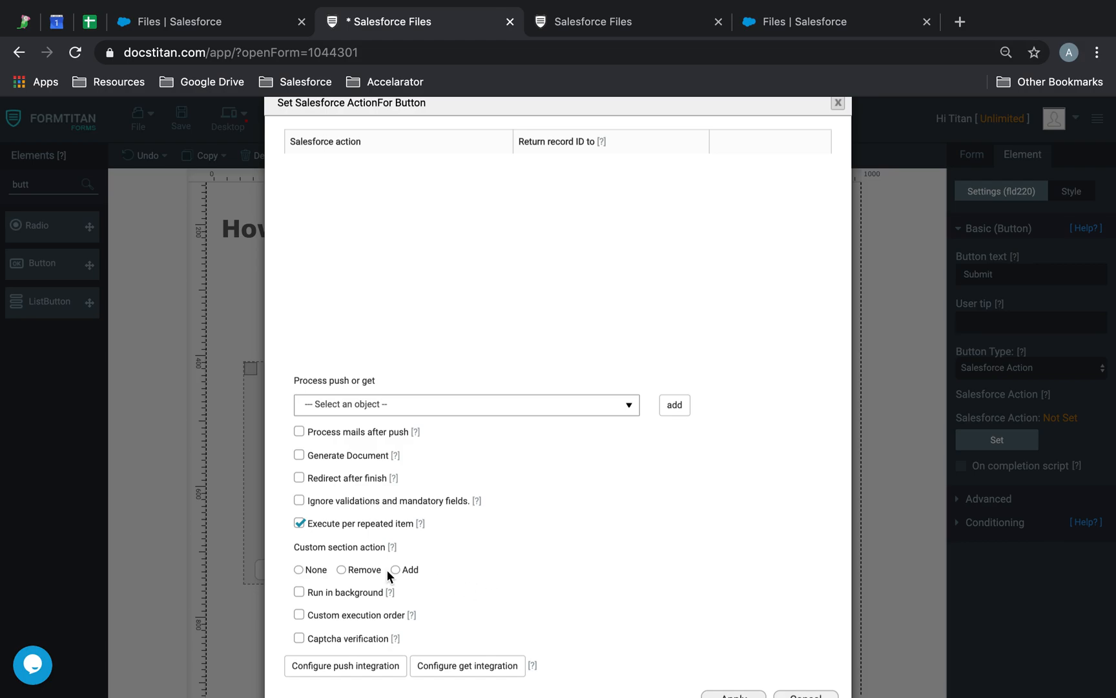
pyautogui.click(339, 570)
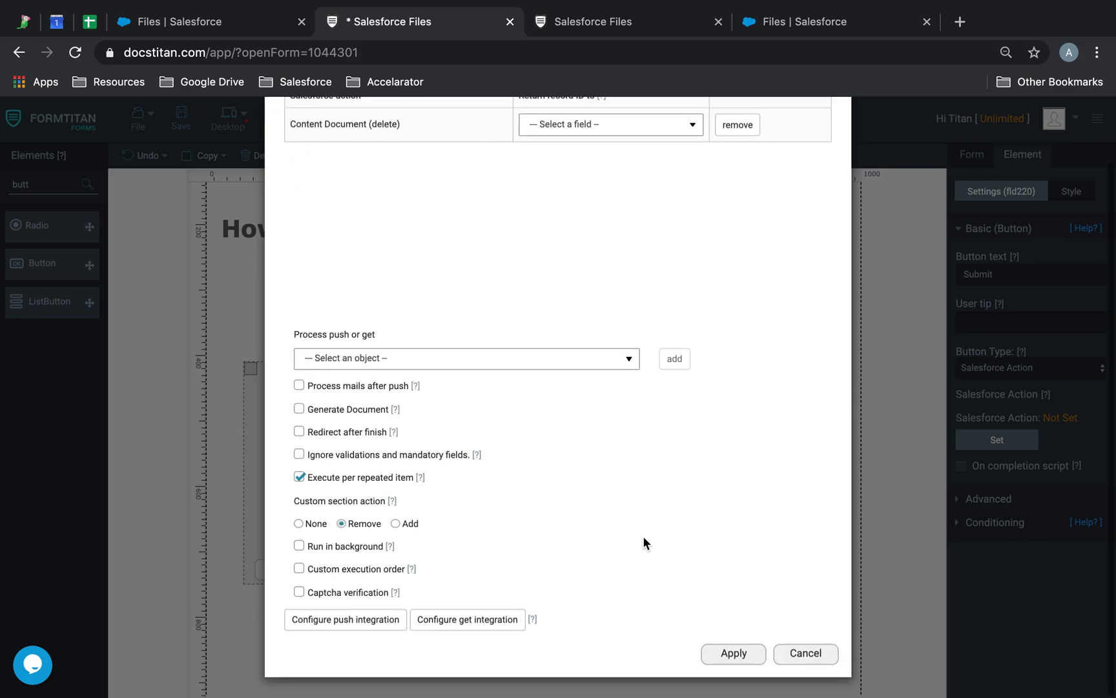
pyautogui.click(733, 653)
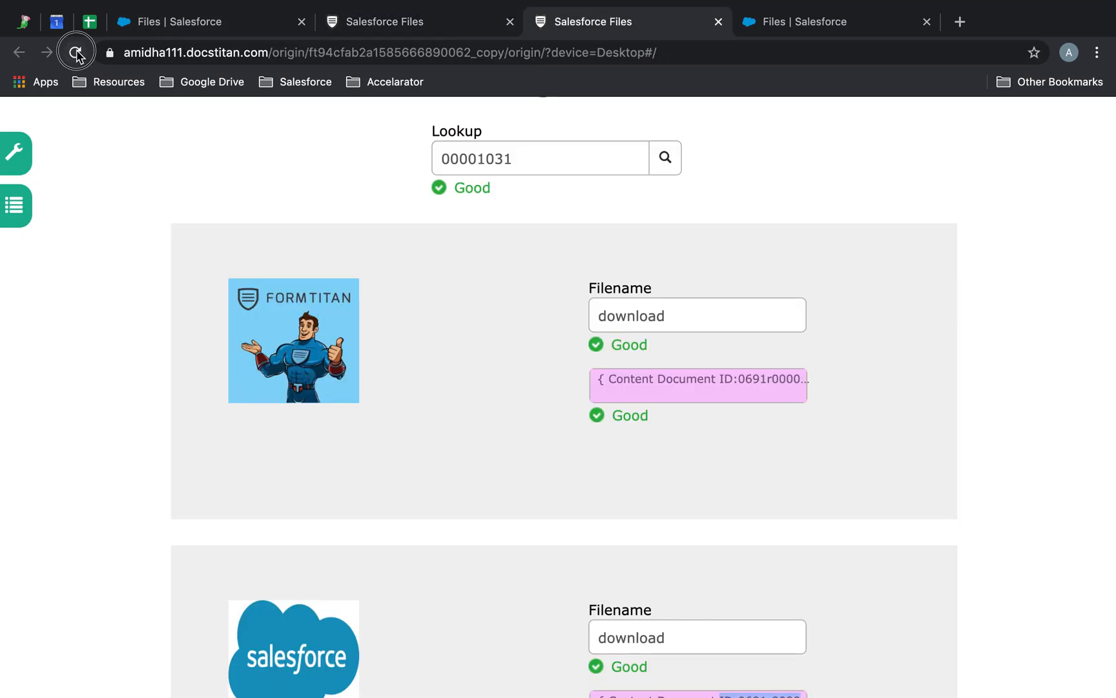
# Reload the live form, enter case 00001031, and submit to delete the Salesforce logo file.
pyautogui.click(75, 52)
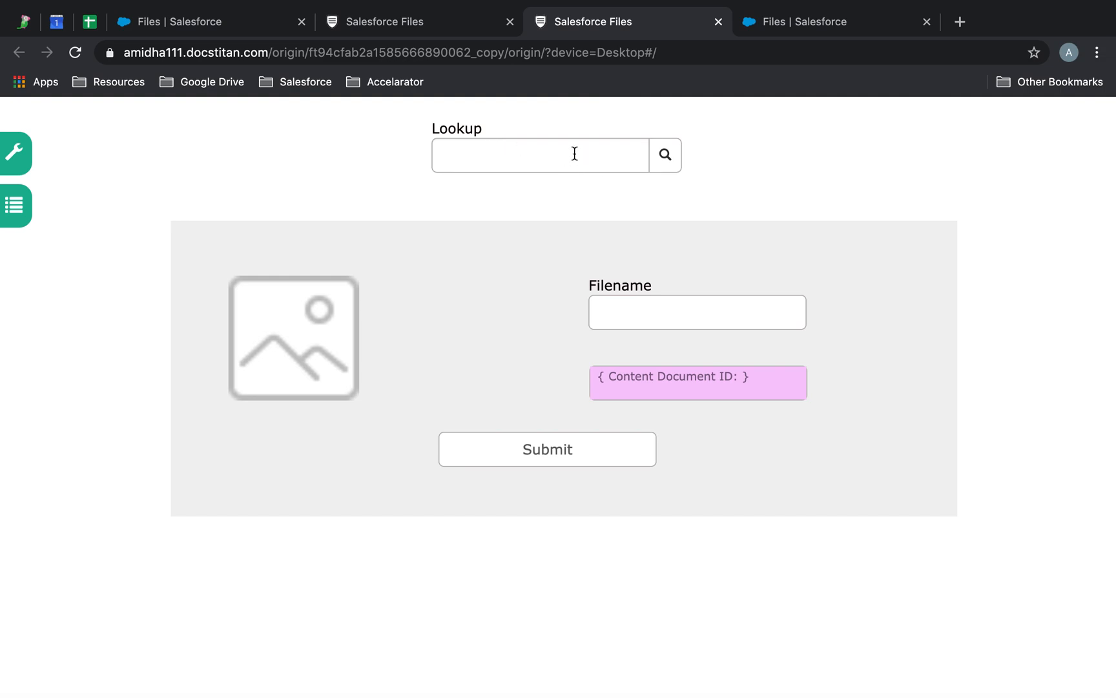
pyautogui.write('00001031')
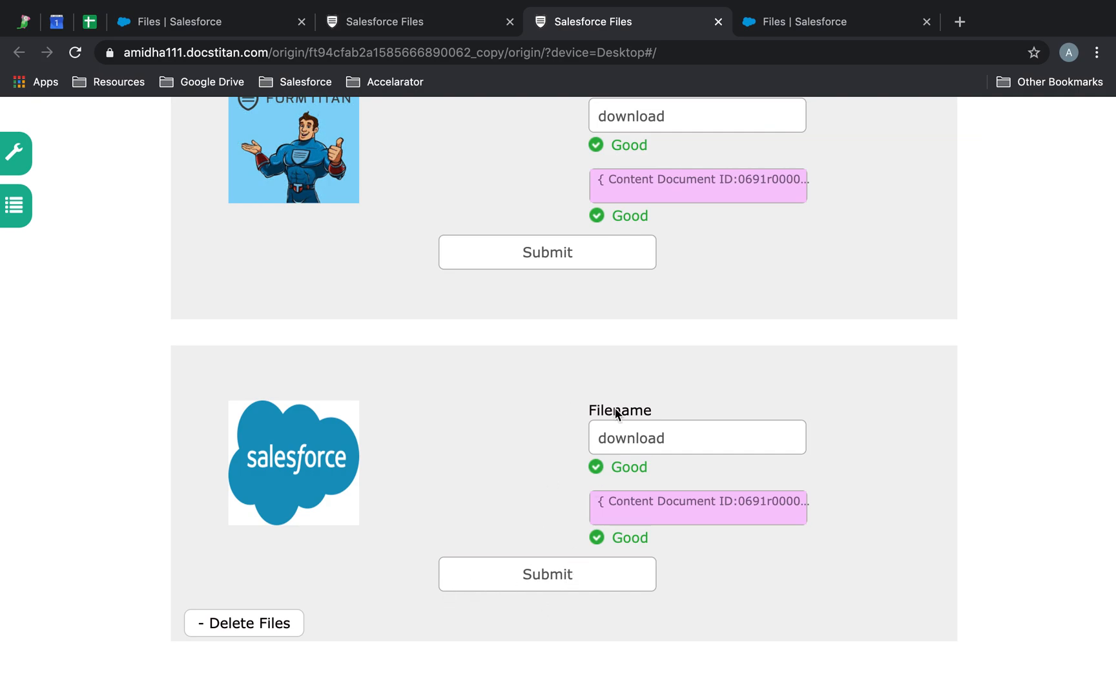
pyautogui.click(547, 252)
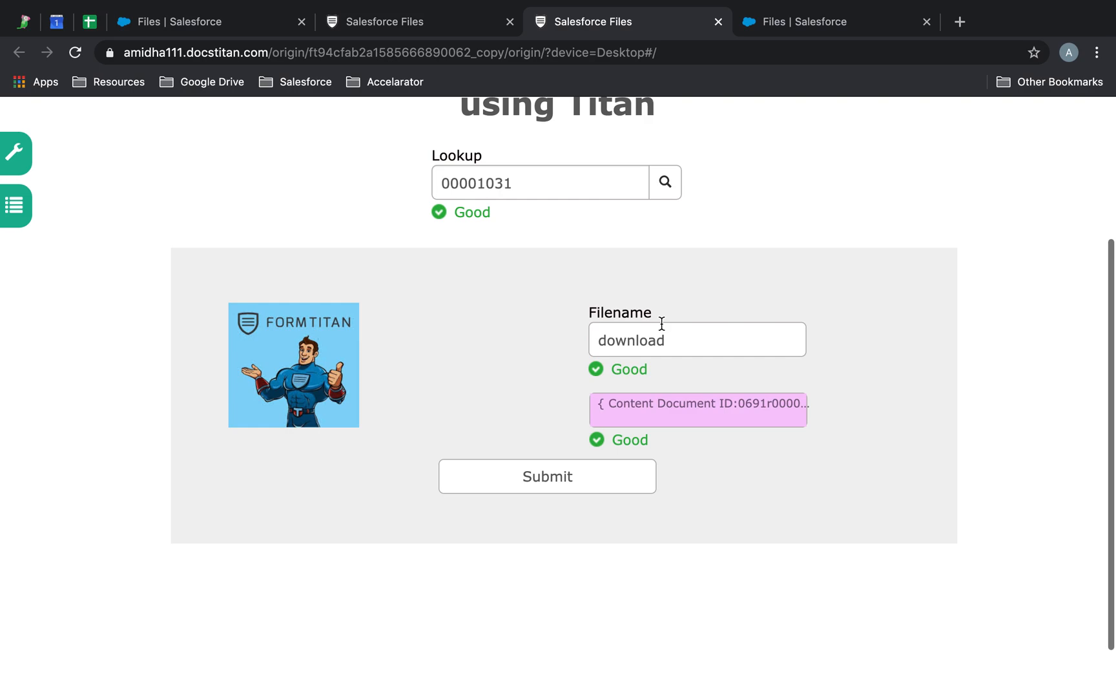
# Look up case 00001031 again, then switch to the Case's files in Salesforce.
pyautogui.click(666, 182)
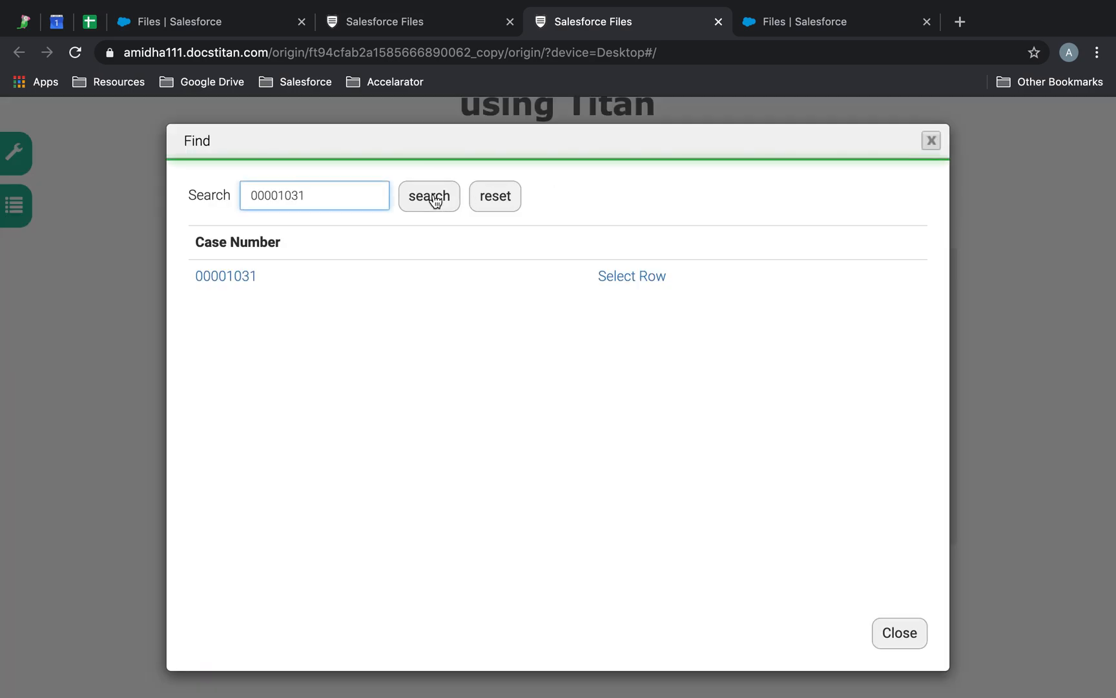
pyautogui.click(632, 276)
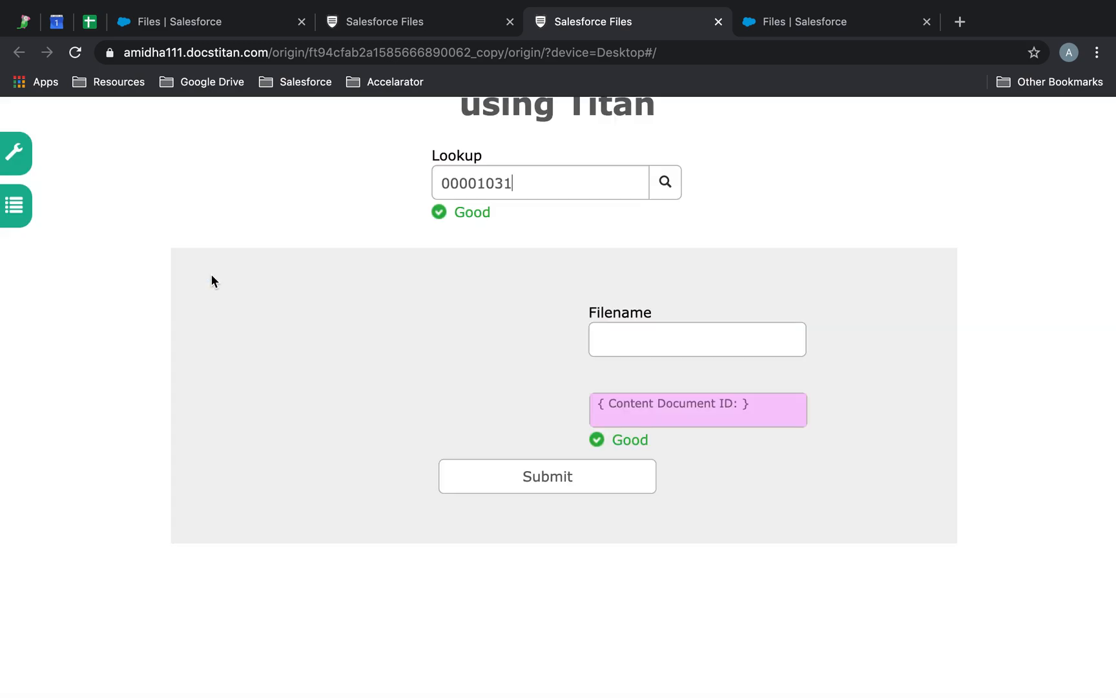
pyautogui.click(666, 181)
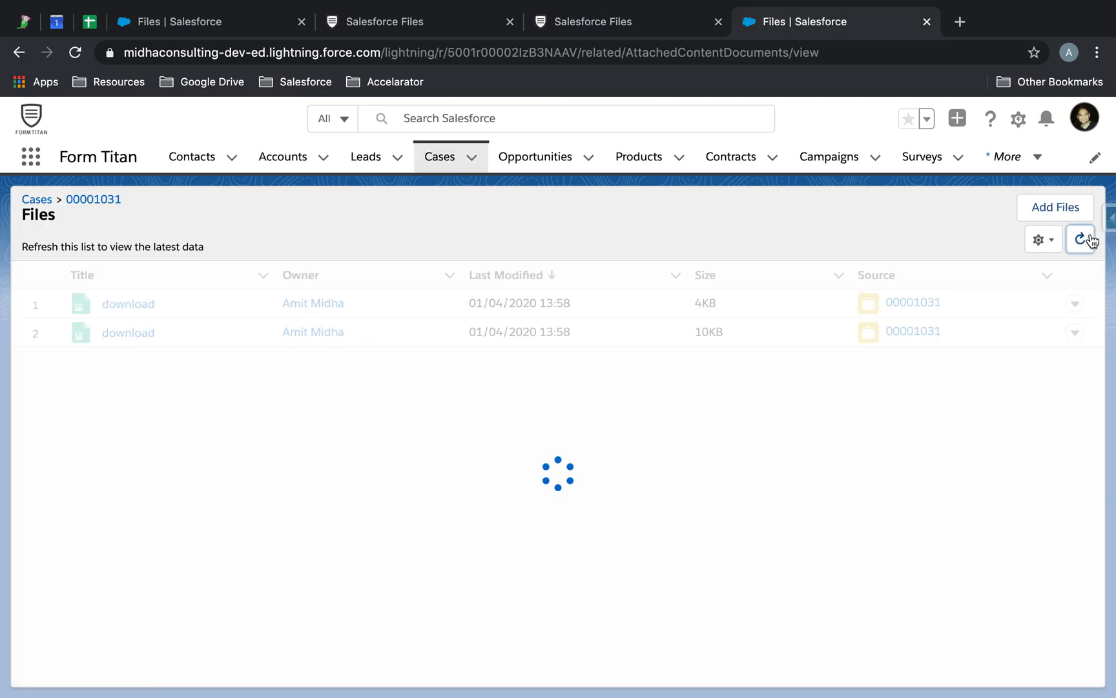
# Refresh case 00001031's Files list and compare it with the live form's single 10 KB file.
pyautogui.click(1081, 239)
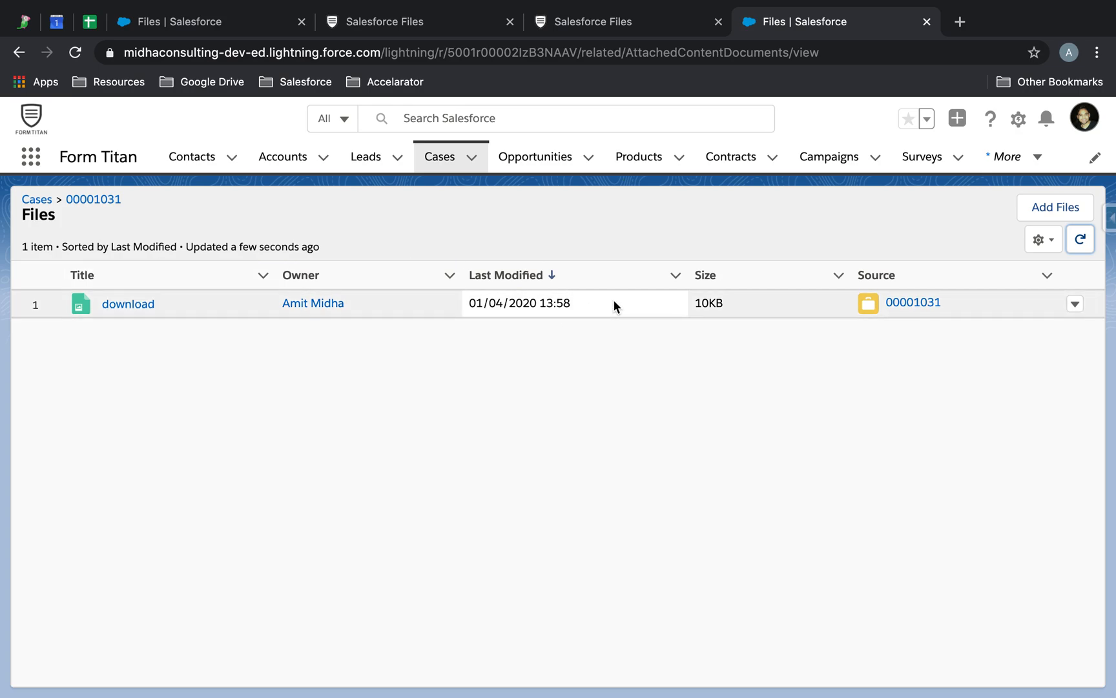
pyautogui.click(592, 22)
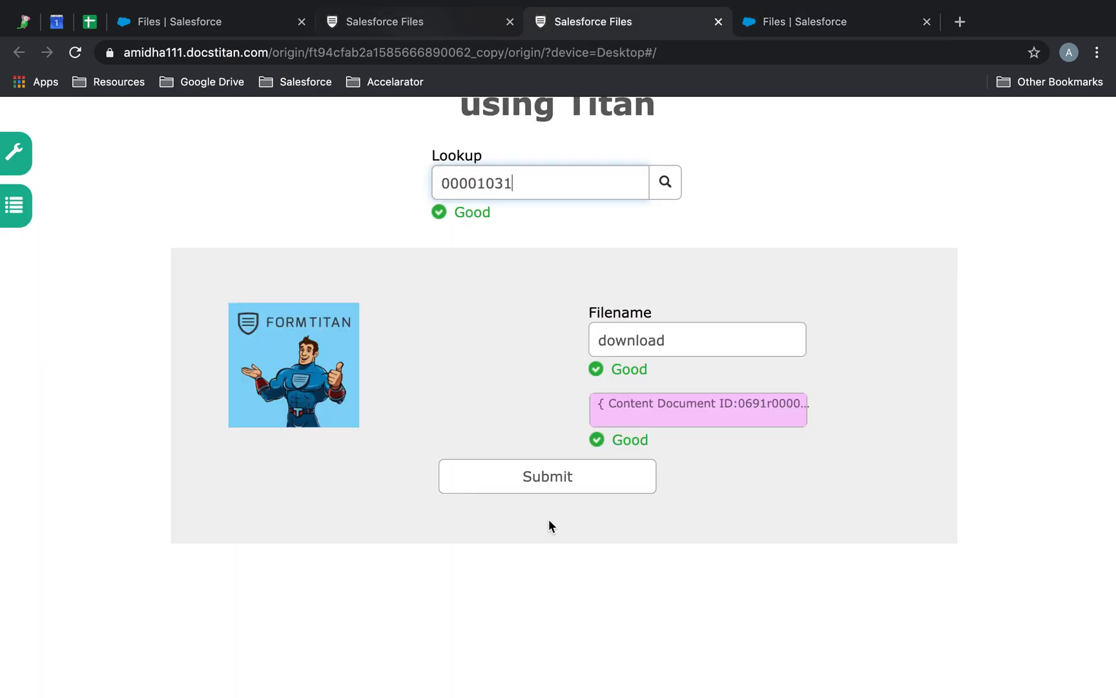
pyautogui.click(547, 476)
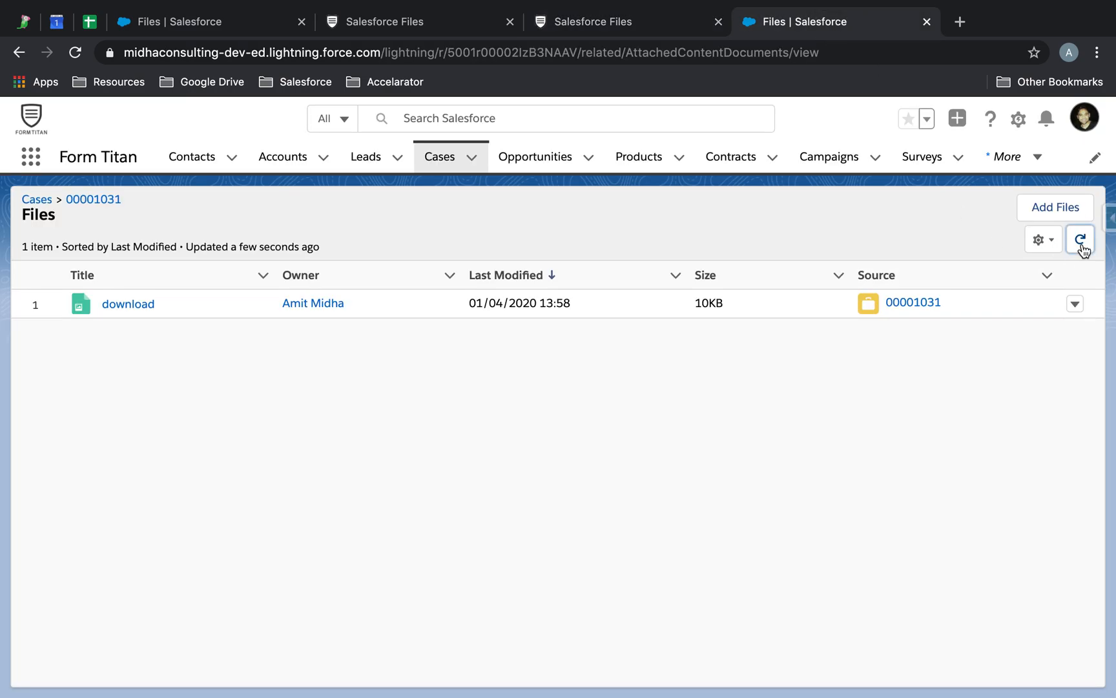
pyautogui.click(593, 22)
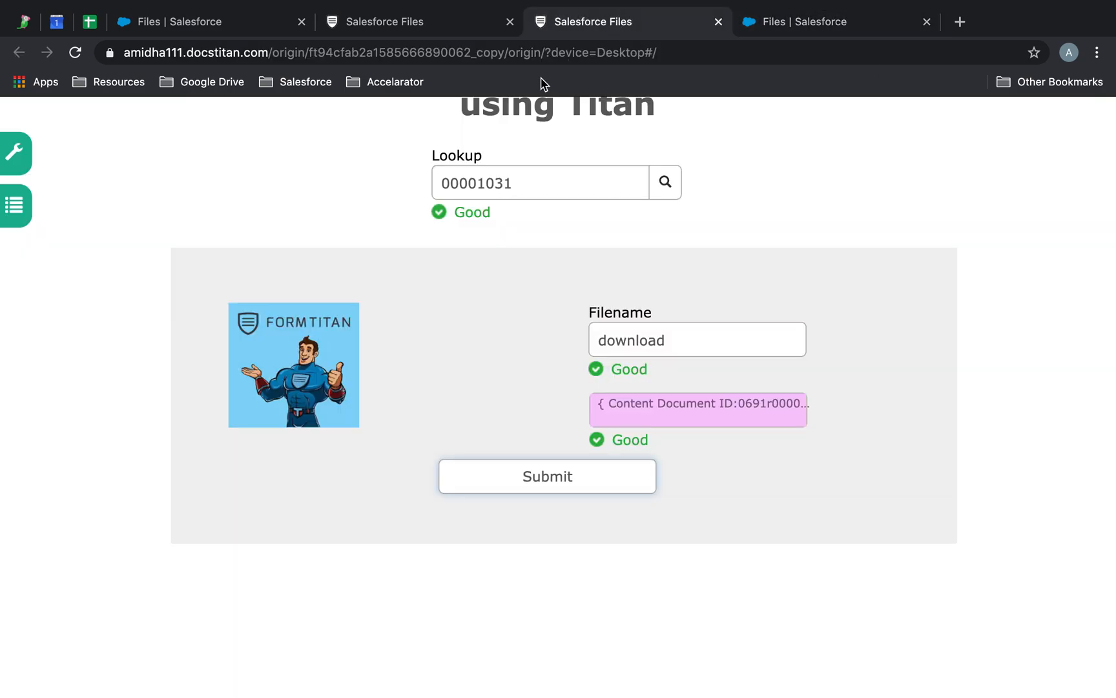